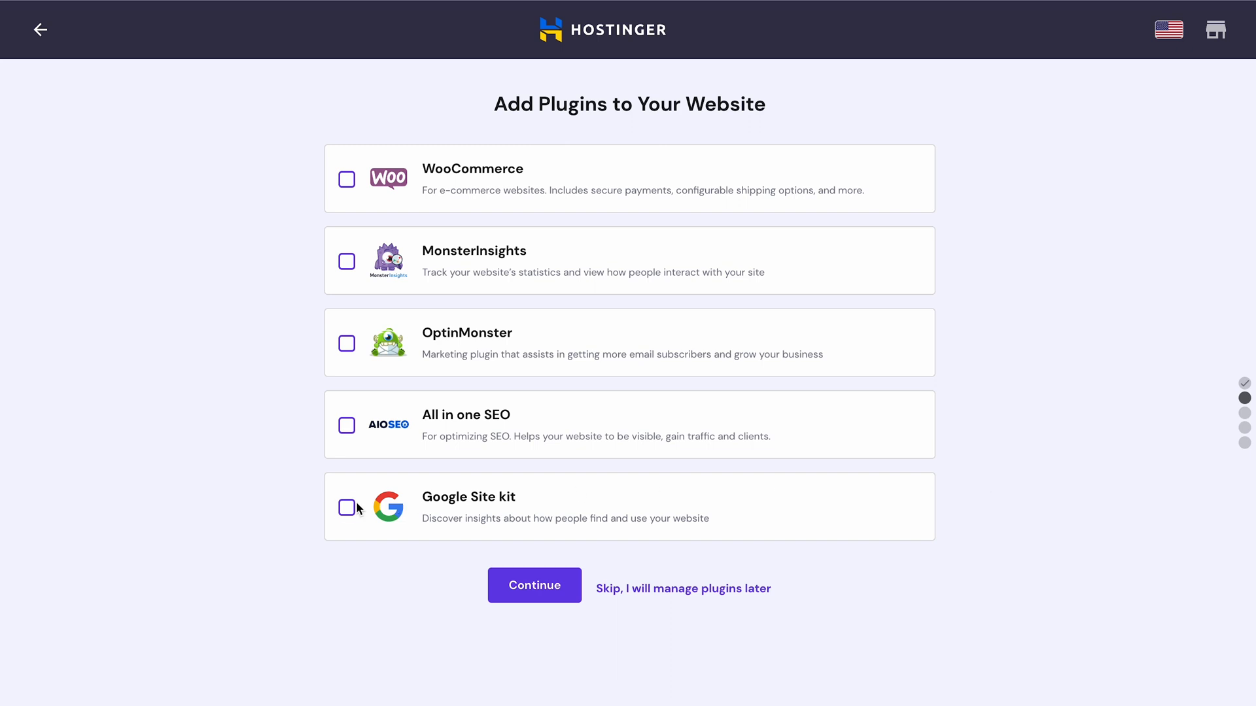
- Select Google Site Kit as the new website's plugin and continue the Hostinger setup
click(346, 507)
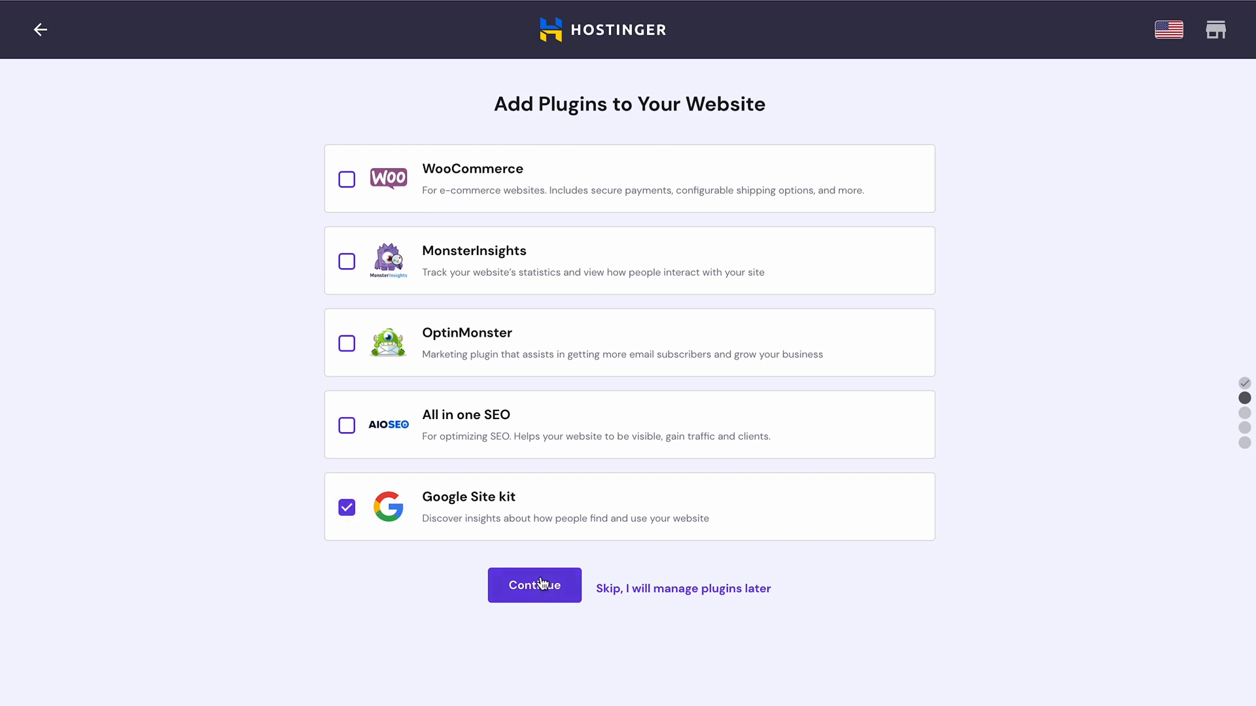
click(534, 586)
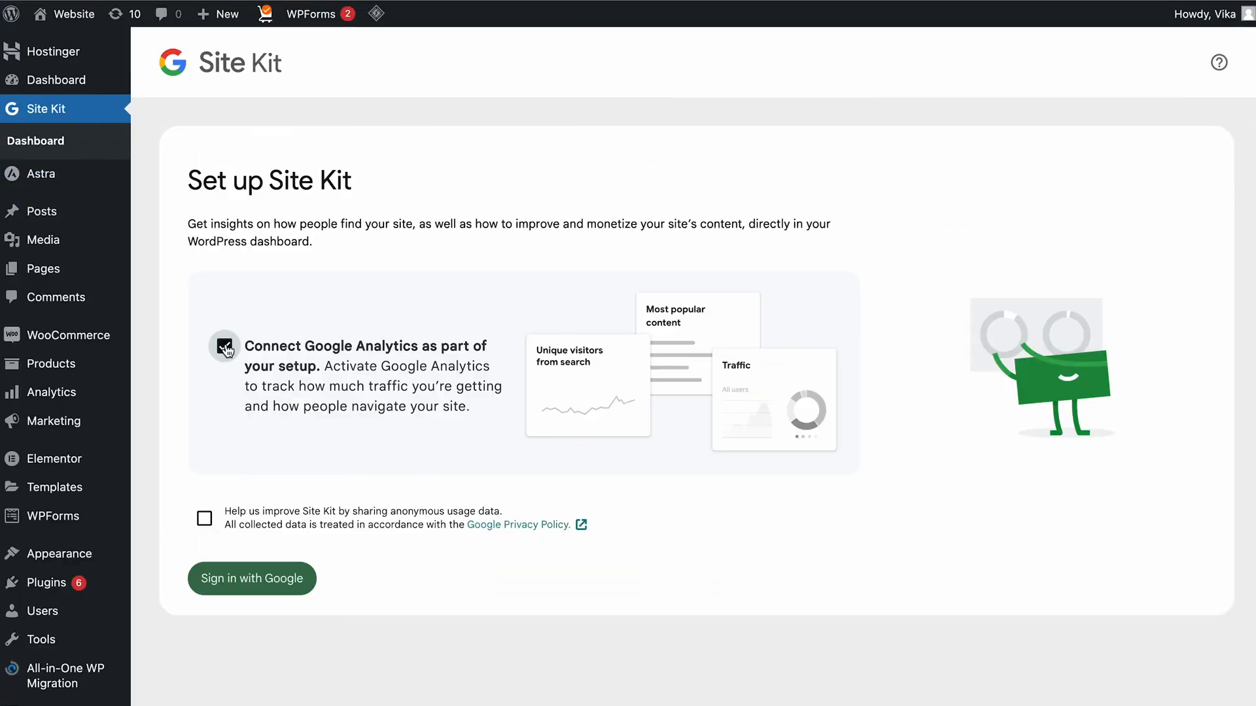
scroll(down, 3)
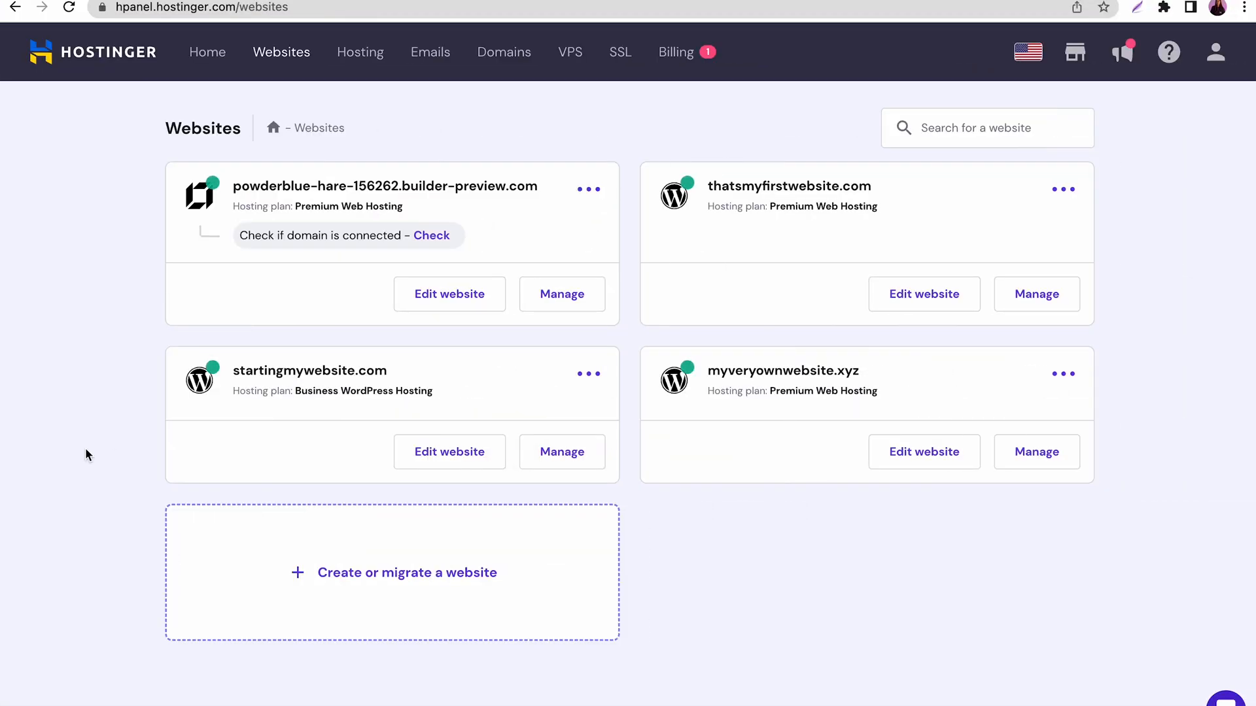
- Open startingmywebsite.com's WordPress admin through Manage and Edit Website
click(561, 452)
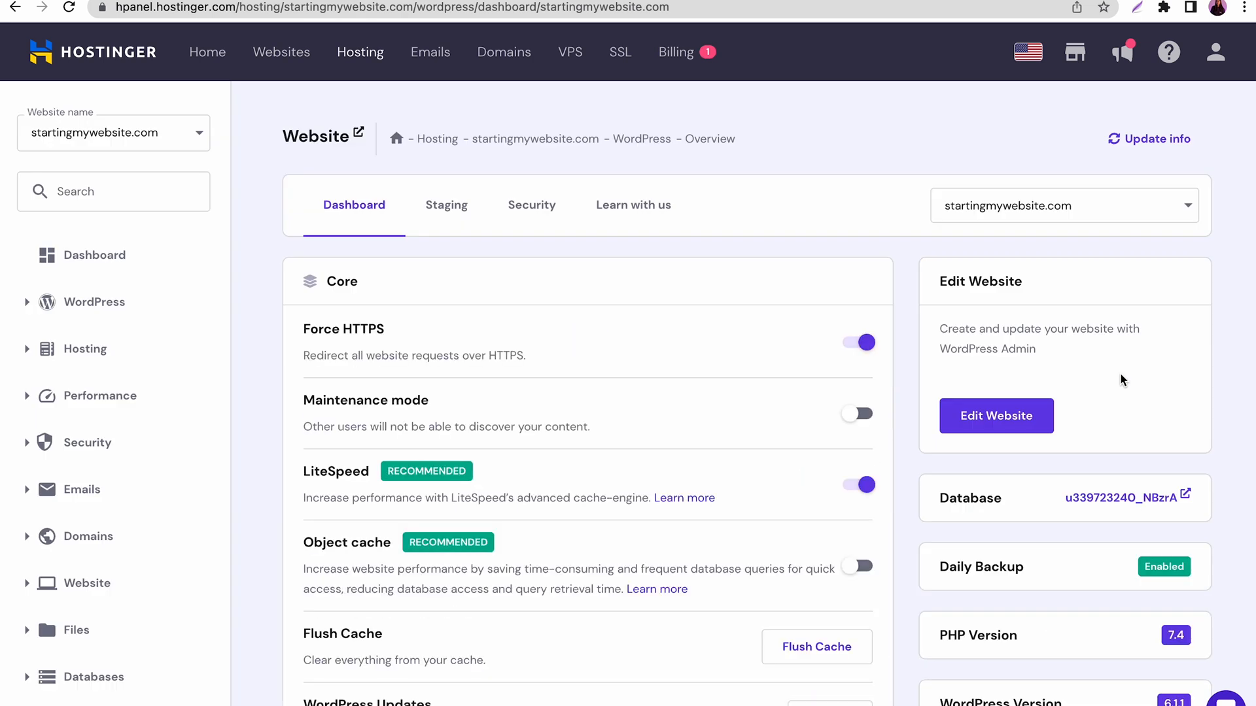
click(995, 416)
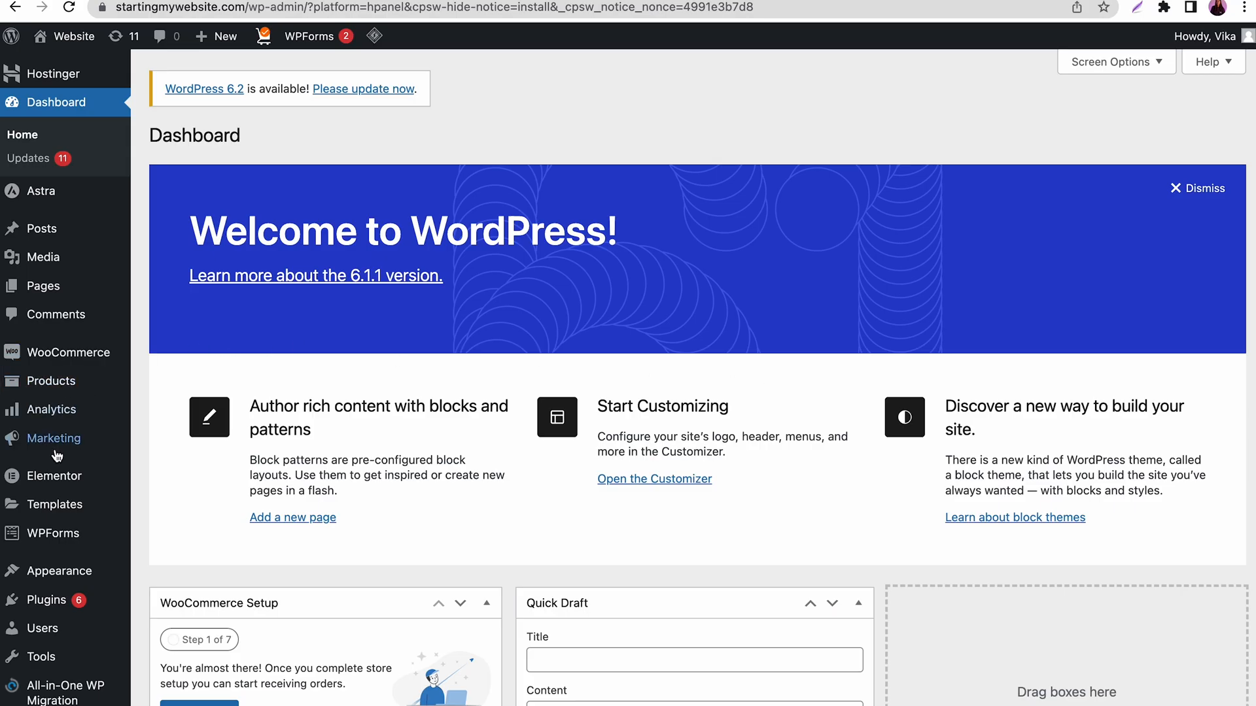
- Search Add New Plugins for 'google site kit', then install and activate Site Kit by Google
click(51, 600)
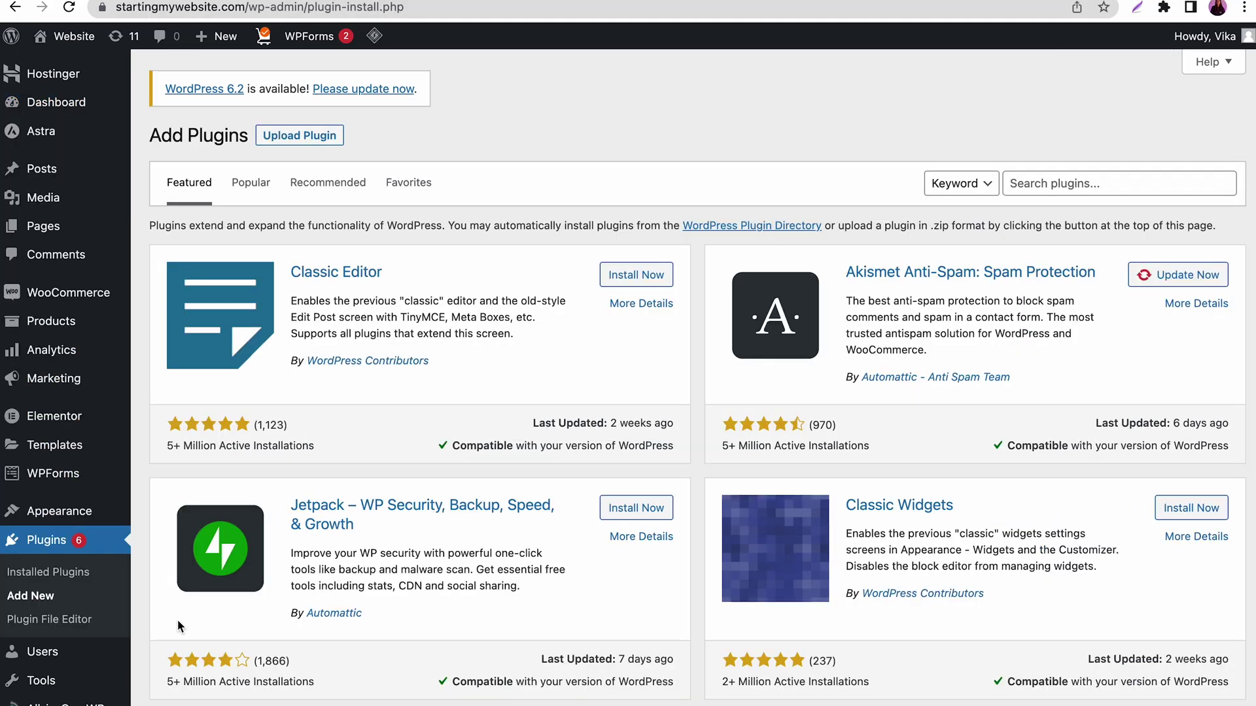
text(google site kit)
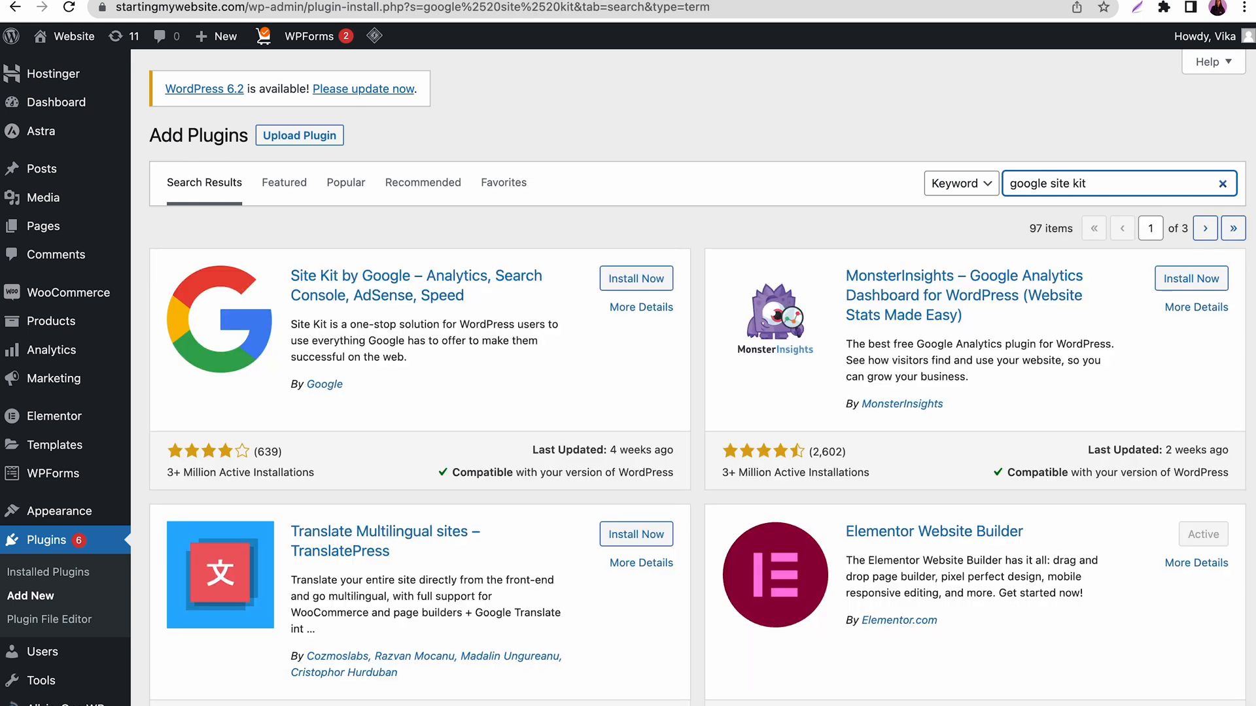
click(635, 278)
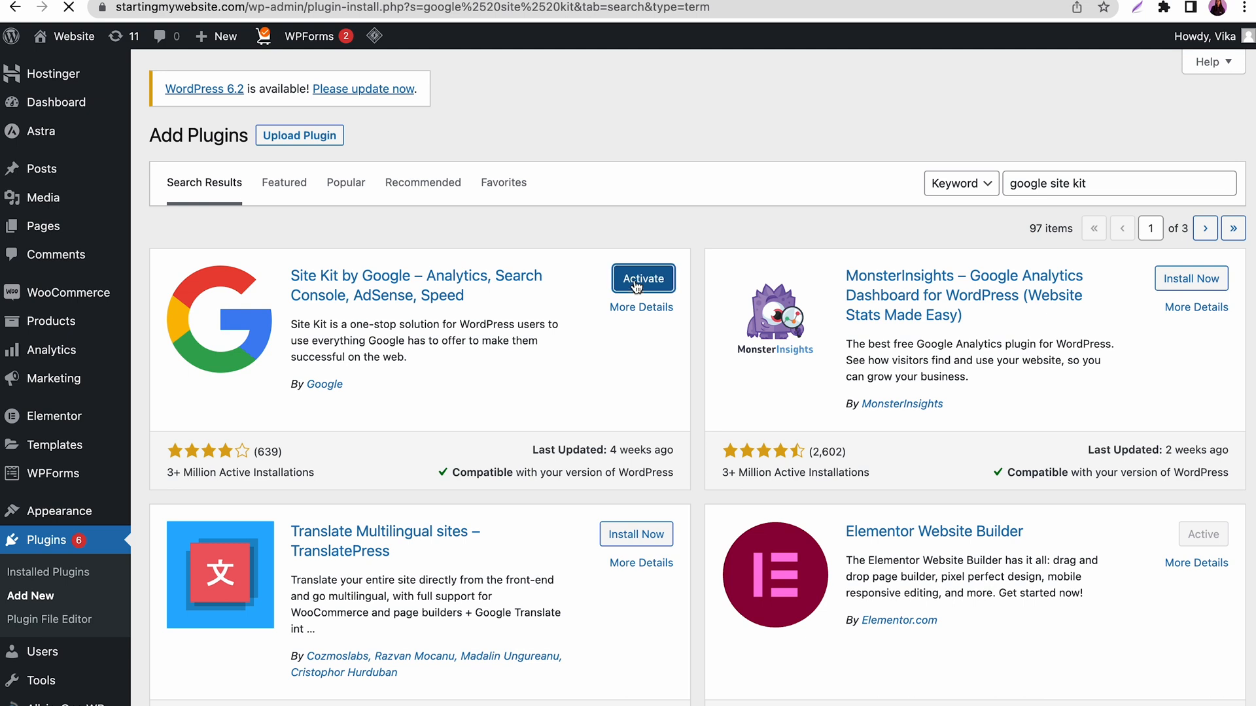
click(642, 278)
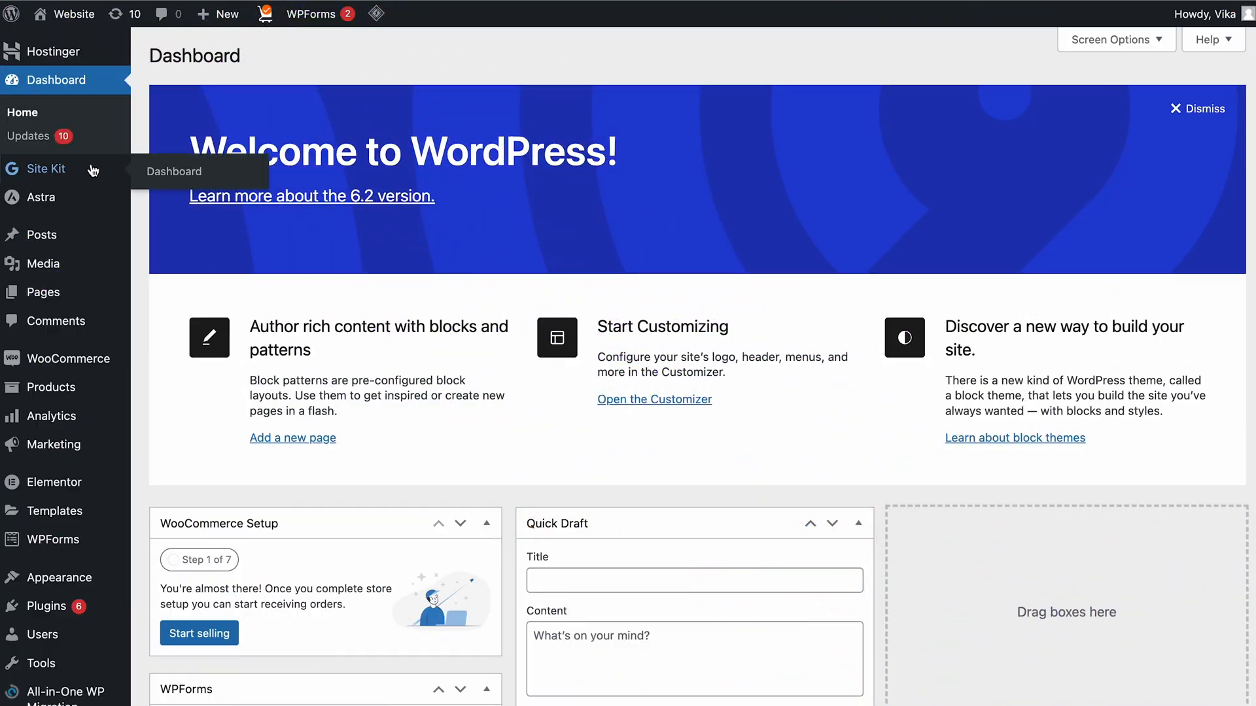
- Open Site Kit setup with Google Analytics connection and anonymous usage-data sharing both enabled
click(44, 169)
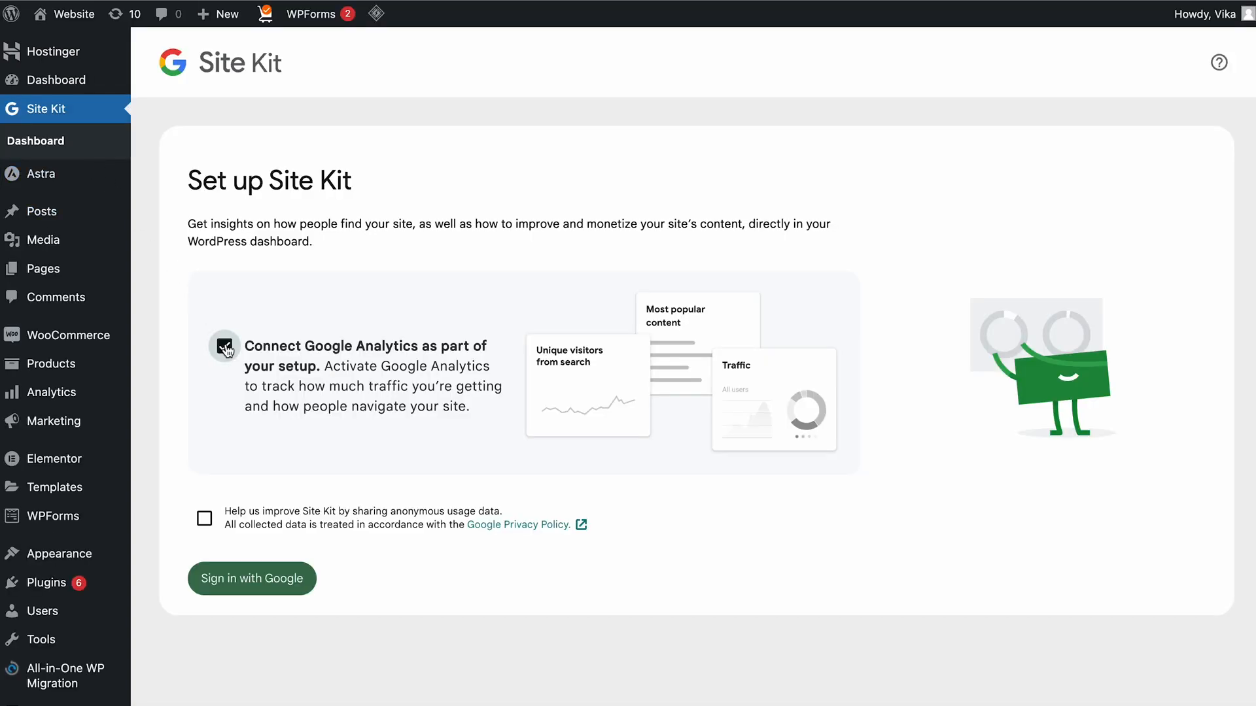
click(224, 346)
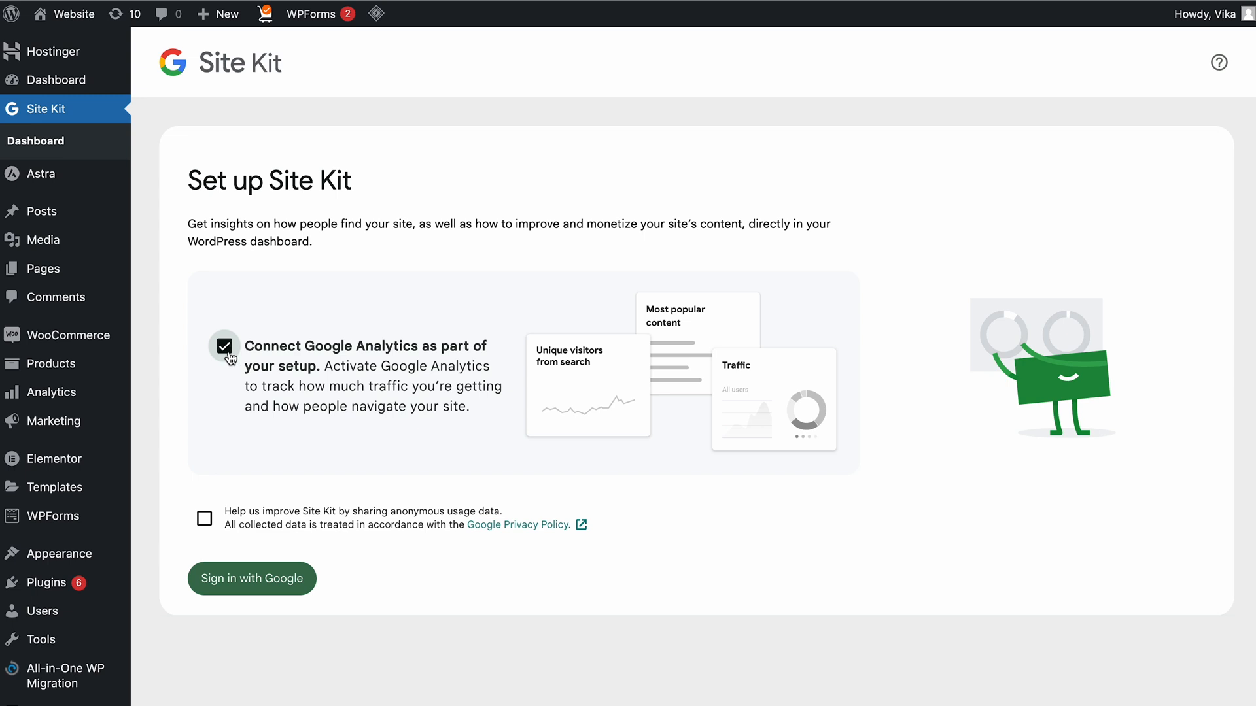
scroll(down, 3)
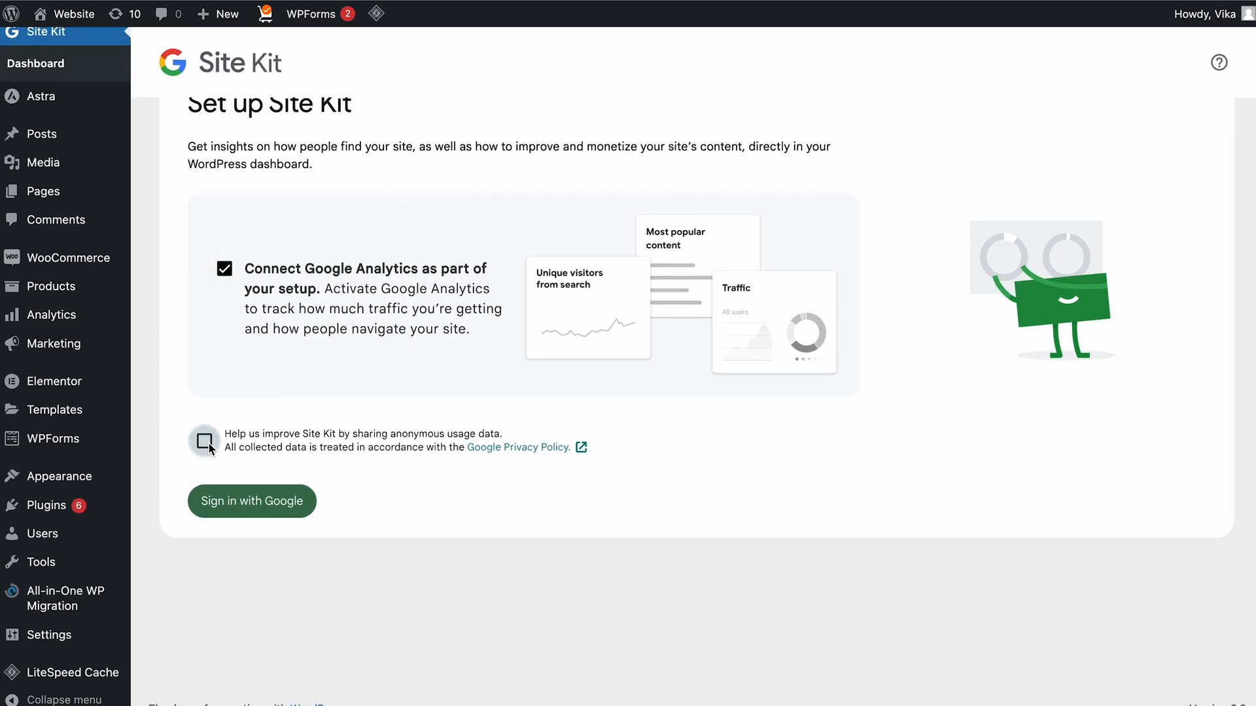
click(204, 441)
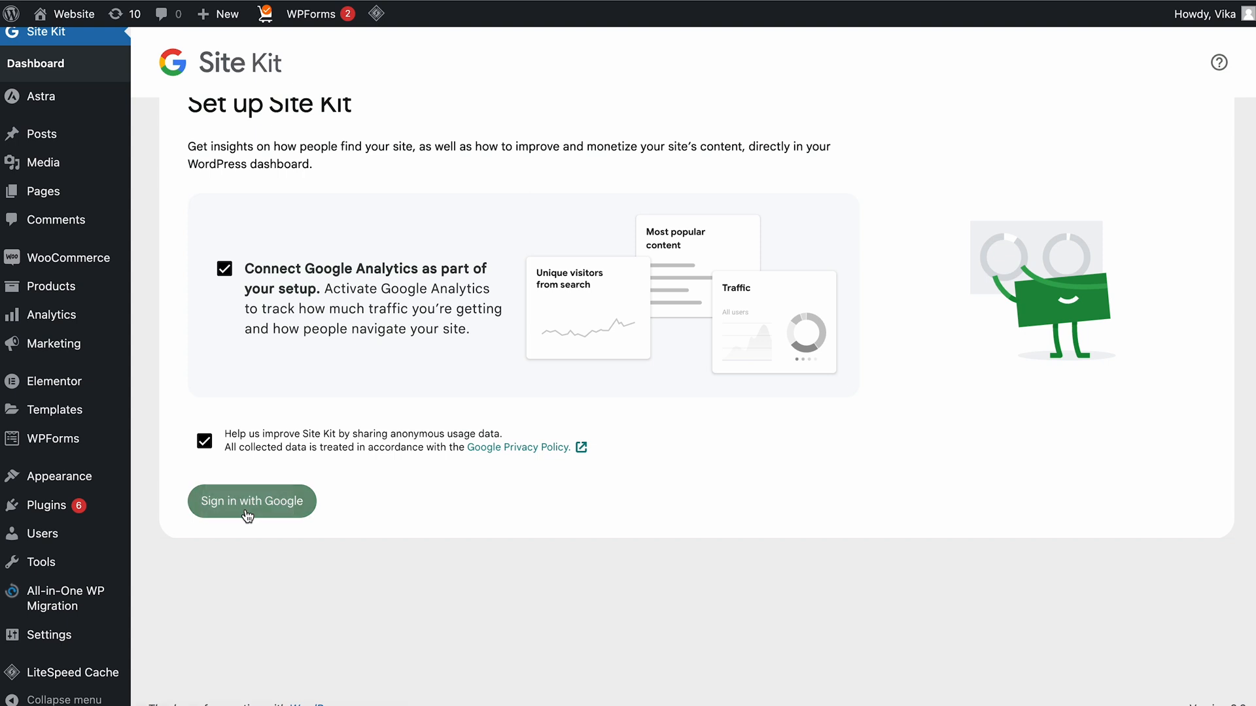
- Sign in with Google, granting Search Console data and sites-list management permissions
click(251, 502)
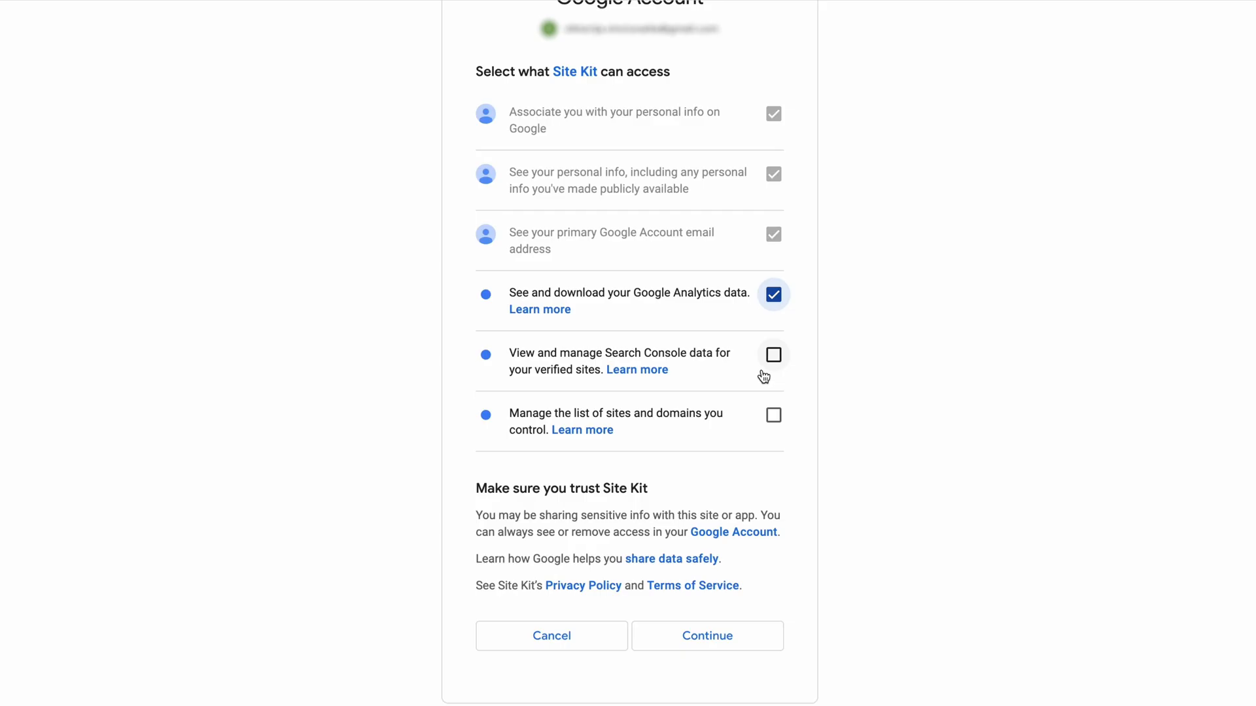
click(773, 354)
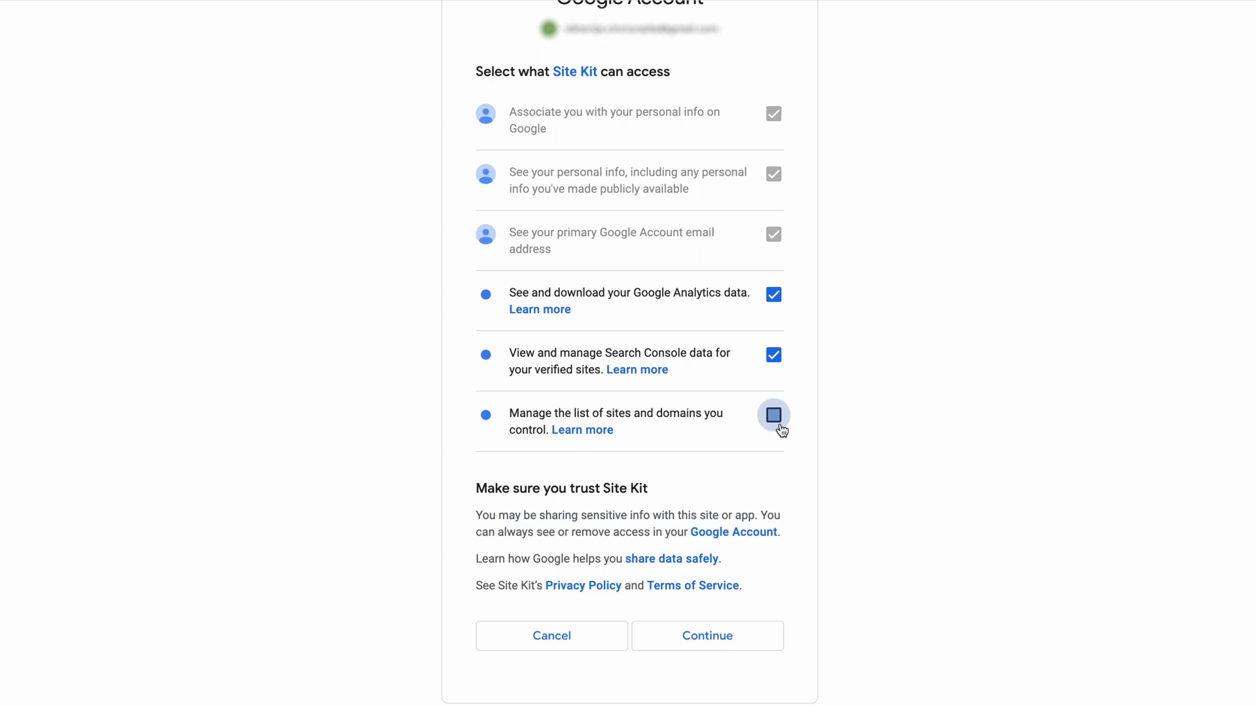
click(773, 414)
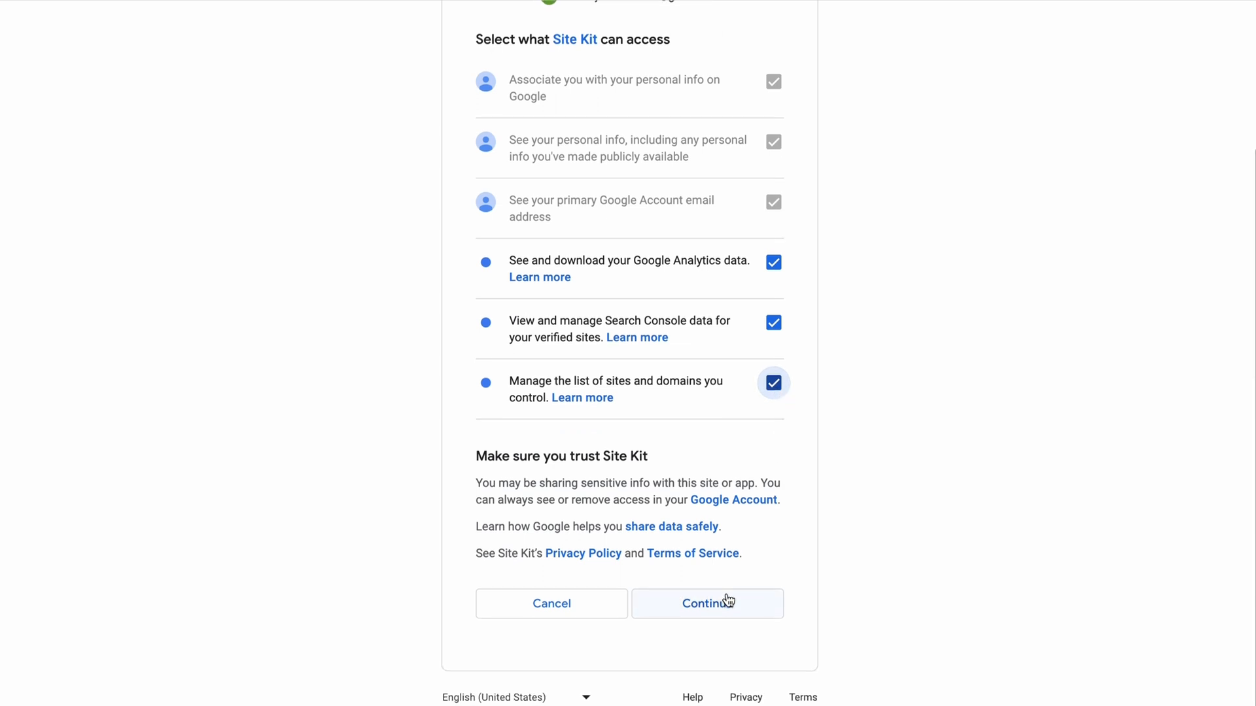
click(706, 603)
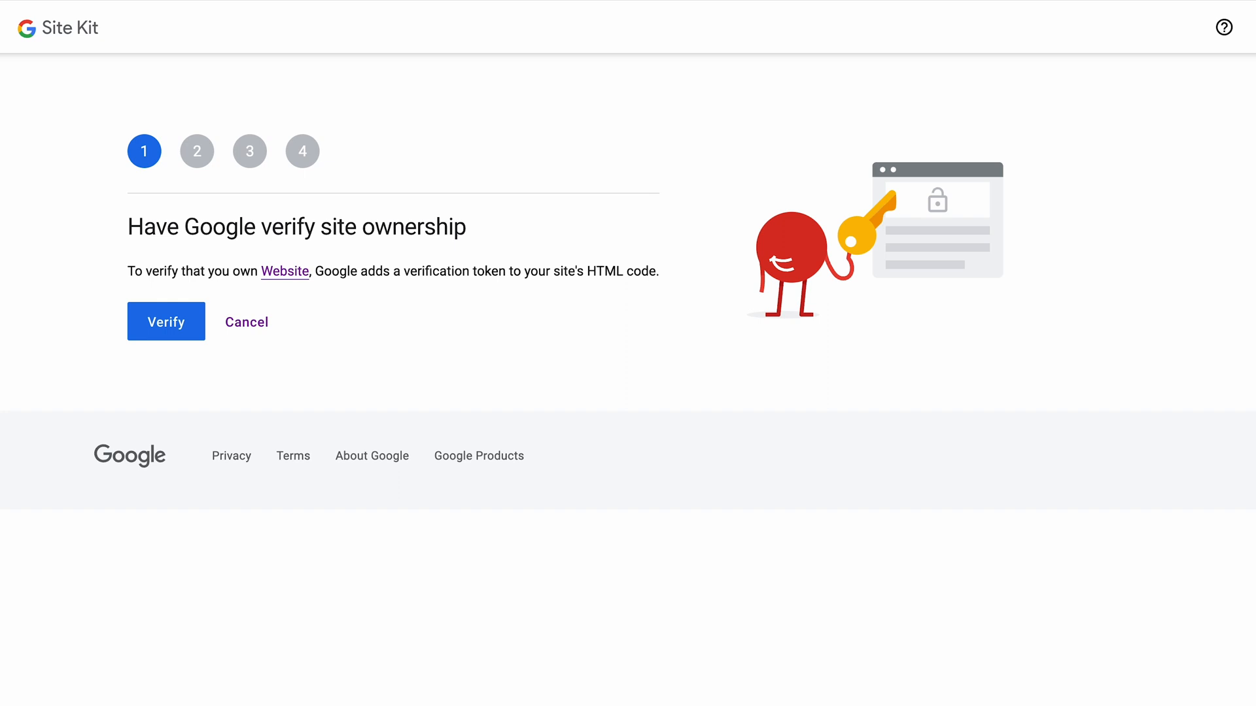
mouse_move(684, 634)
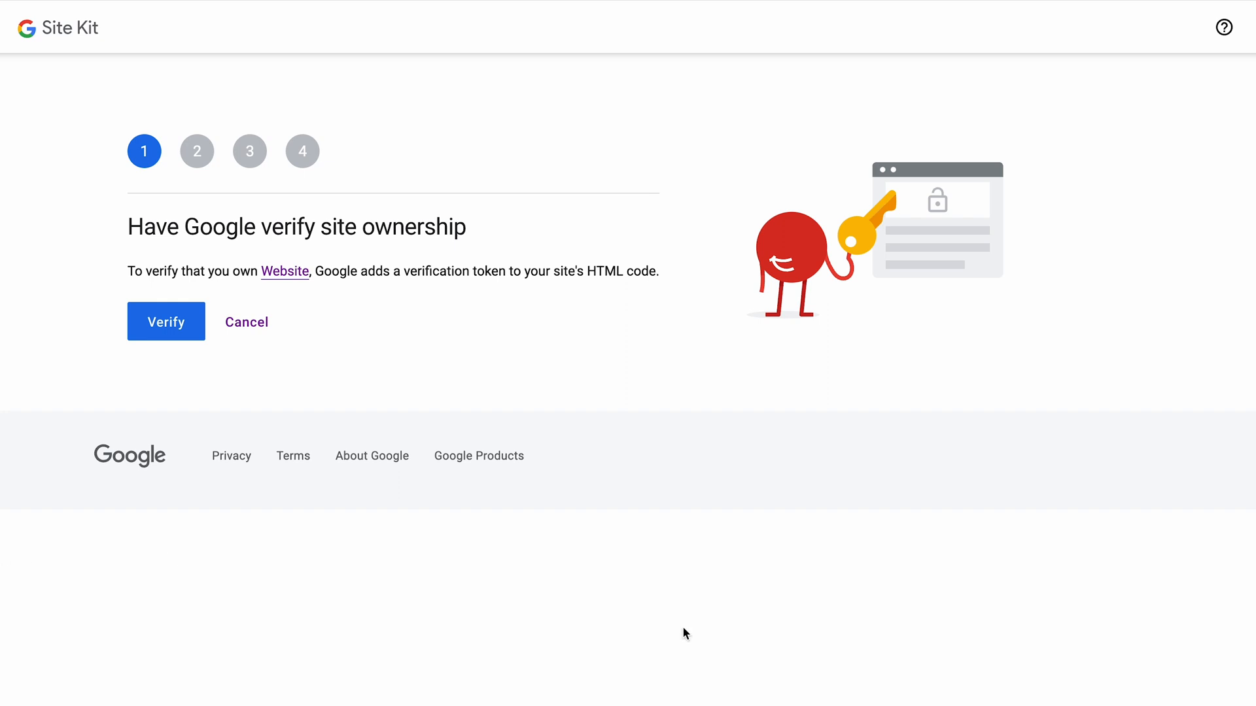
mouse_move(166, 321)
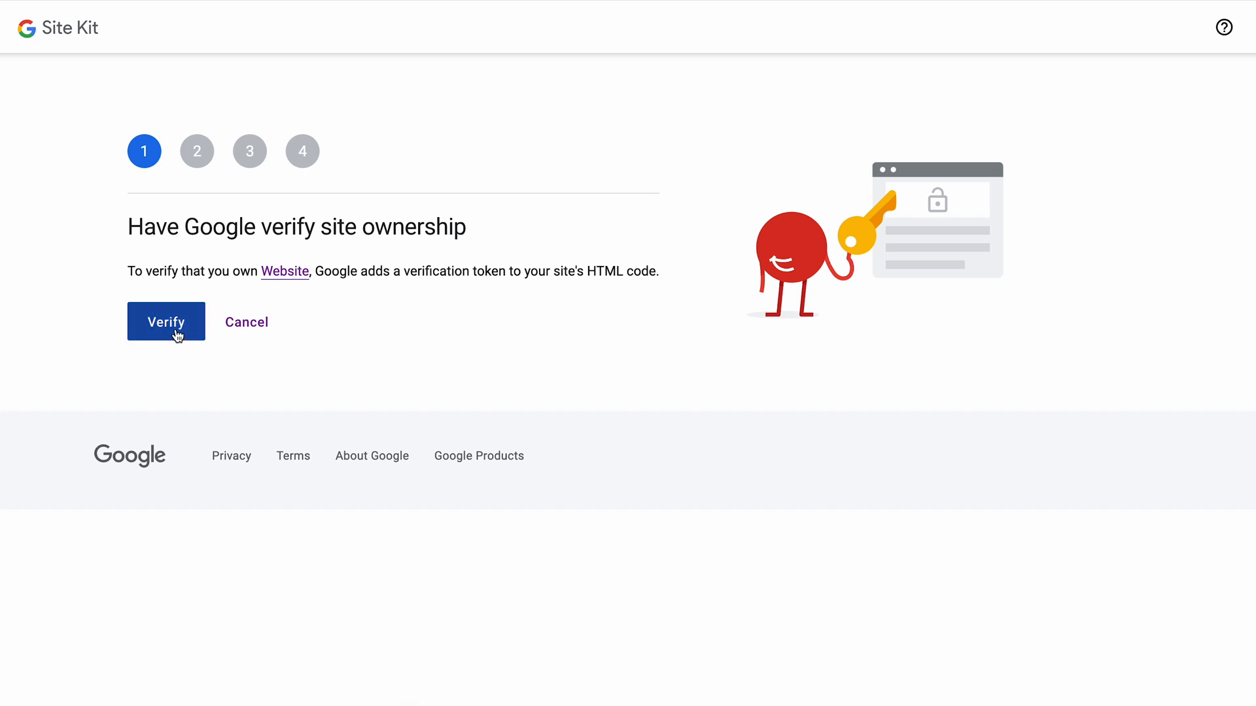
- Verify site ownership, allow account data access, and add the site to Search Console
click(165, 321)
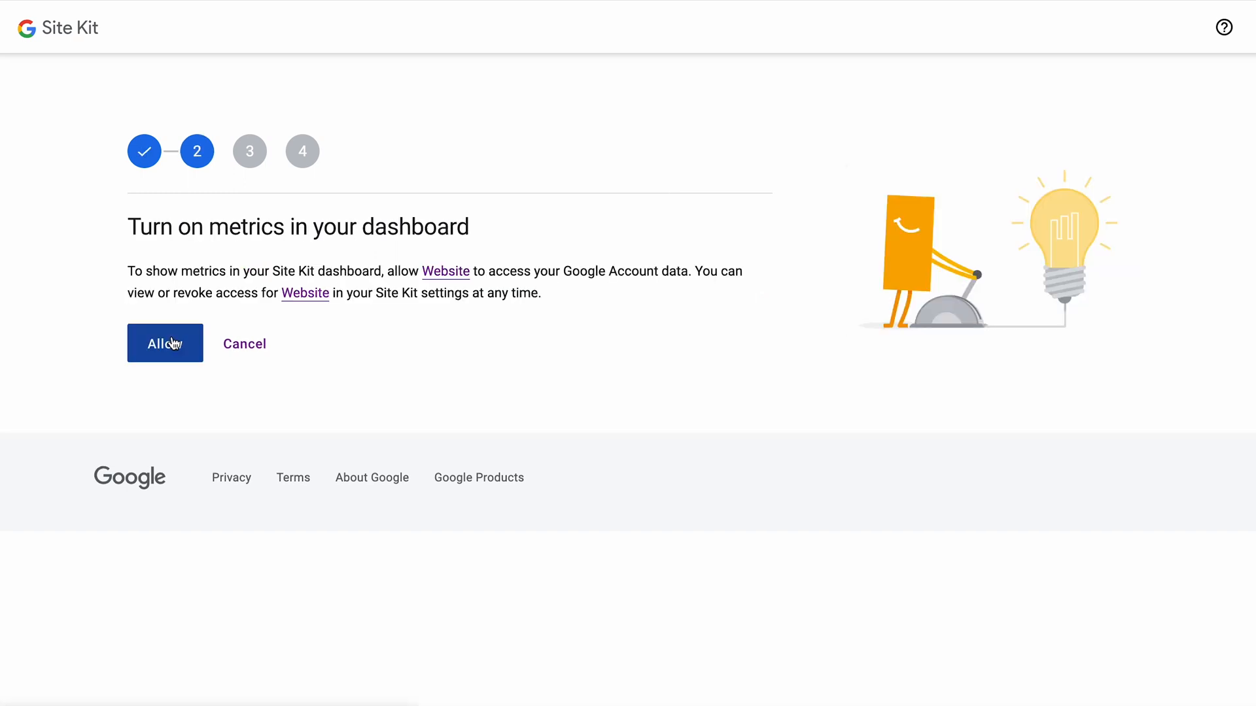
click(164, 343)
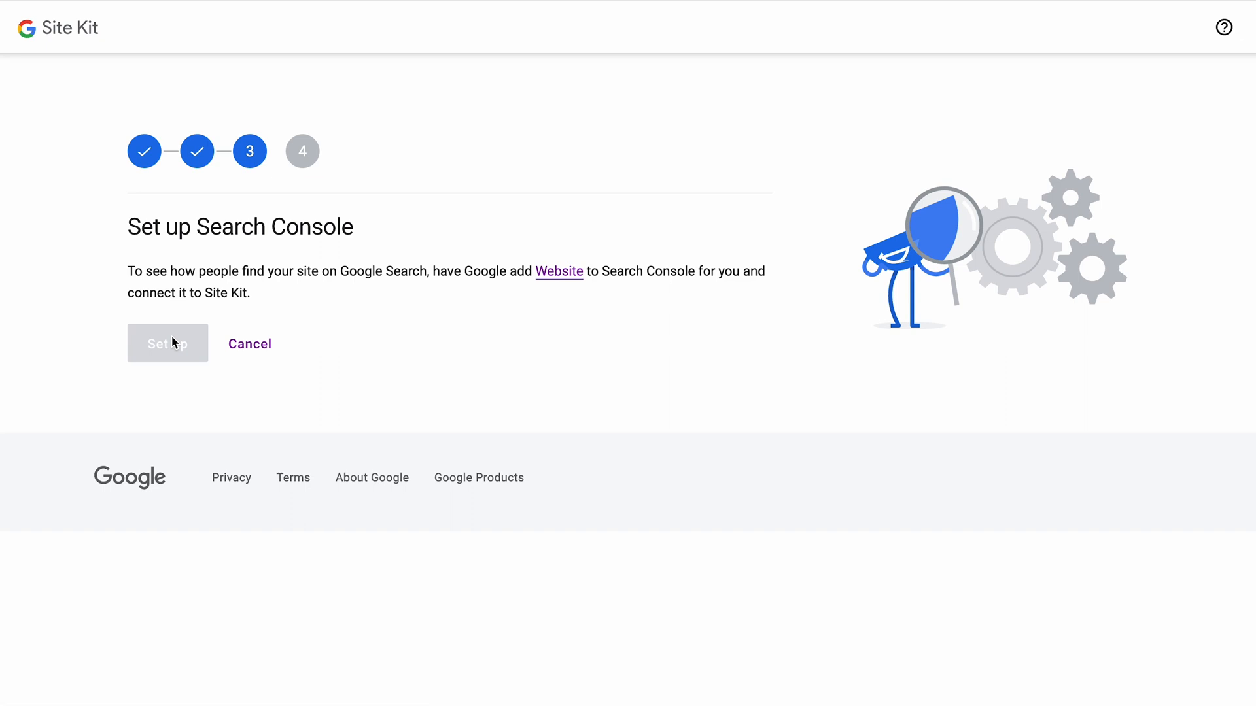
click(166, 343)
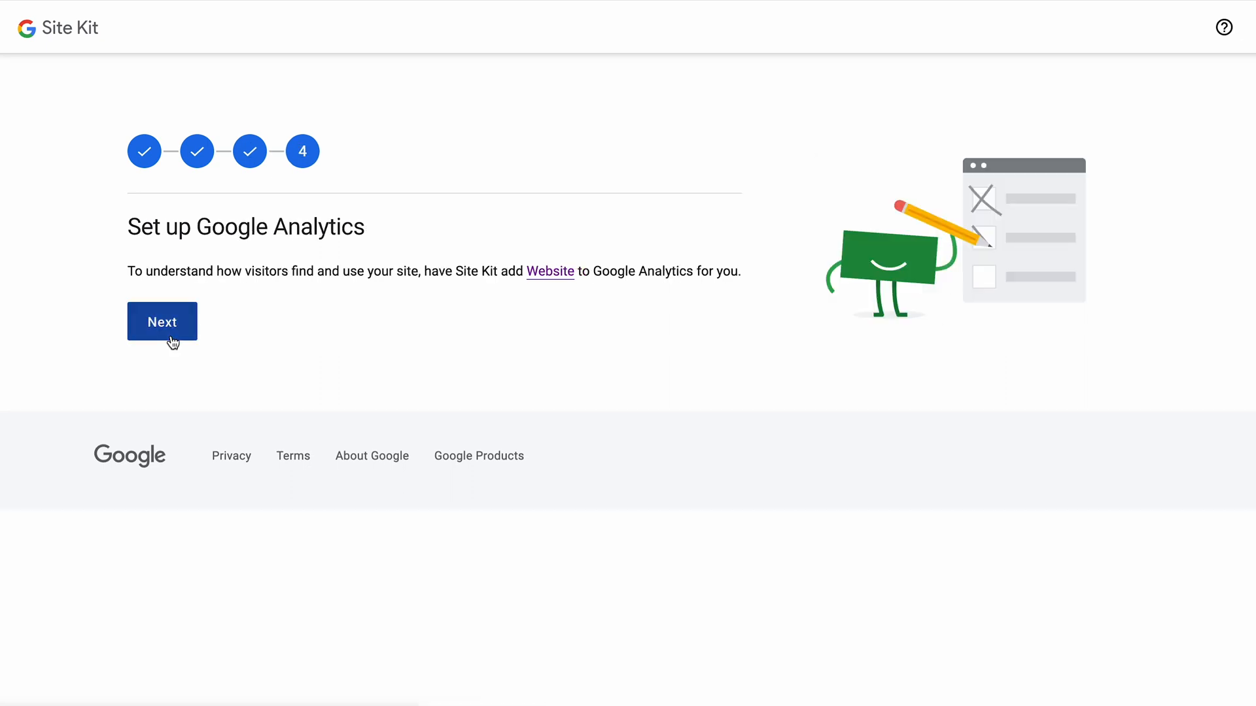
click(161, 321)
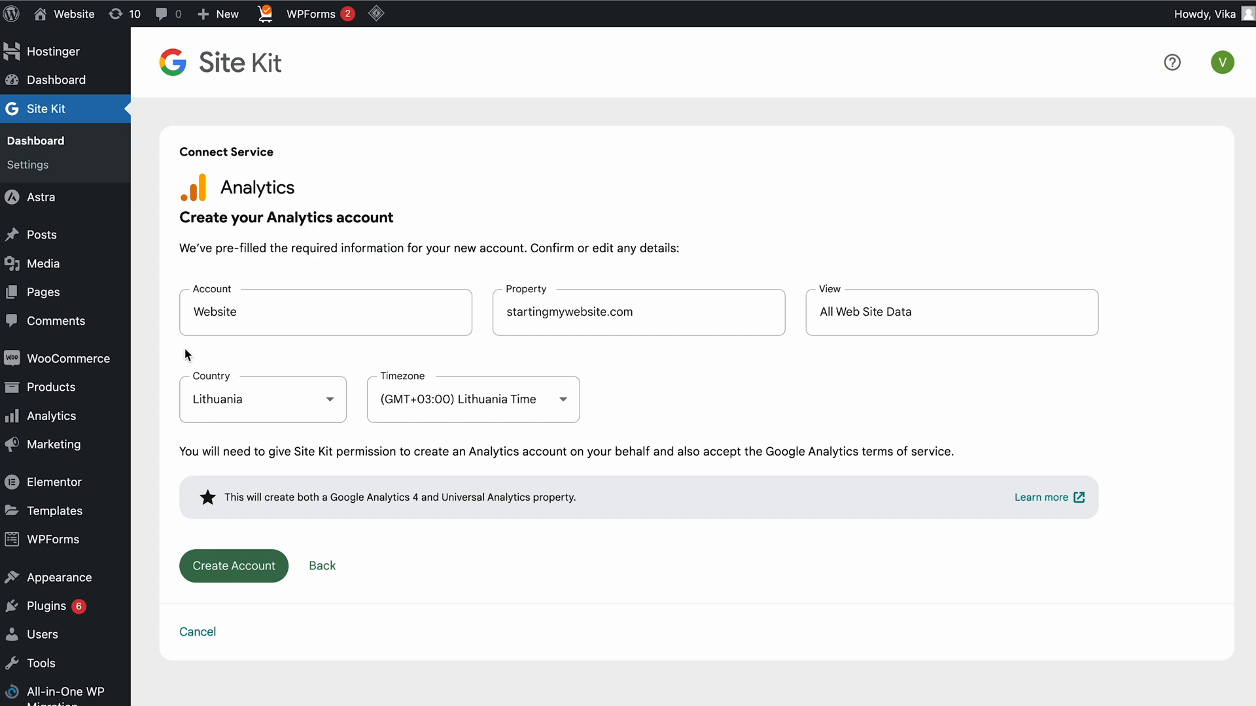
mouse_move(238, 555)
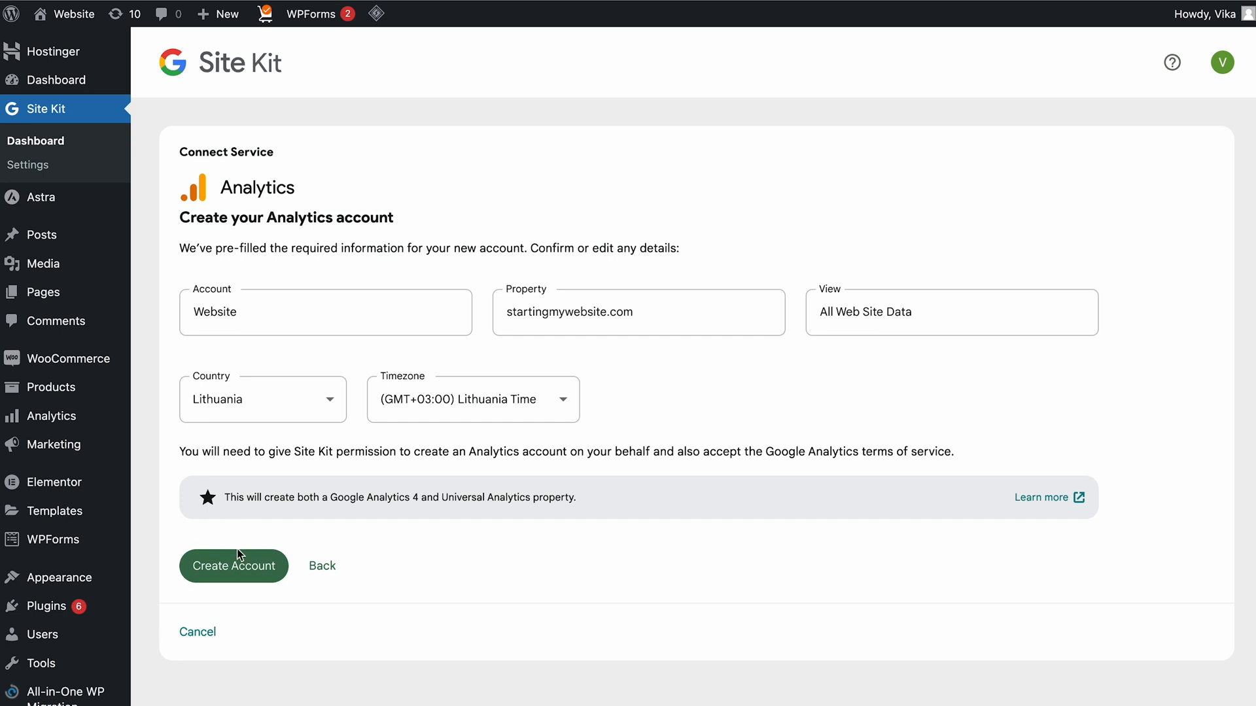
- Create the prefilled Analytics account and approve Site Kit's additional Google account access
click(235, 565)
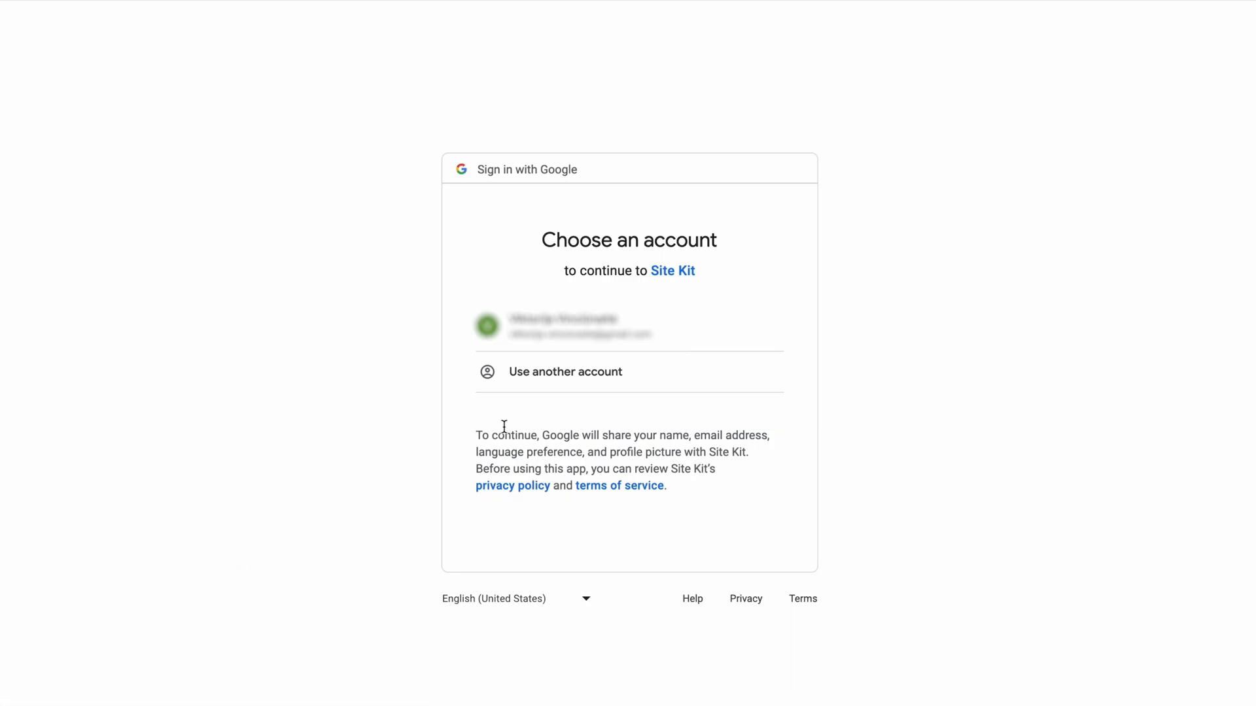
click(629, 326)
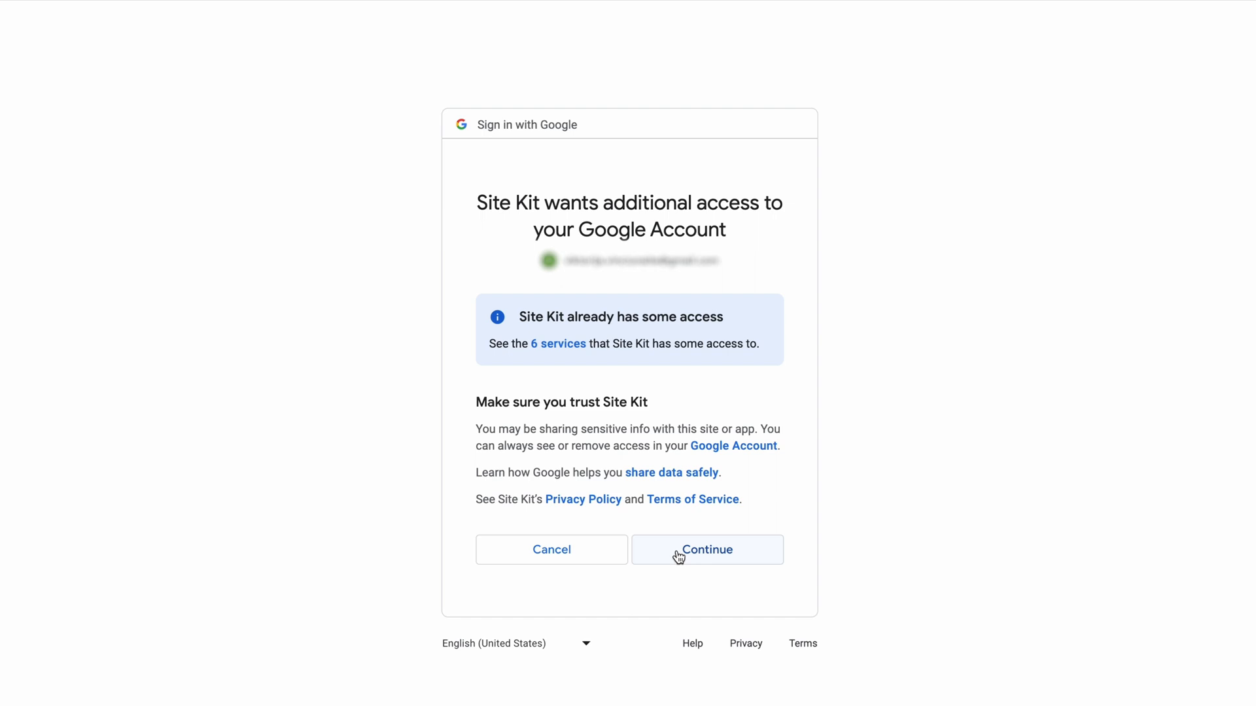
click(706, 550)
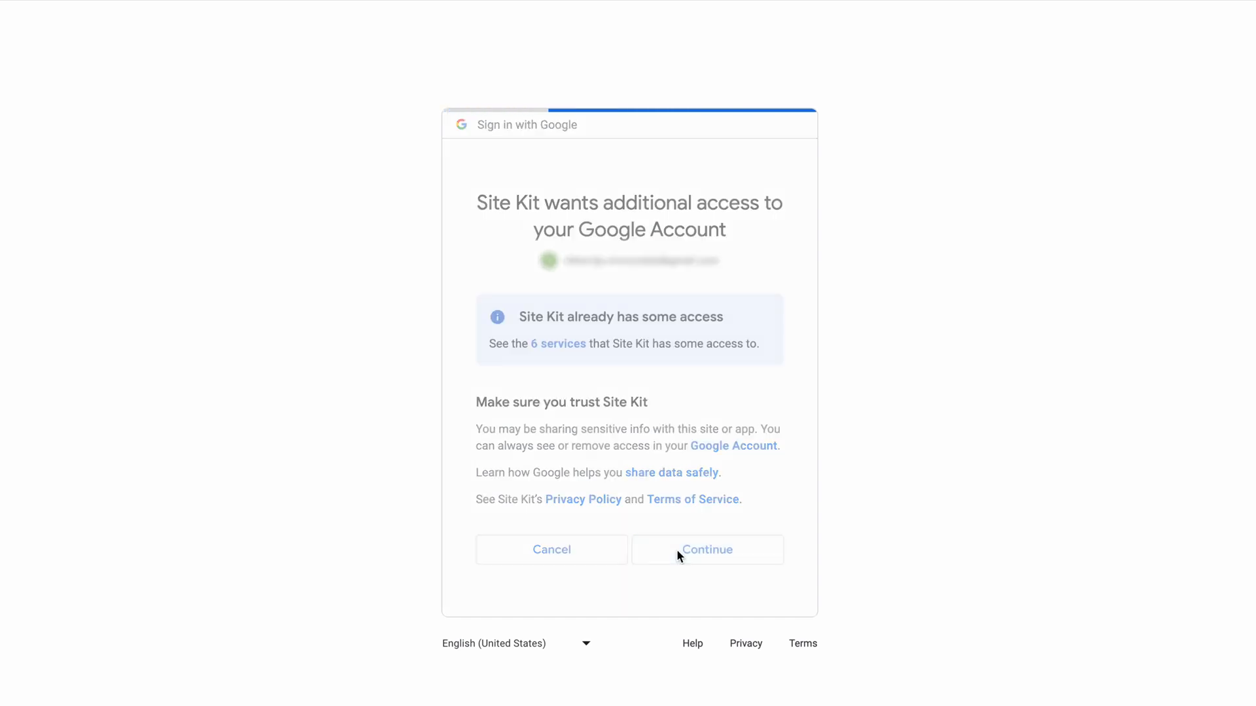
click(706, 549)
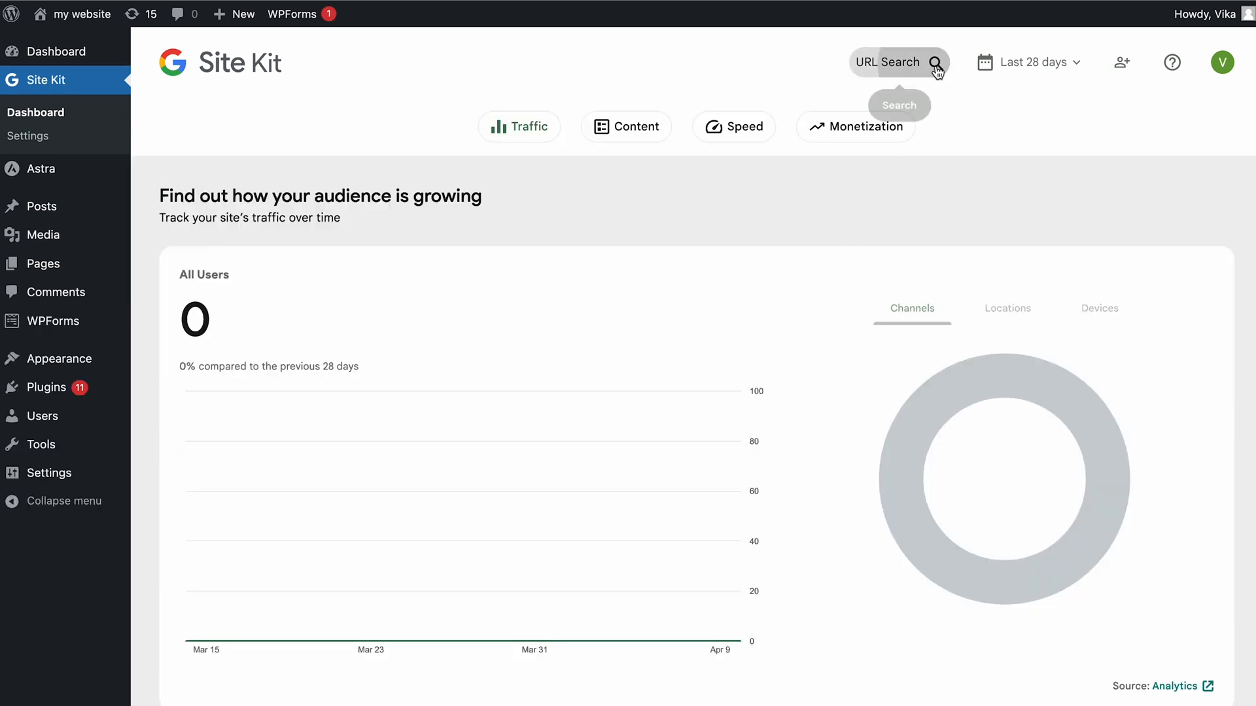
click(935, 62)
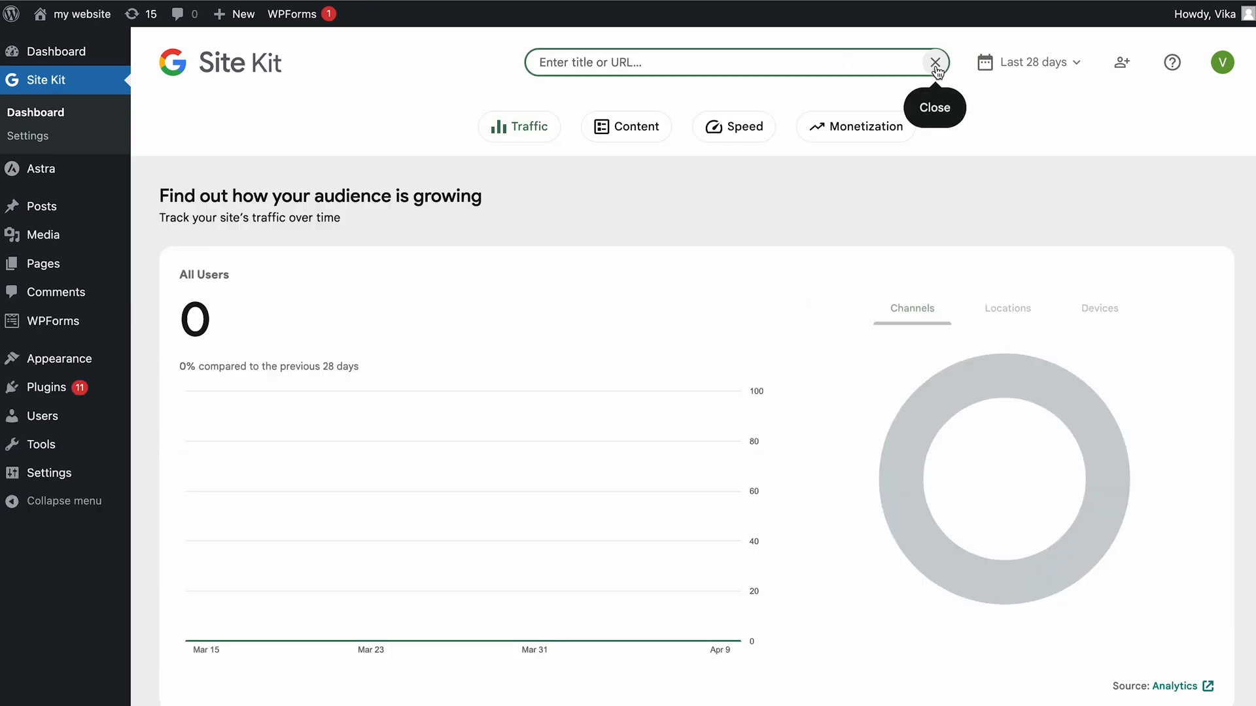
click(934, 63)
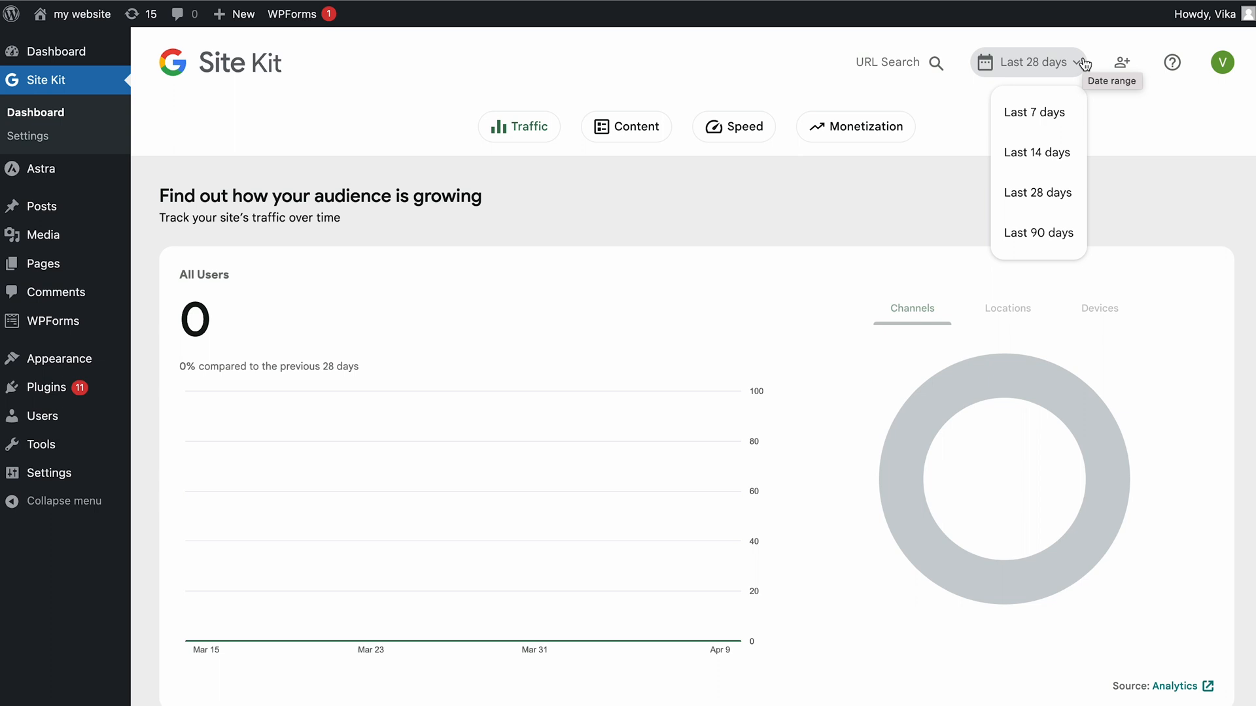
click(1121, 61)
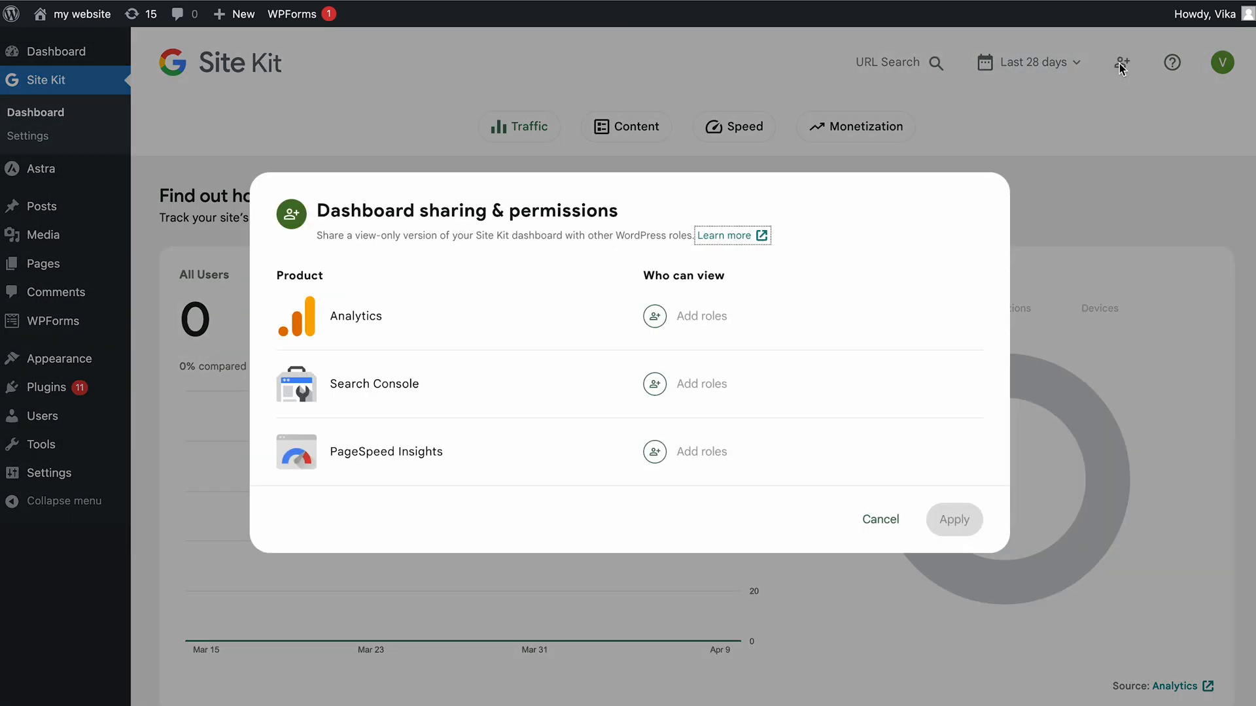
click(699, 315)
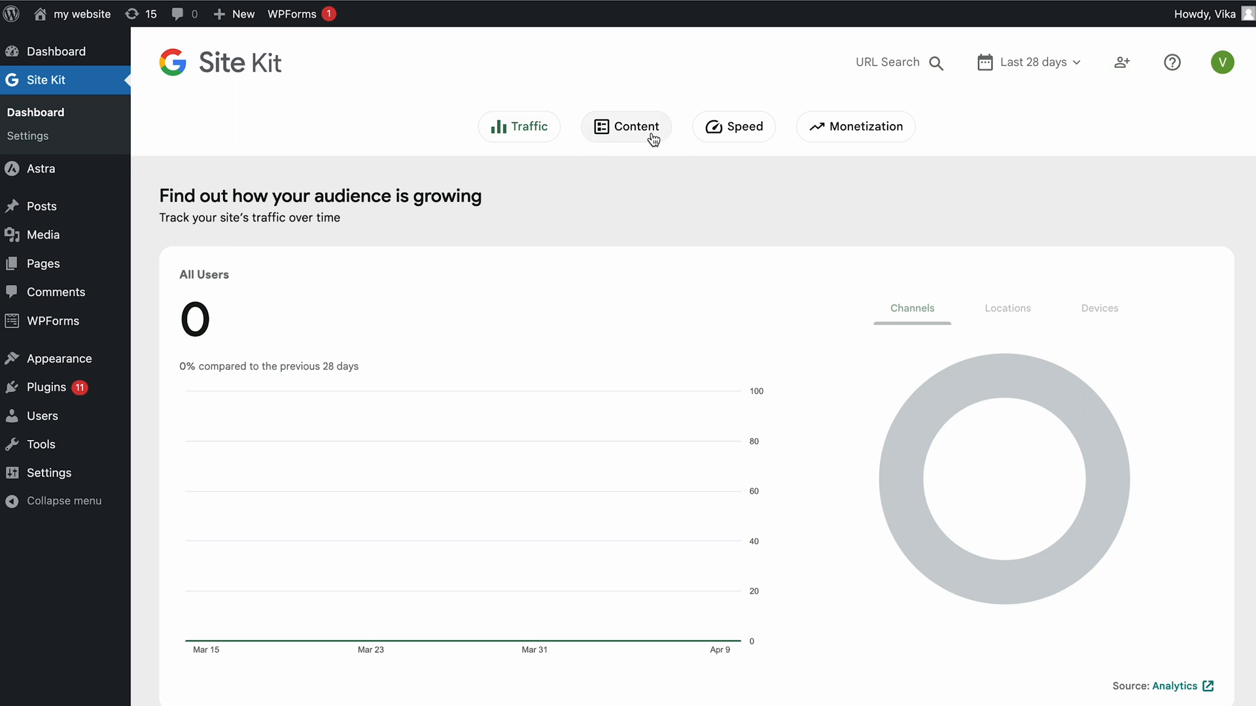
click(855, 126)
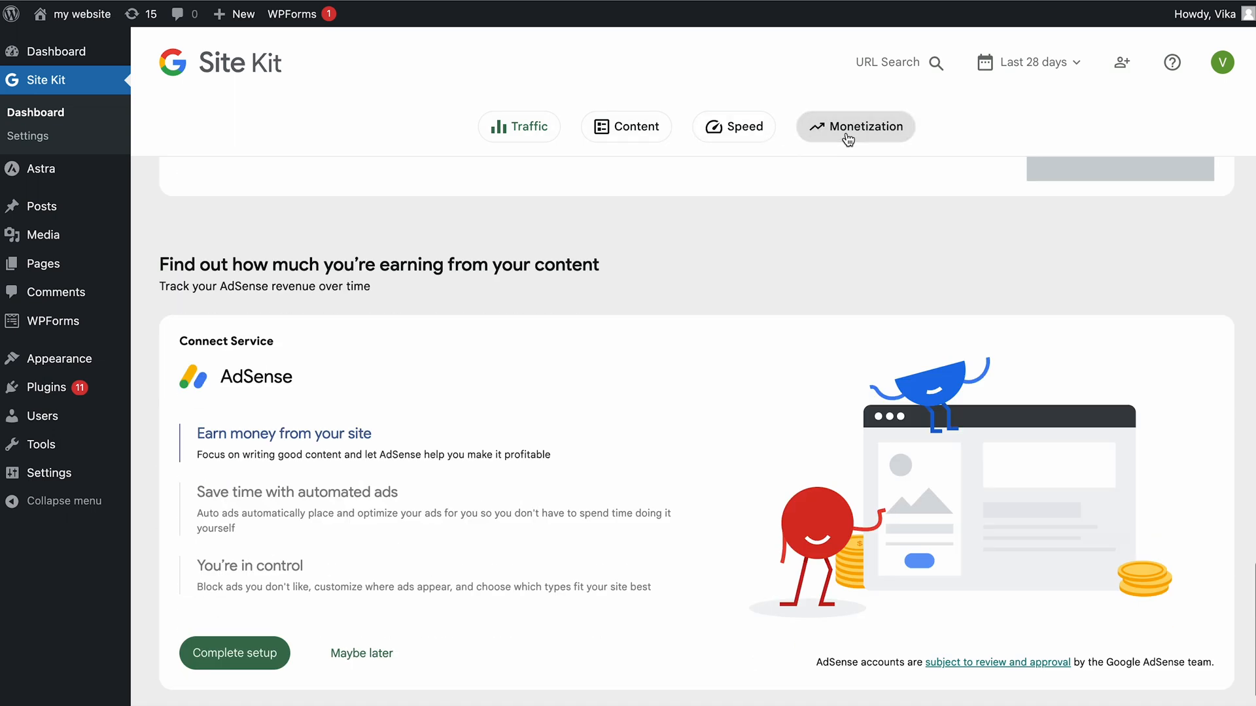
scroll(up, 3)
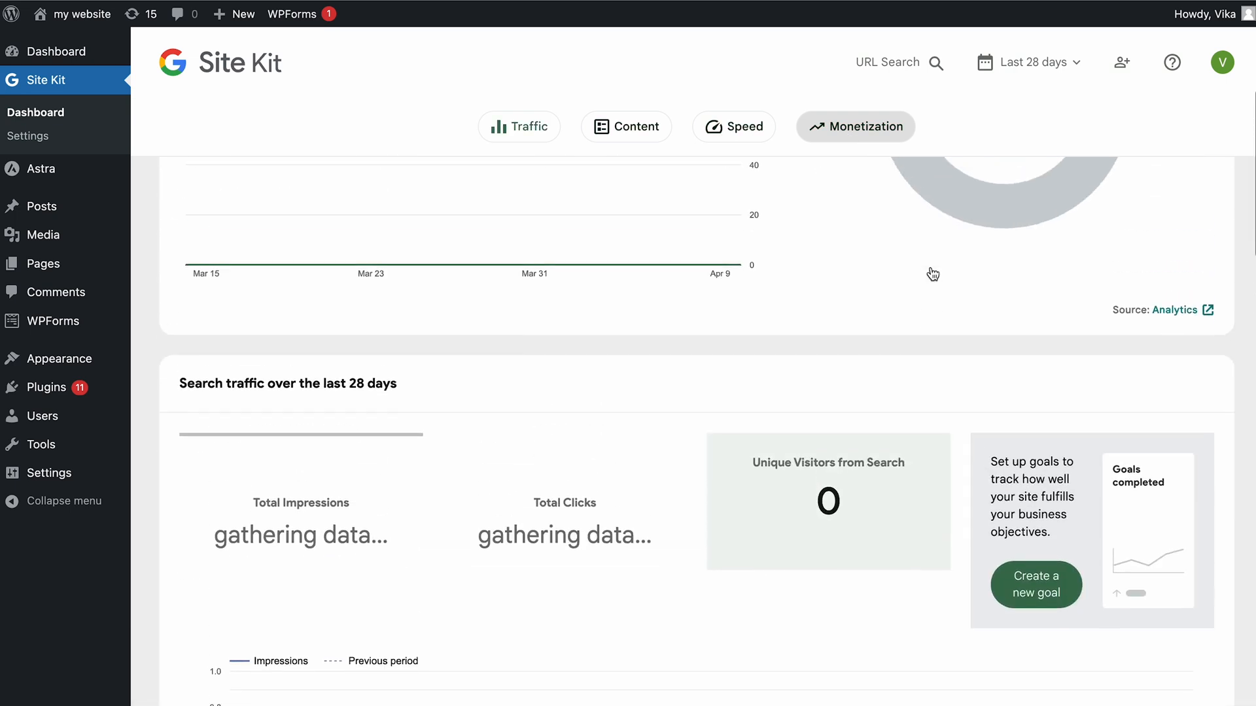
scroll(up, 3)
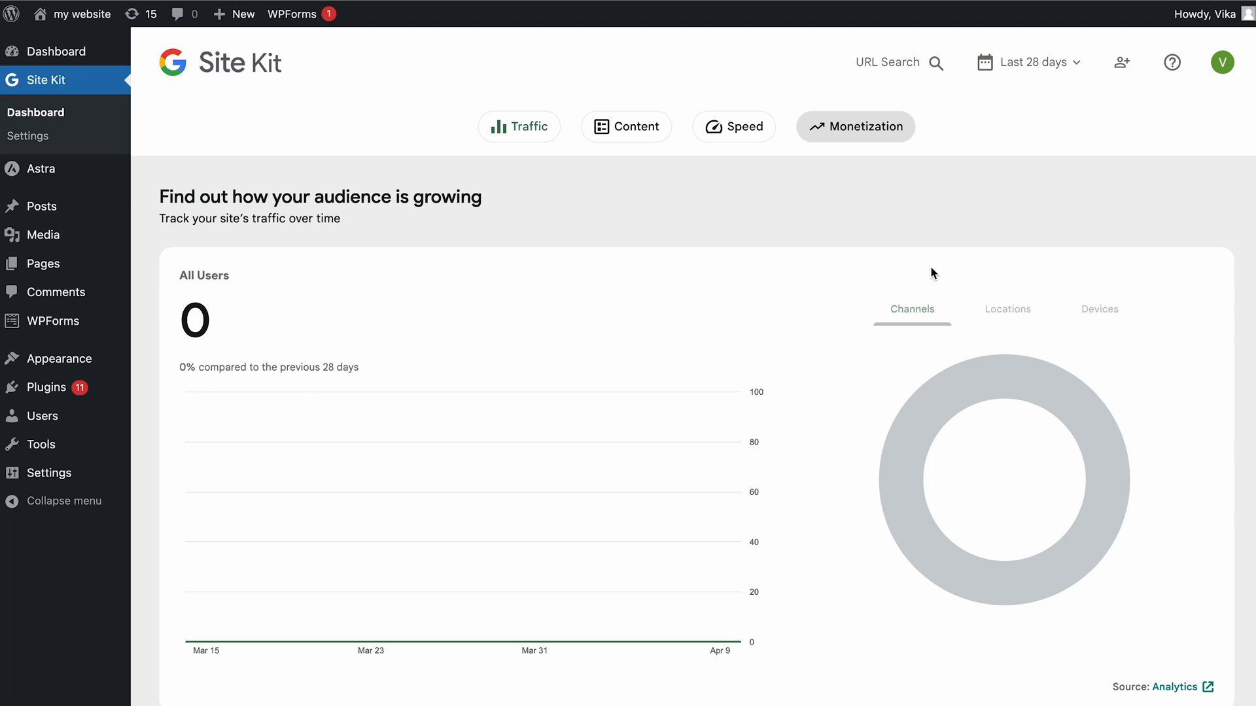
click(29, 136)
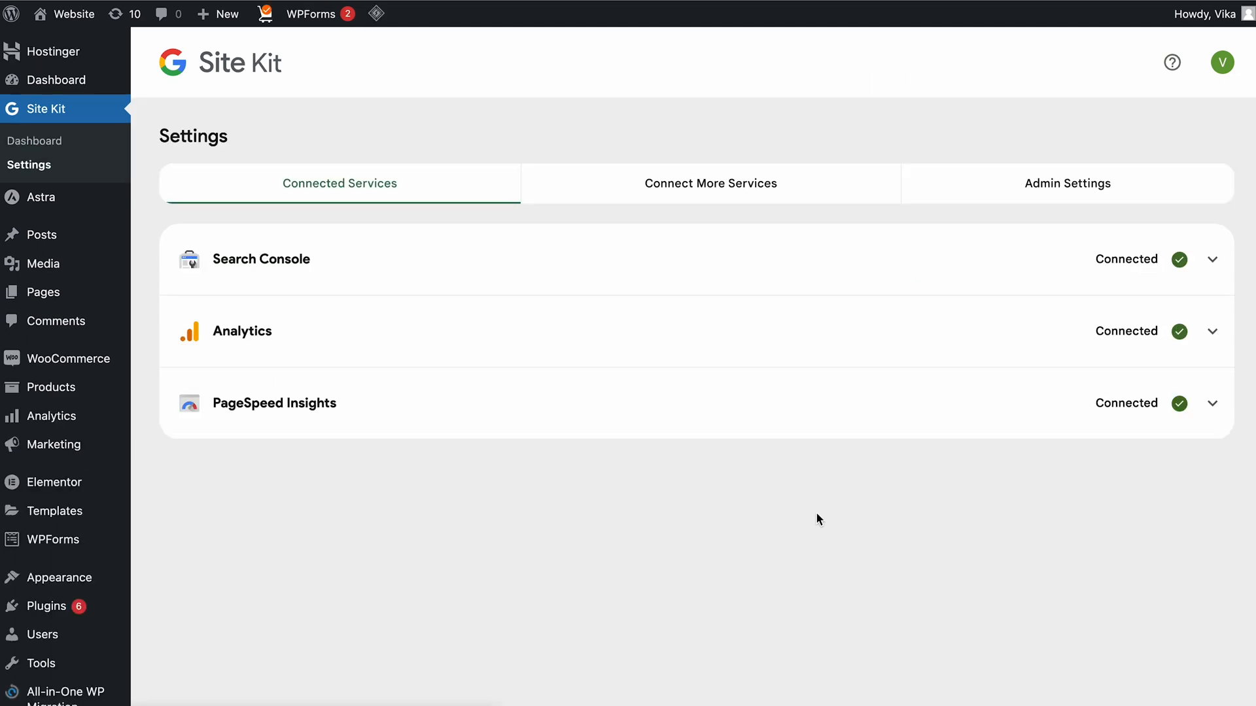
mouse_move(812, 518)
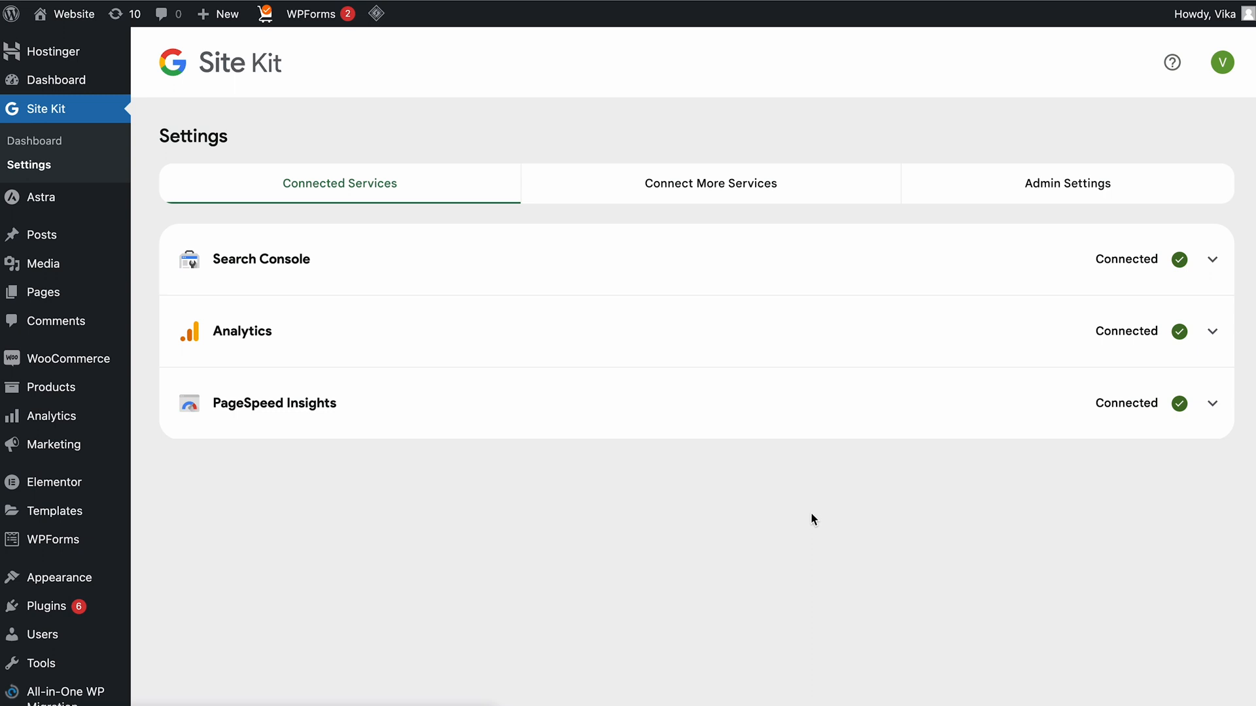
click(1066, 183)
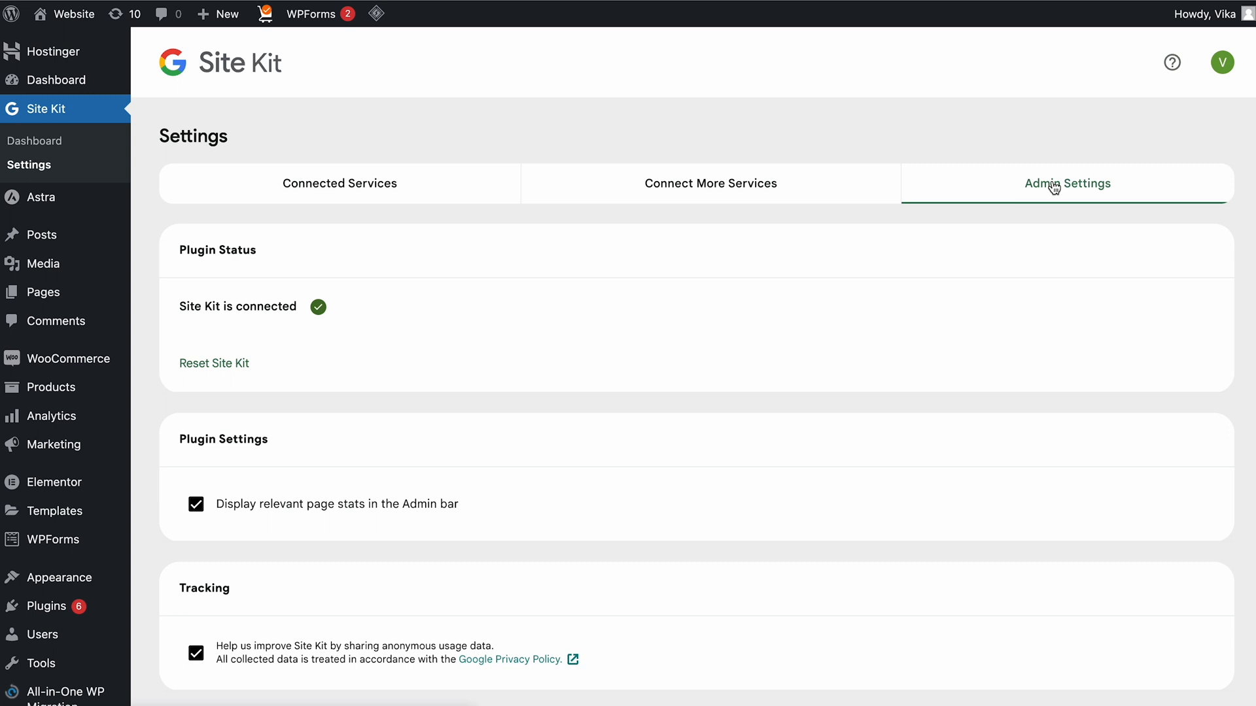
mouse_move(1025, 279)
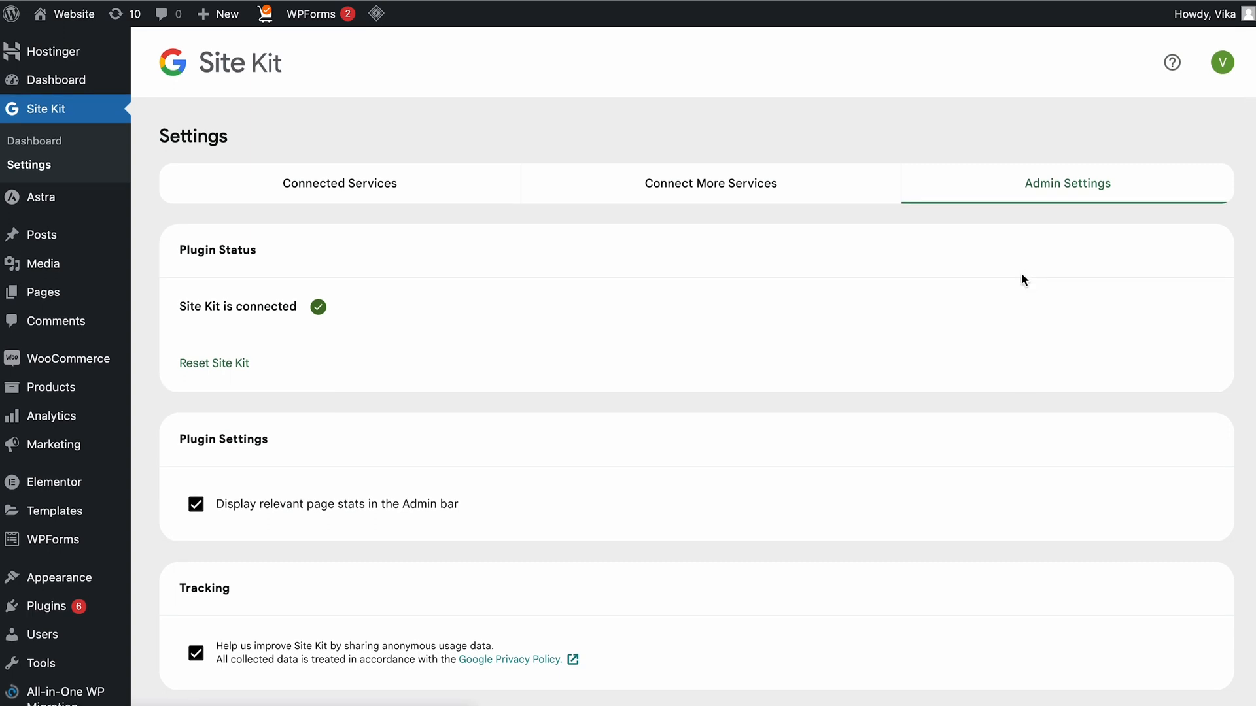
mouse_move(429, 194)
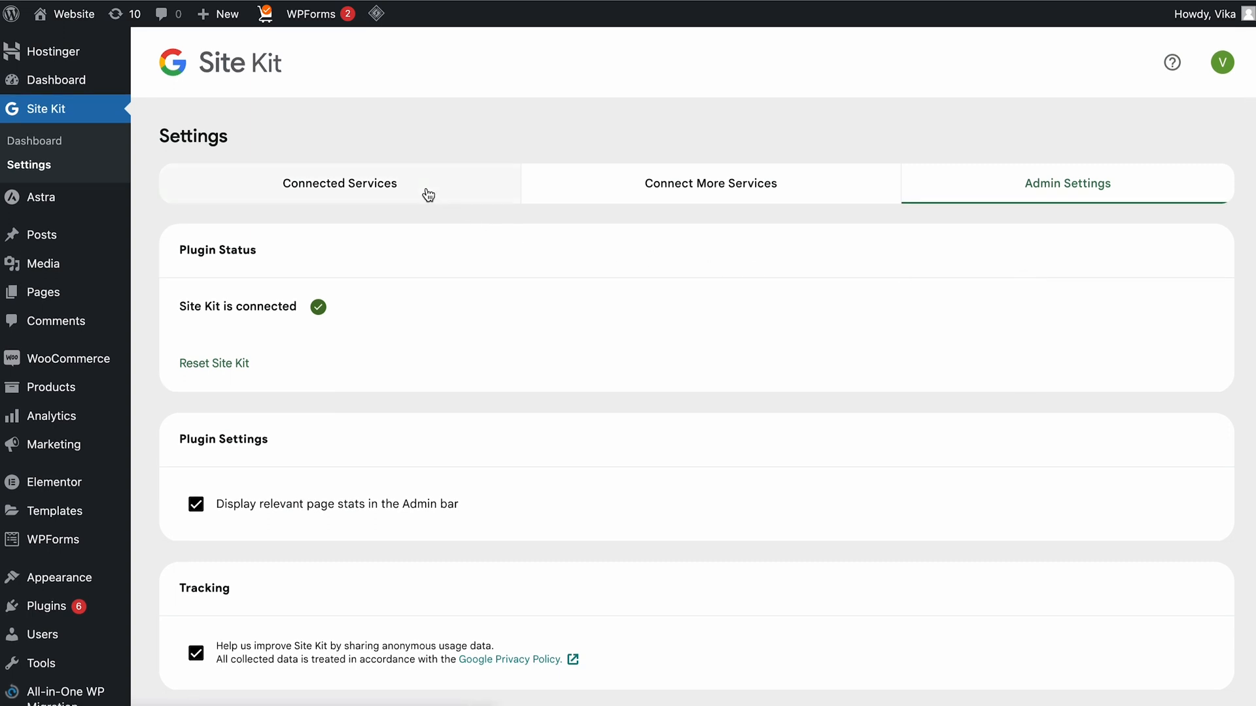
click(339, 182)
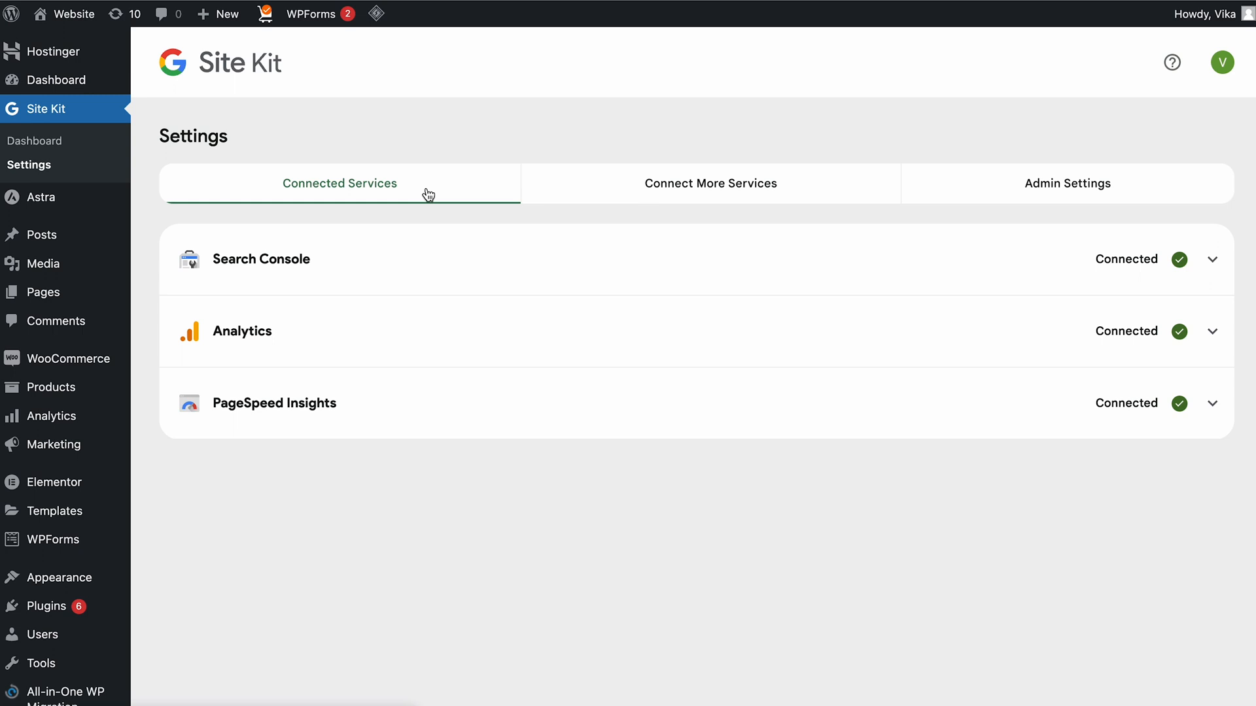
click(710, 183)
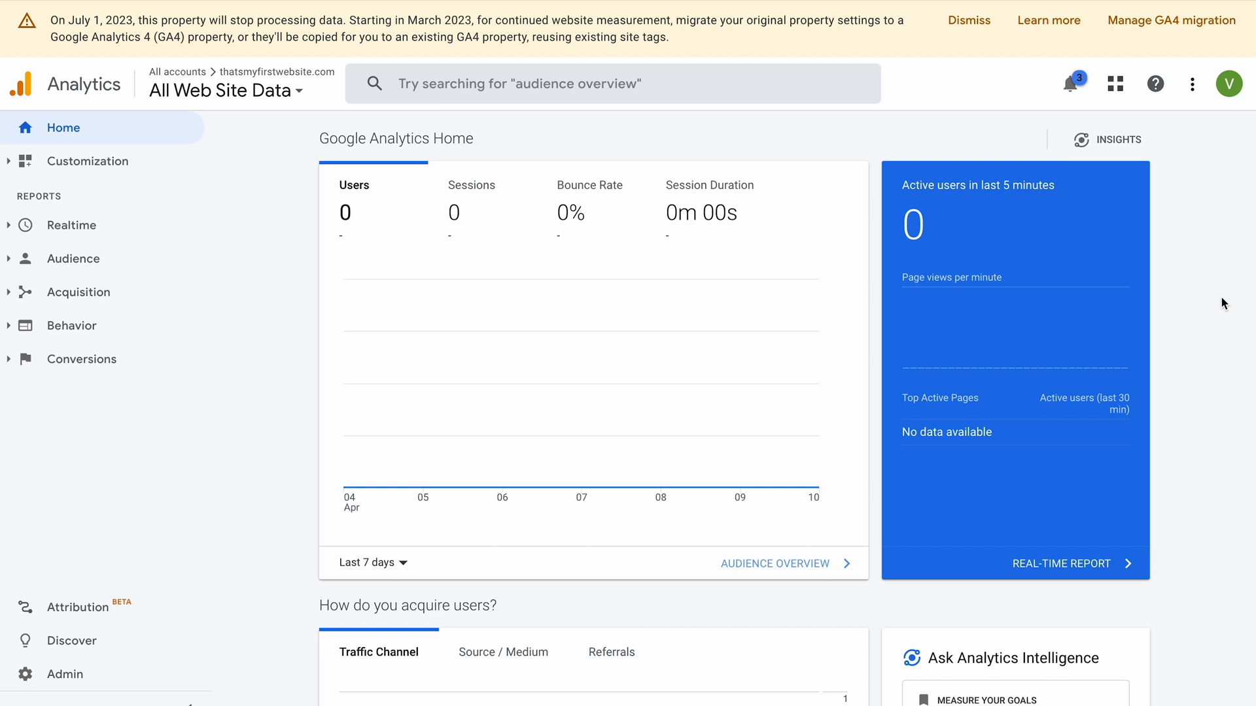
- Scroll through the Google Analytics Home report
scroll(down, 3)
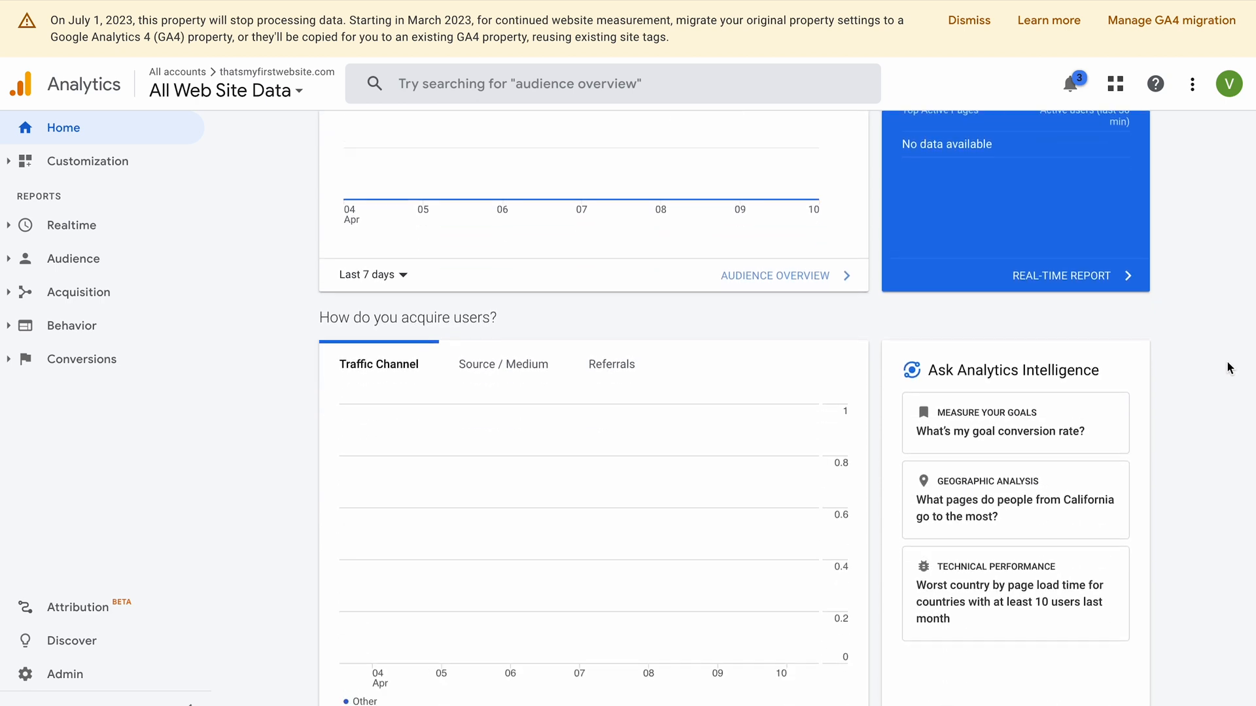
scroll(down, 3)
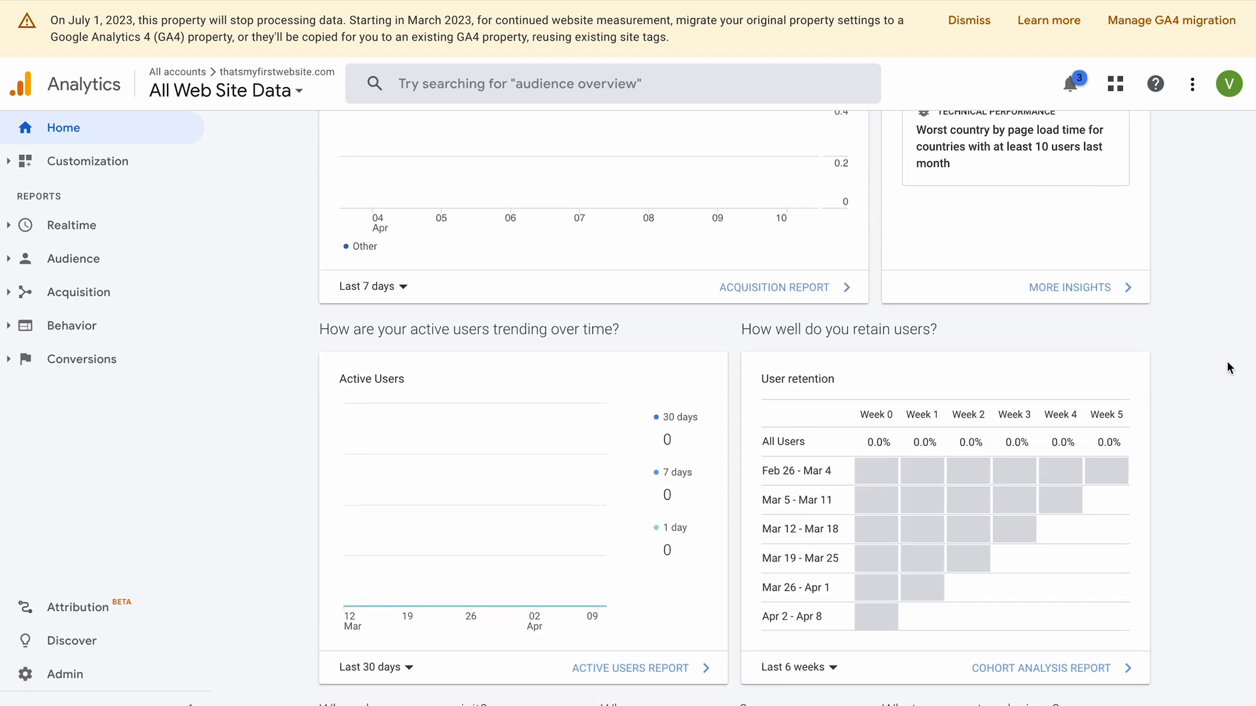
scroll(down, 3)
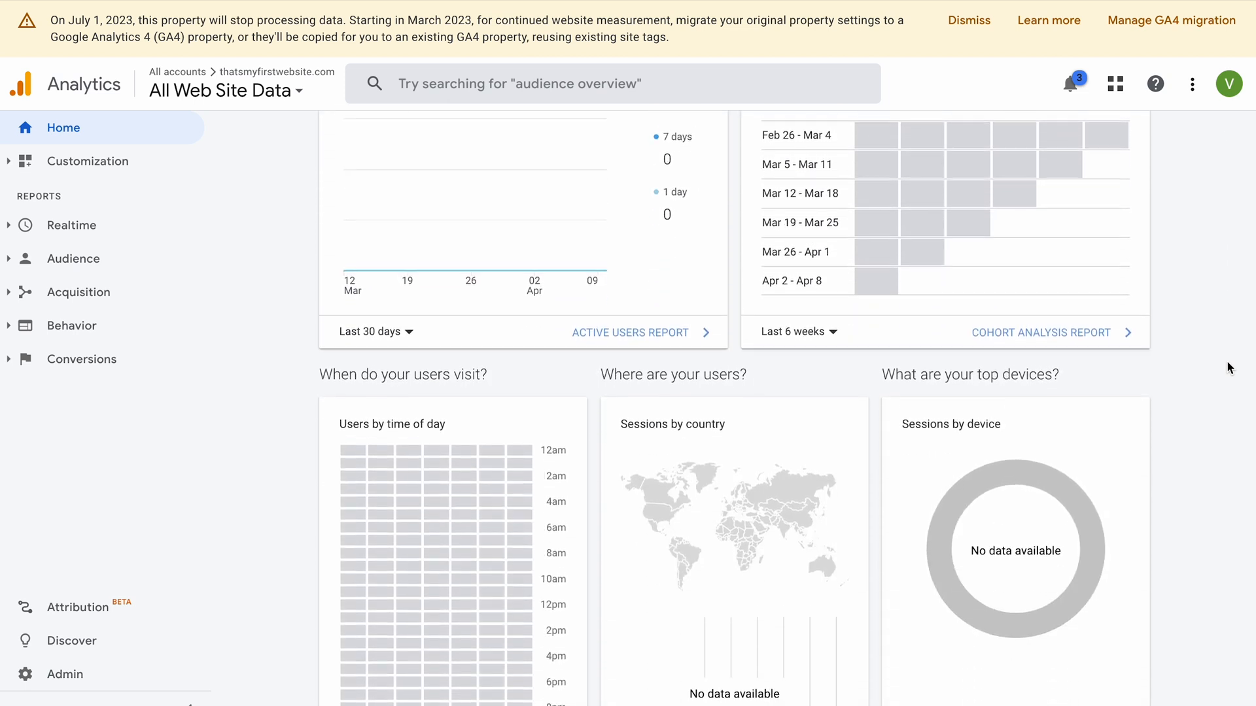
scroll(down, 3)
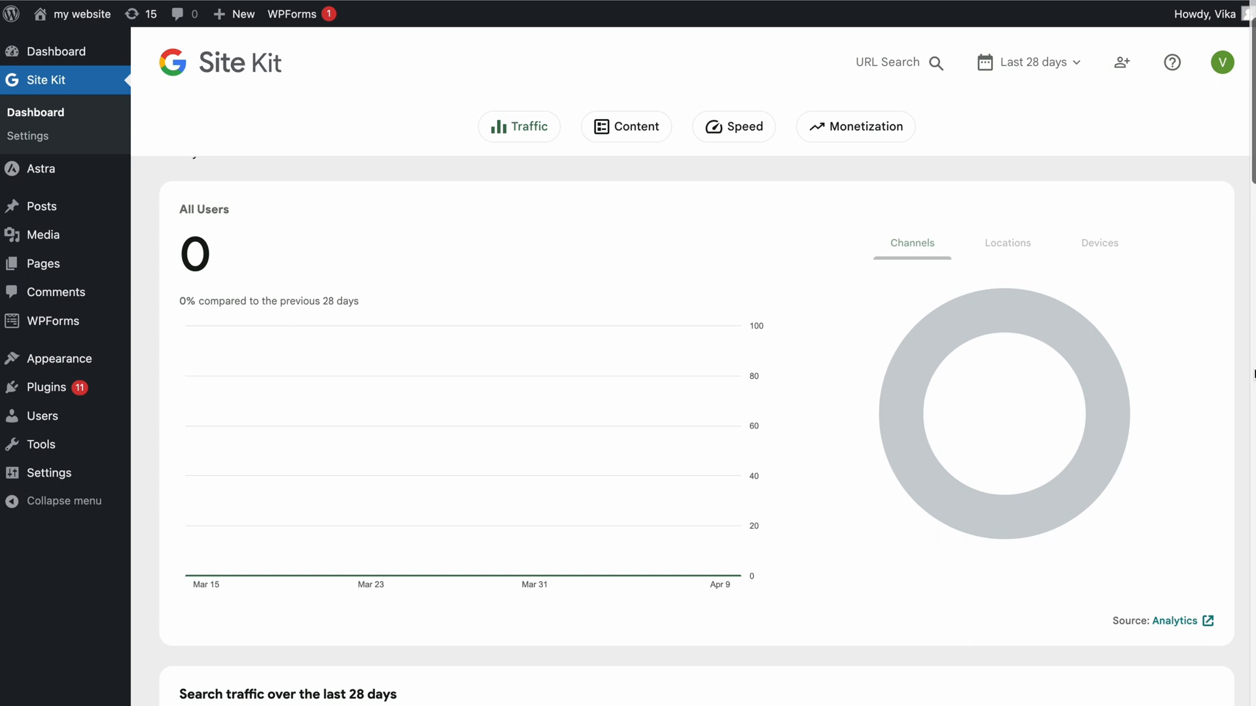
mouse_move(1225, 475)
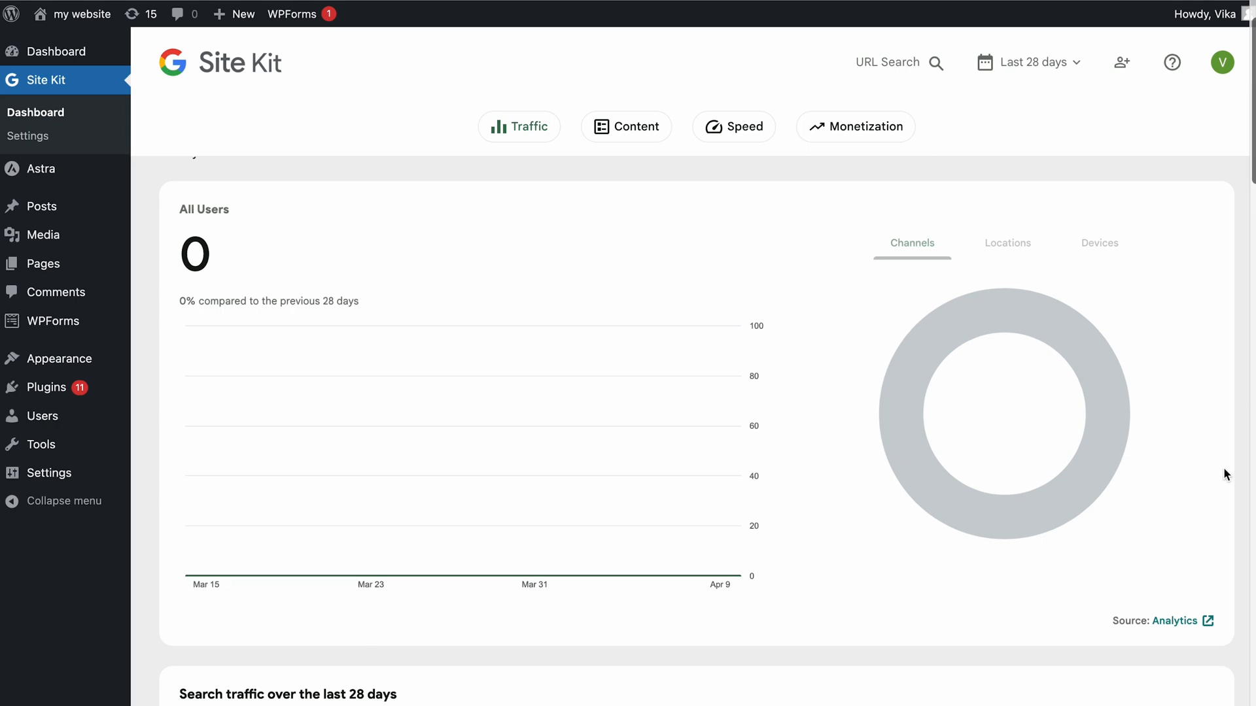
- Follow the All Users chart's 'Source: Analytics' link to the Acquisition Overview
click(1174, 621)
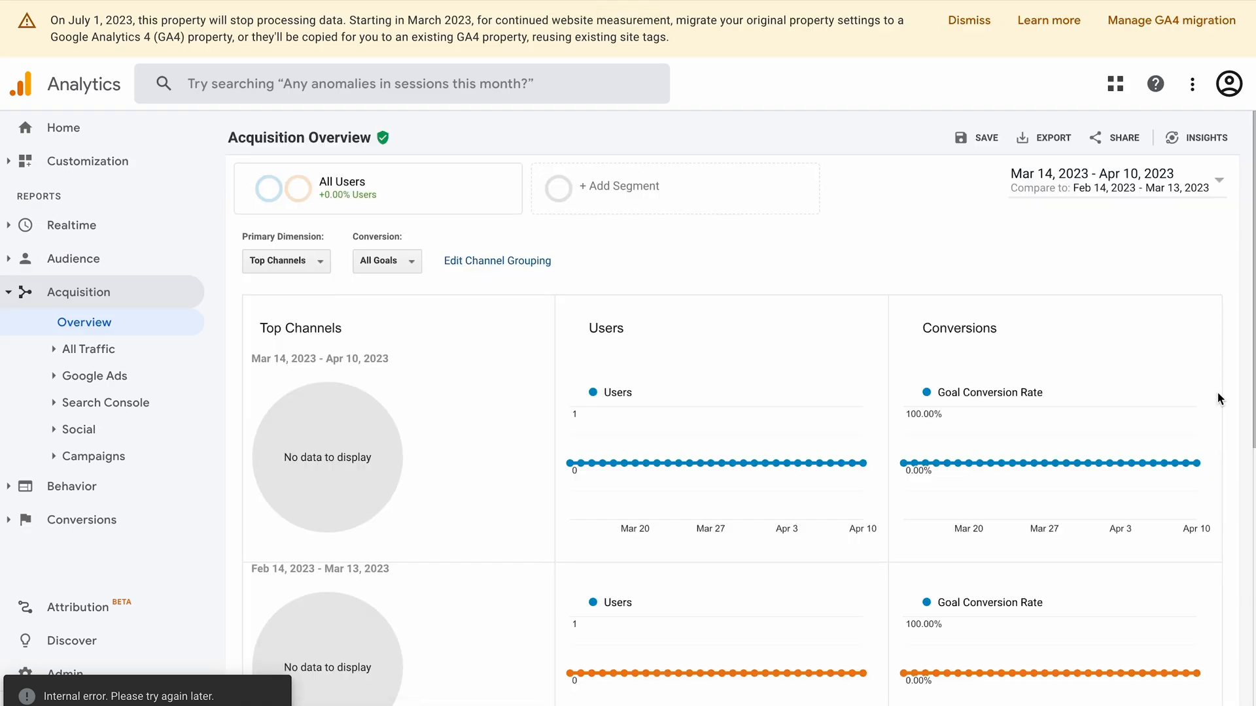
- Scroll the all-zero acquisition table, then return to the Analytics Home report
scroll(down, 3)
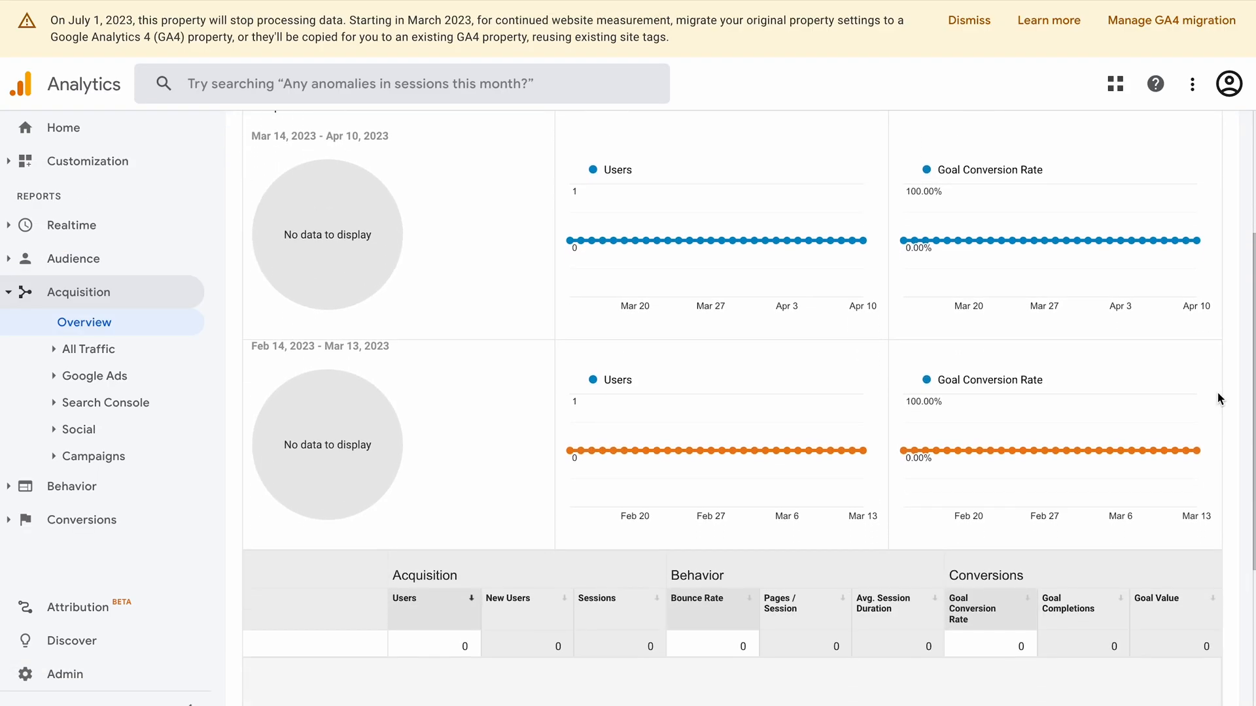
scroll(down, 3)
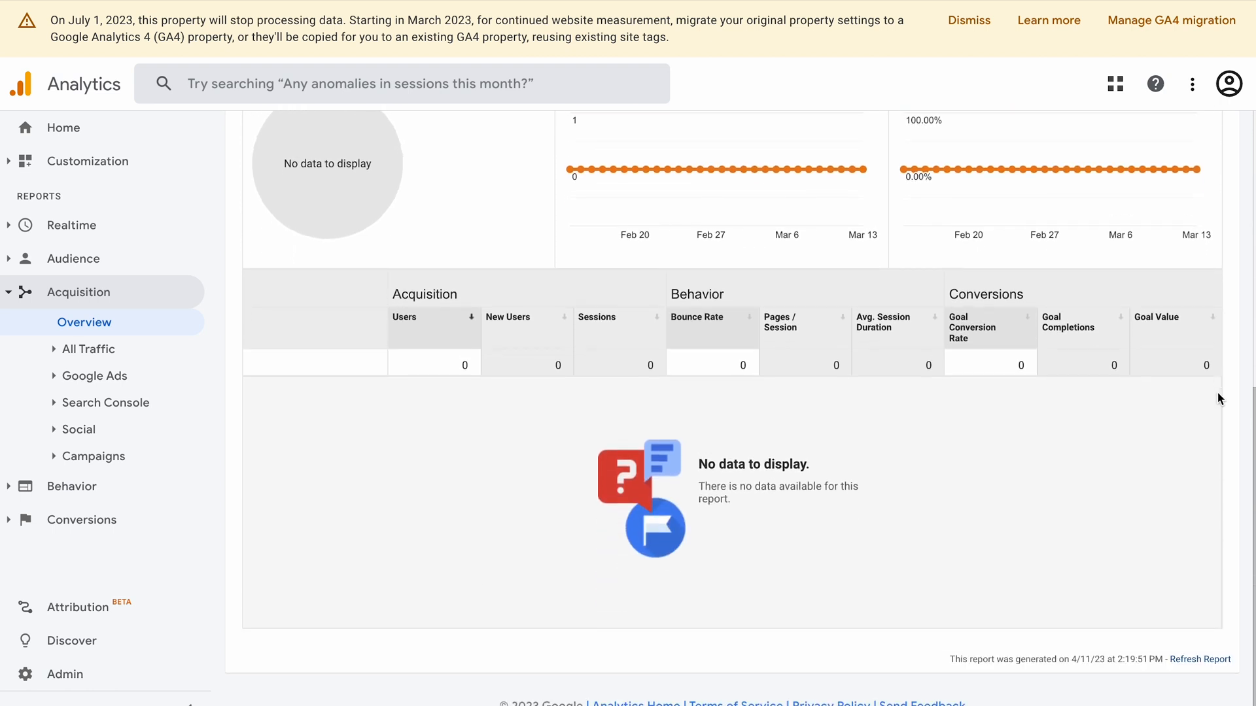
click(63, 127)
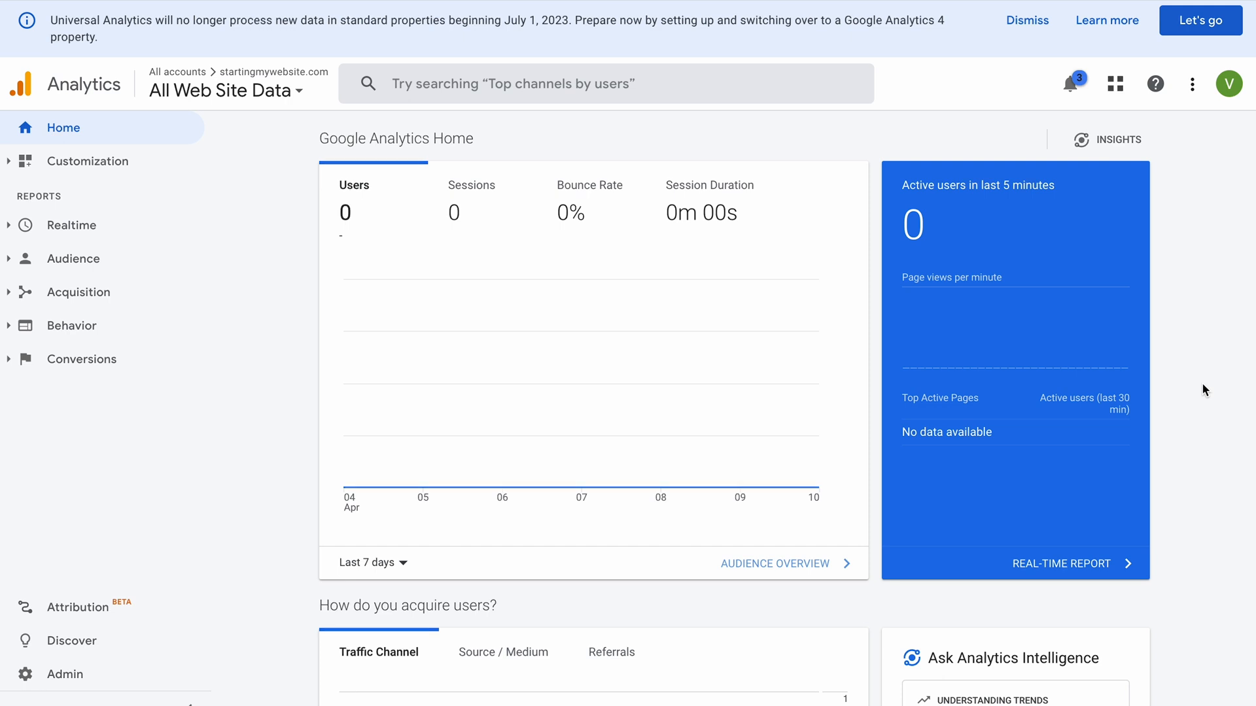
mouse_move(1212, 91)
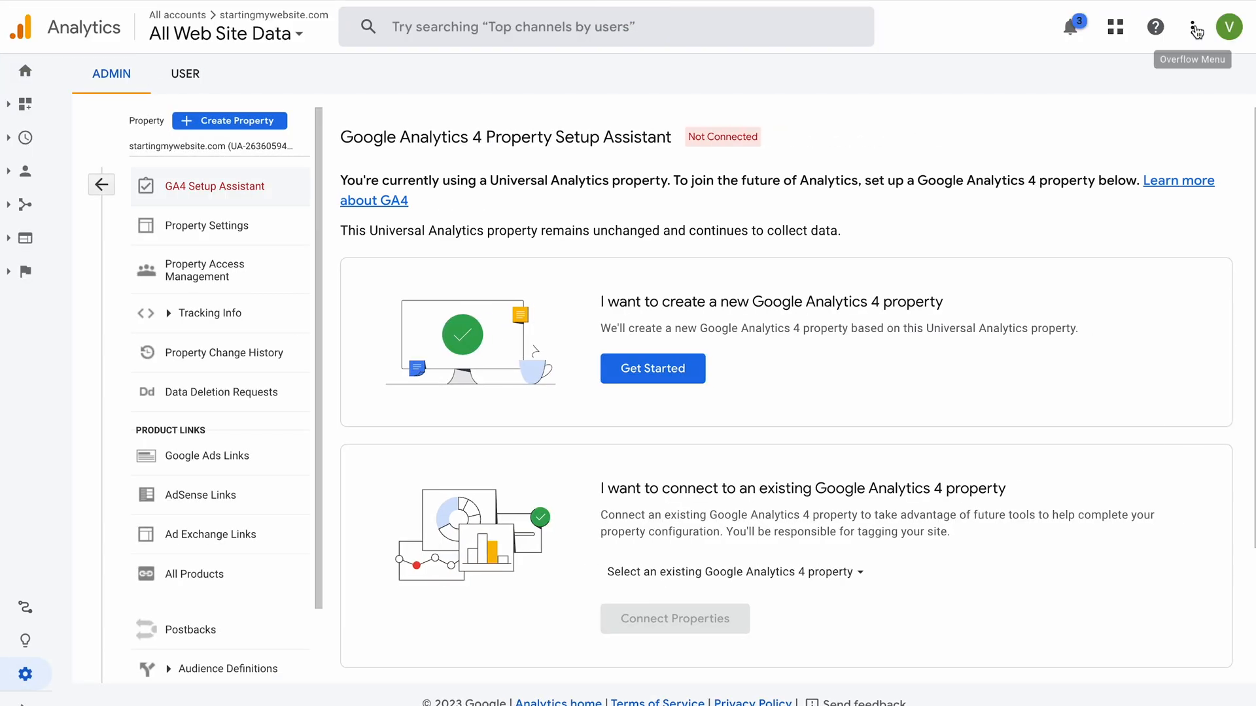
mouse_move(1186, 165)
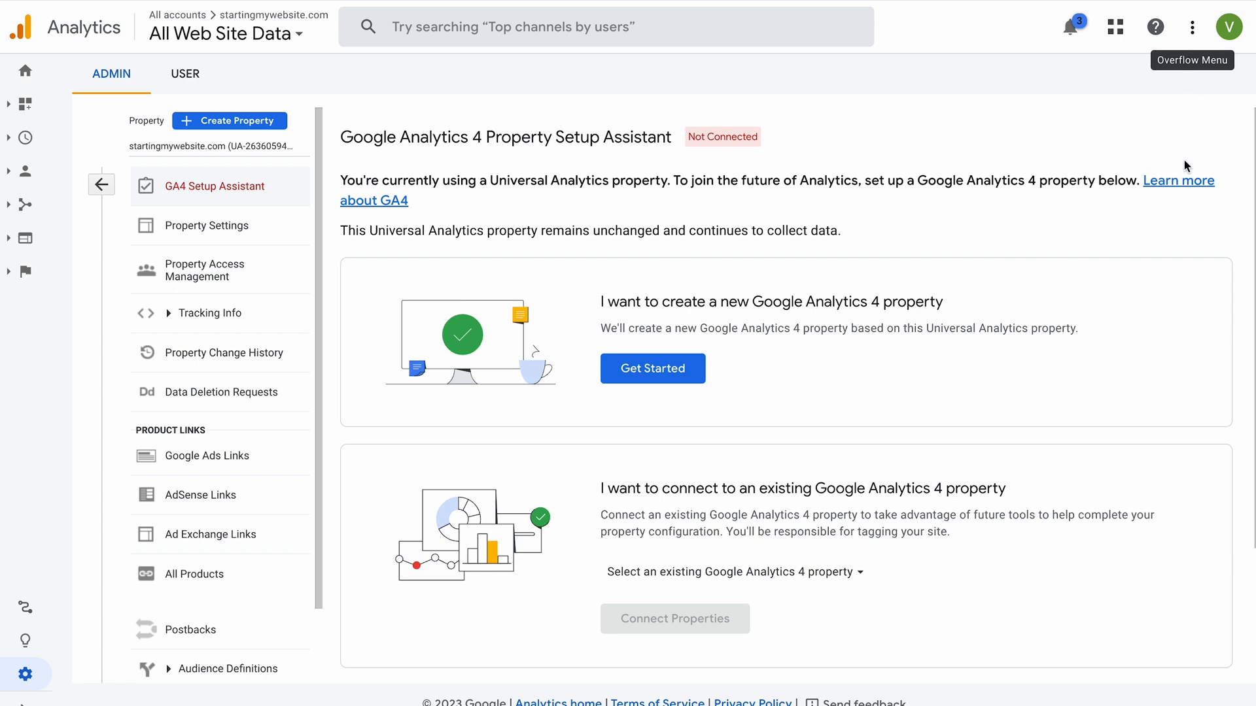
mouse_move(1193, 322)
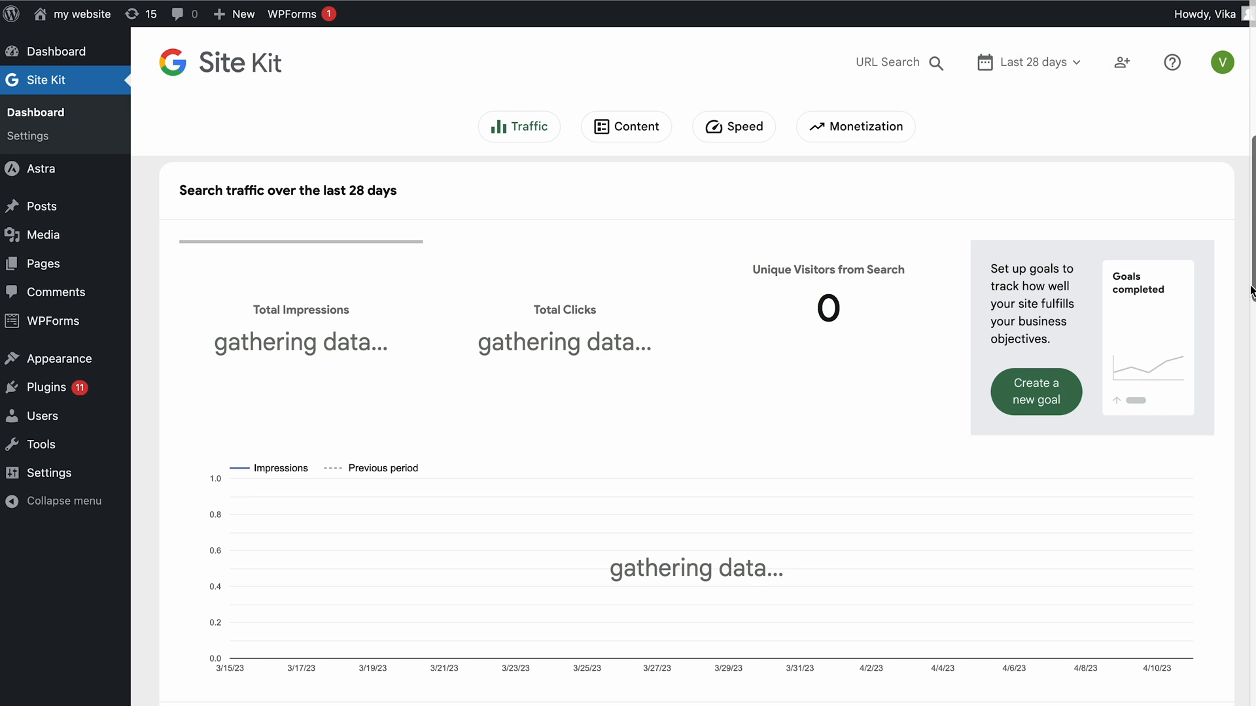
- Check Analytics goals, then open Site Kit's Search Console performance report for search traffic
scroll(down, 3)
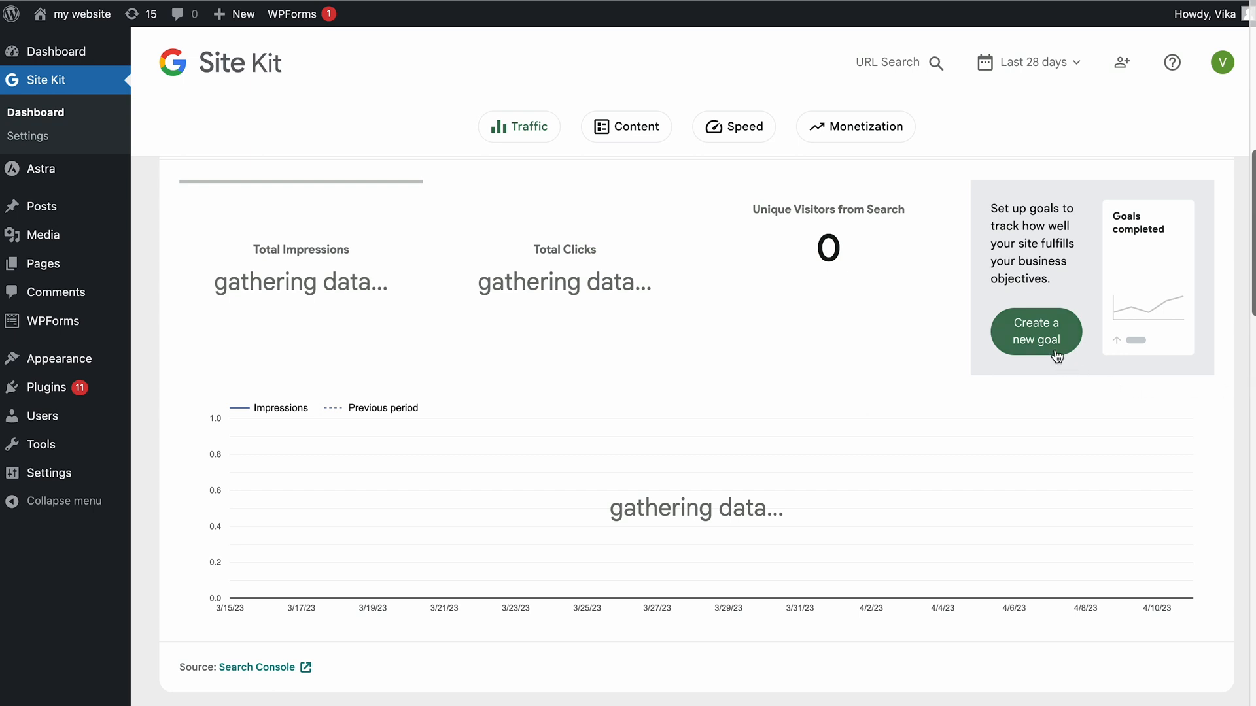
click(1035, 331)
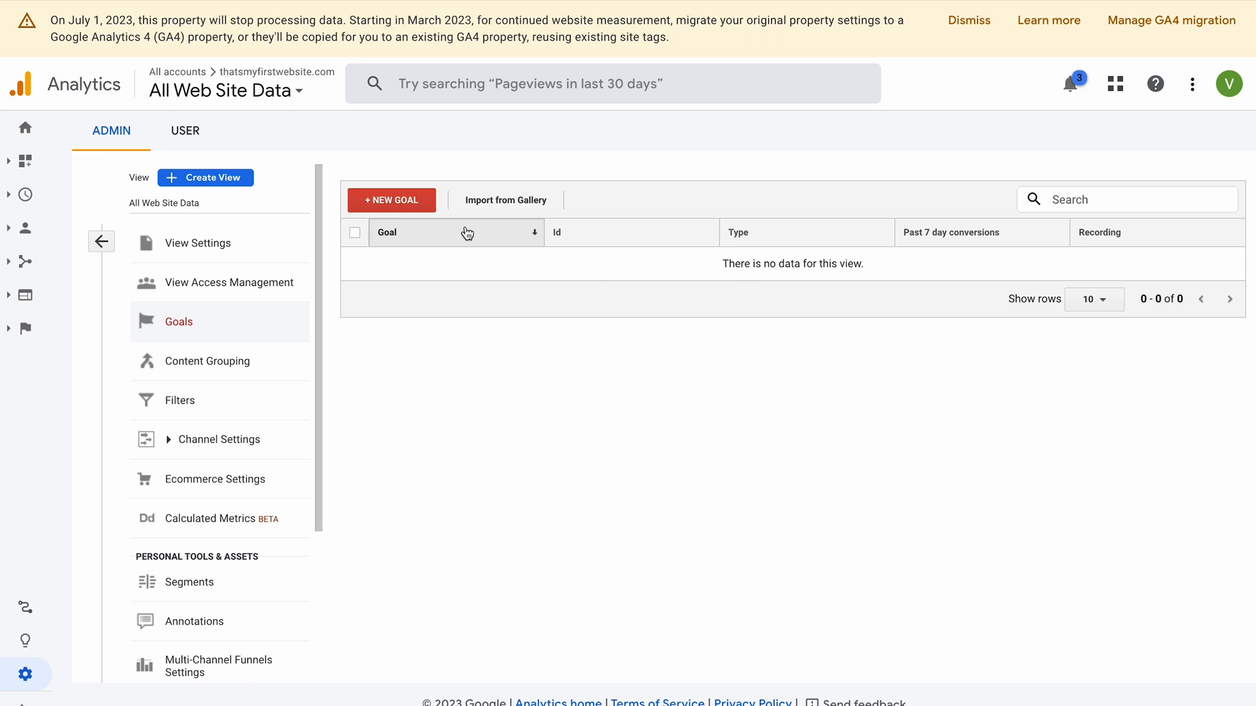
click(391, 200)
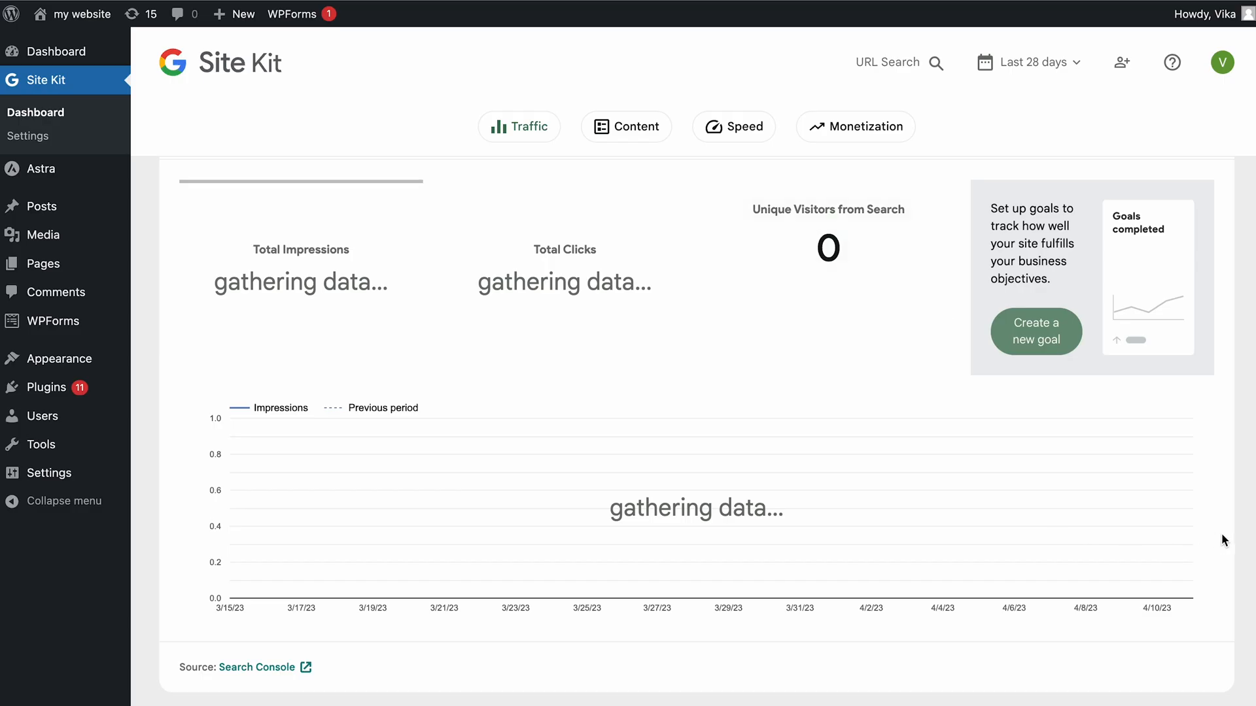
scroll(down, 3)
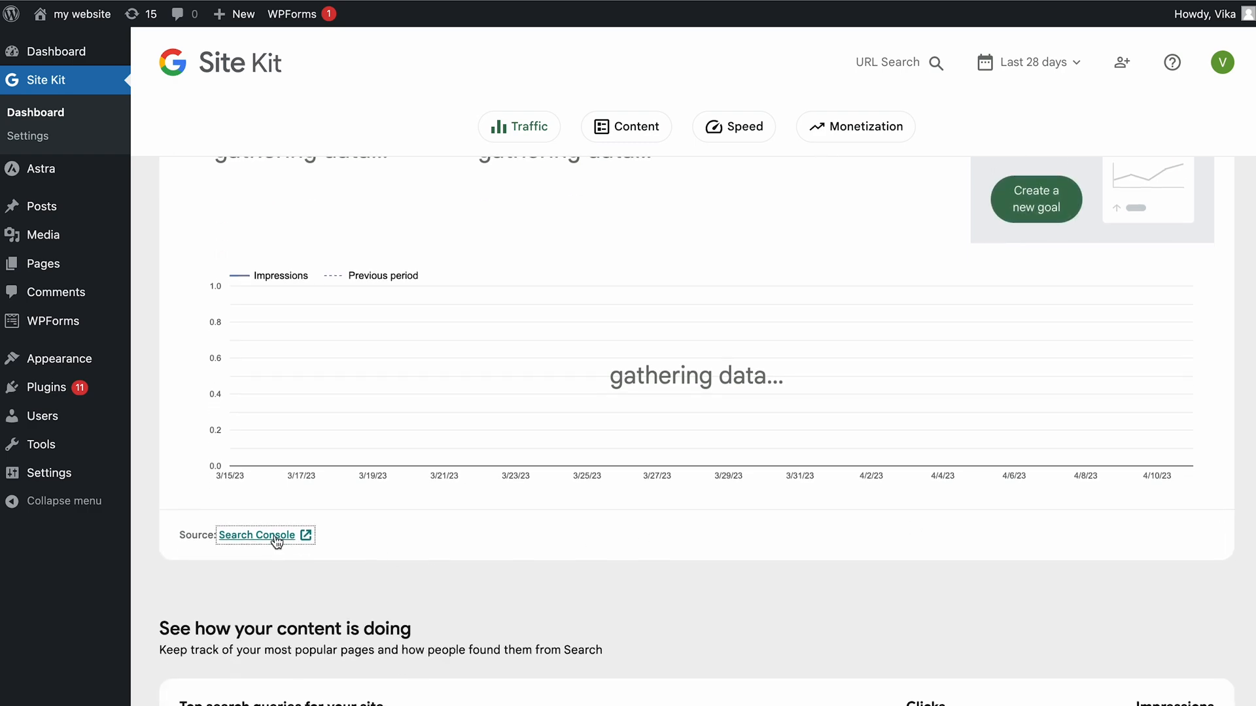
click(254, 535)
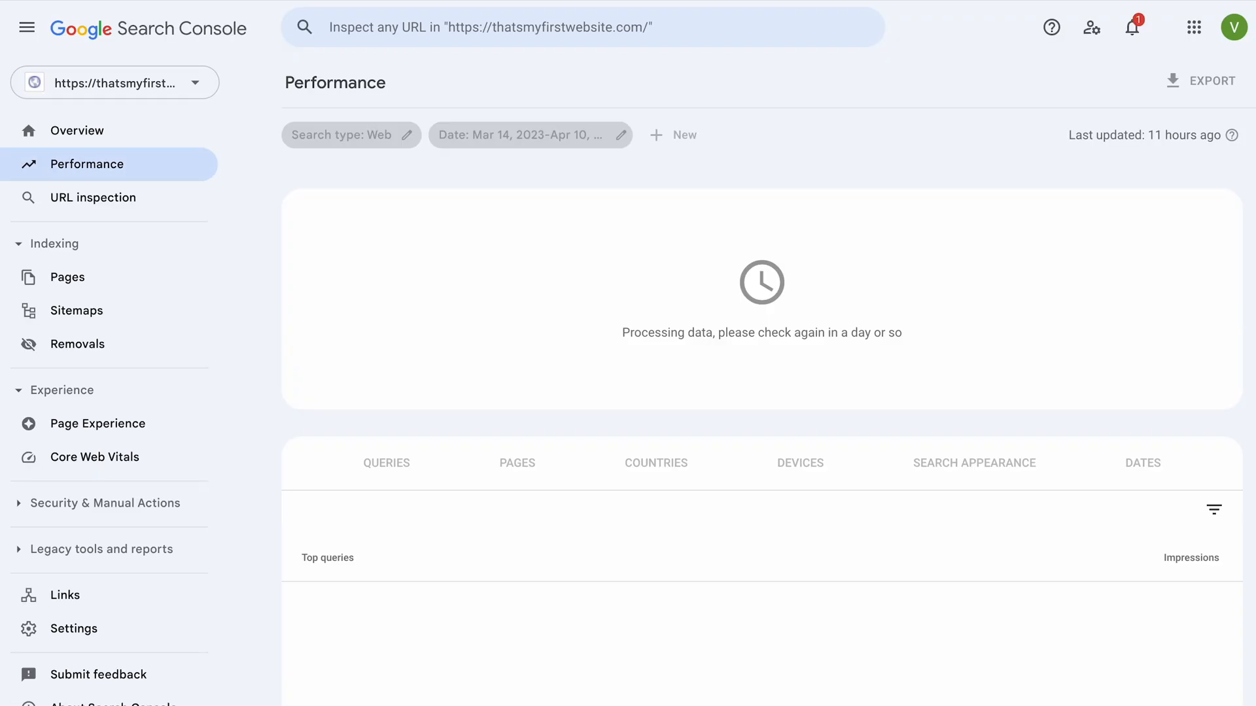
mouse_move(335, 564)
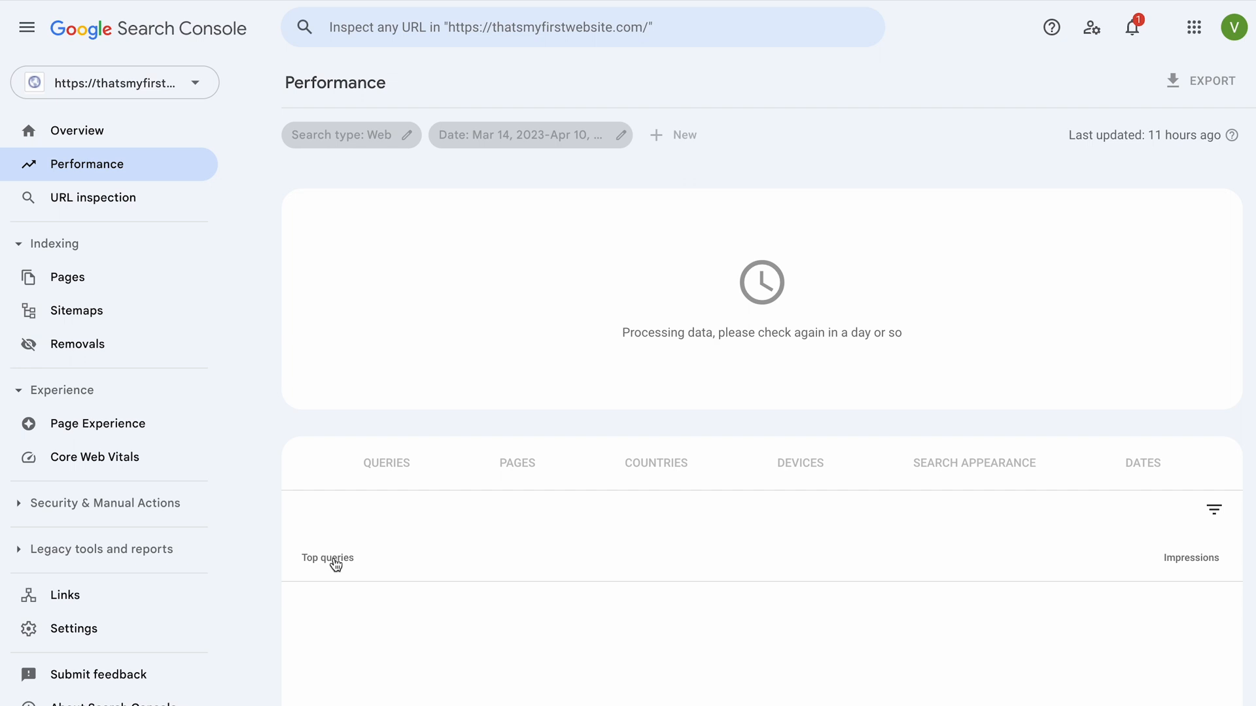
- Return to Site Kit's lab speed results: 5.0 s contentful paint, zero layout shift
click(77, 310)
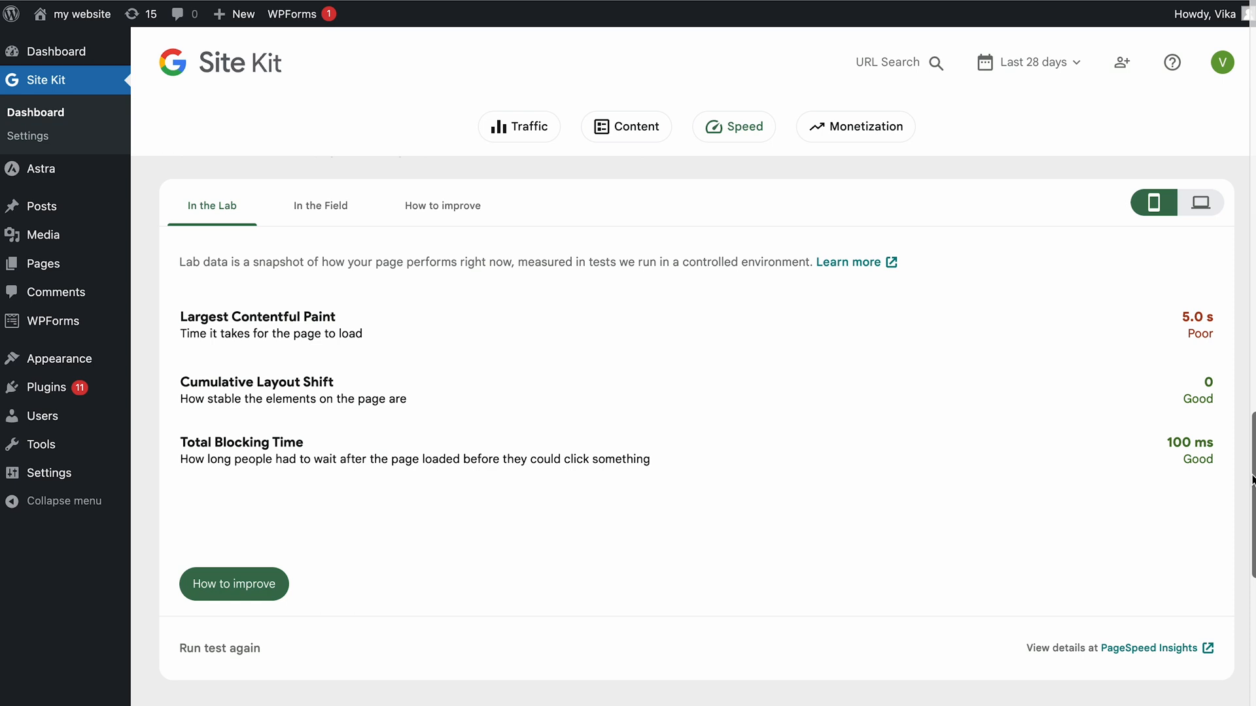
mouse_move(1246, 432)
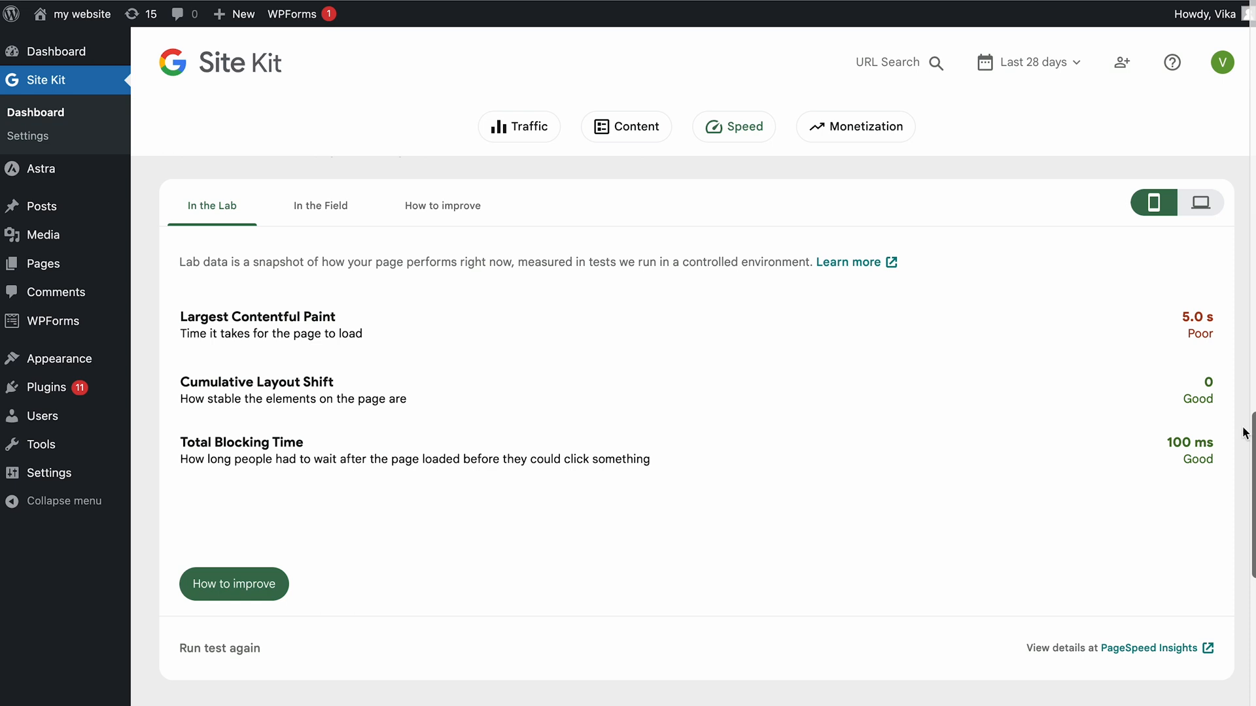
- Toggle the lab results between desktop and mobile, then open the PageSpeed Insights report
click(1198, 203)
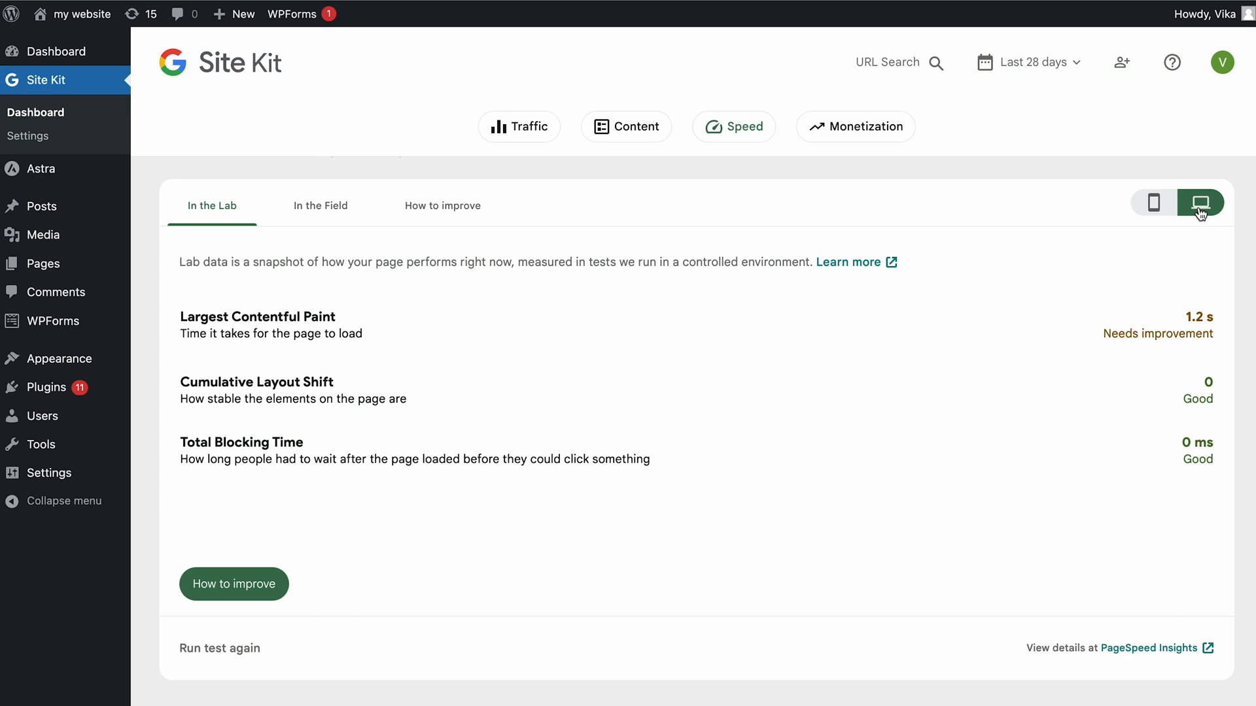
click(1153, 202)
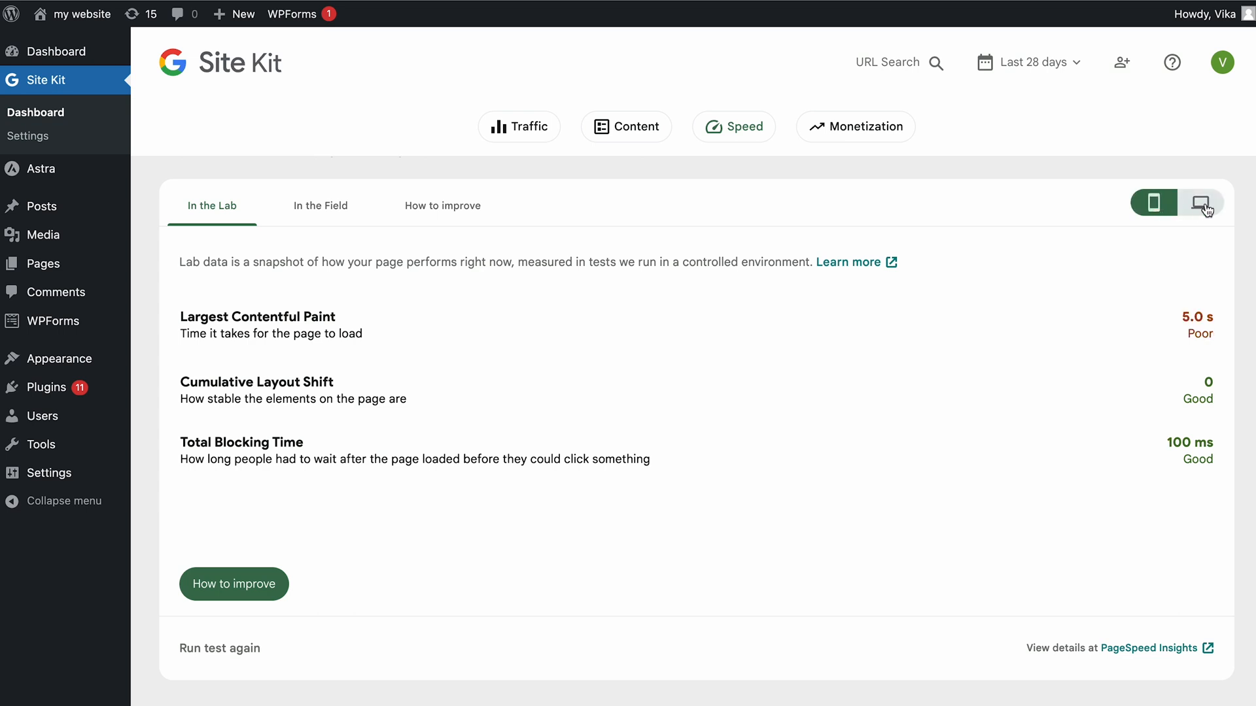
click(1199, 202)
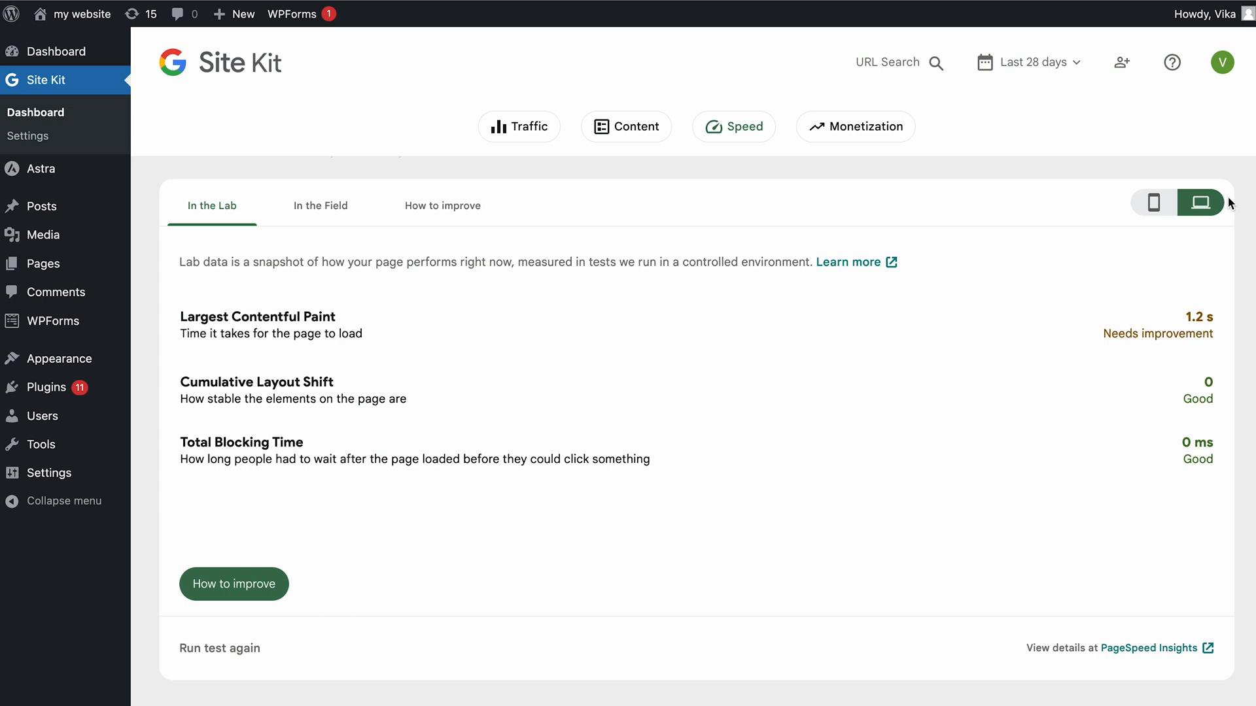
mouse_move(1212, 219)
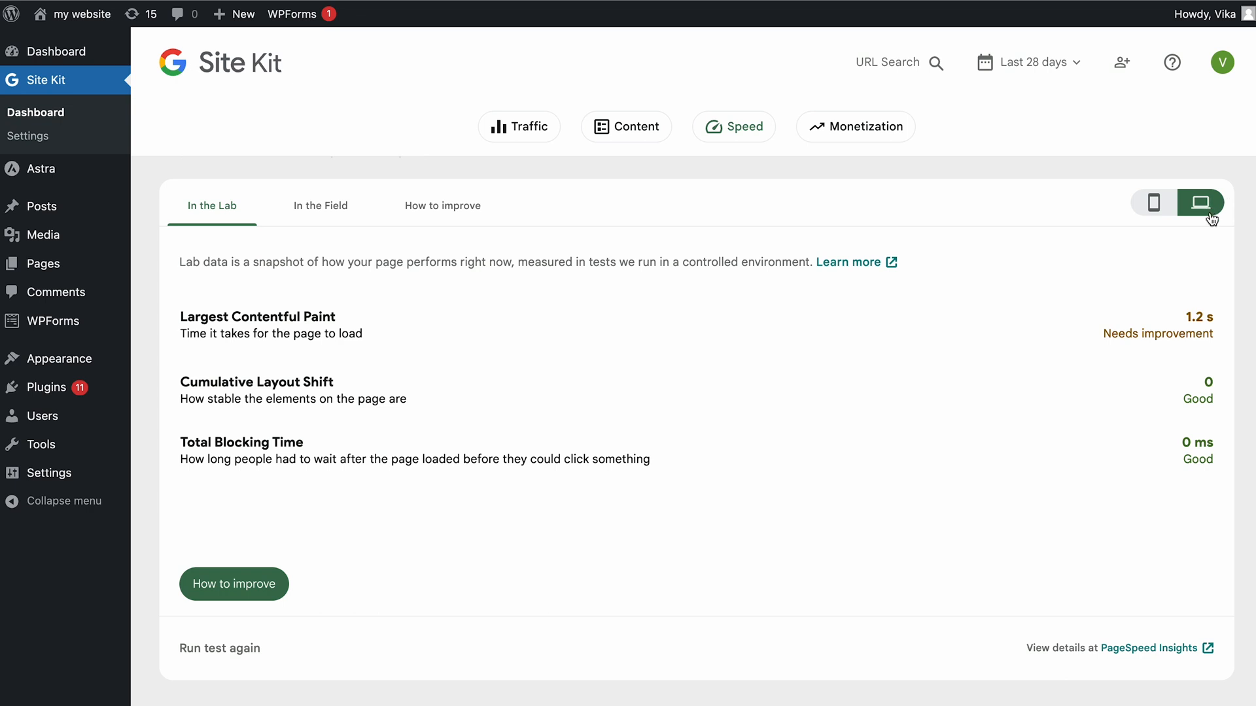
click(1149, 648)
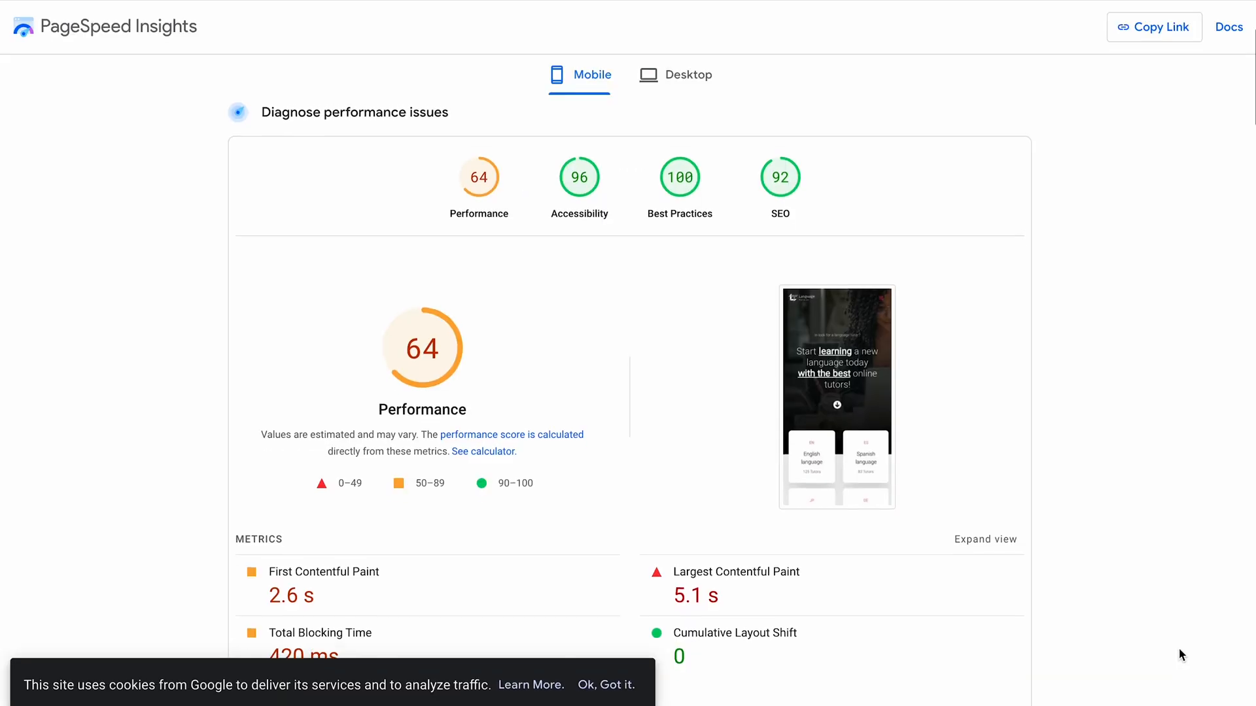
- Scroll through the PageSpeed Insights mobile metrics, opportunities and diagnostics
scroll(down, 3)
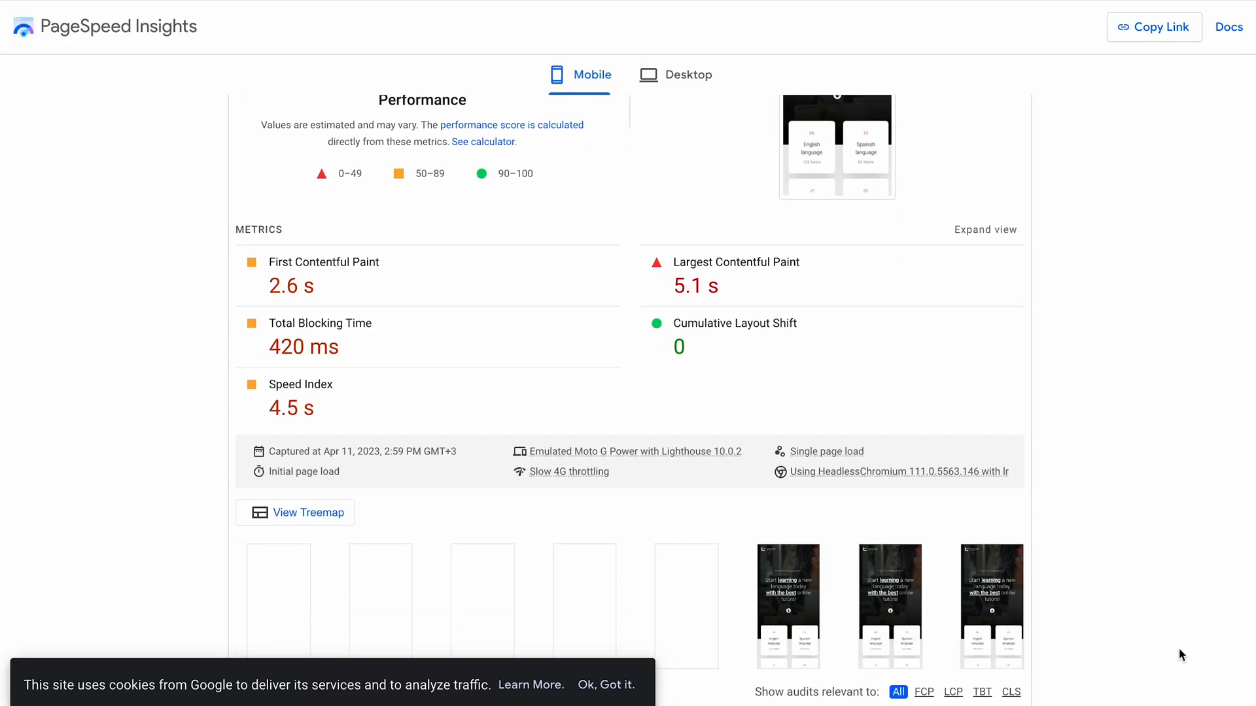
scroll(down, 3)
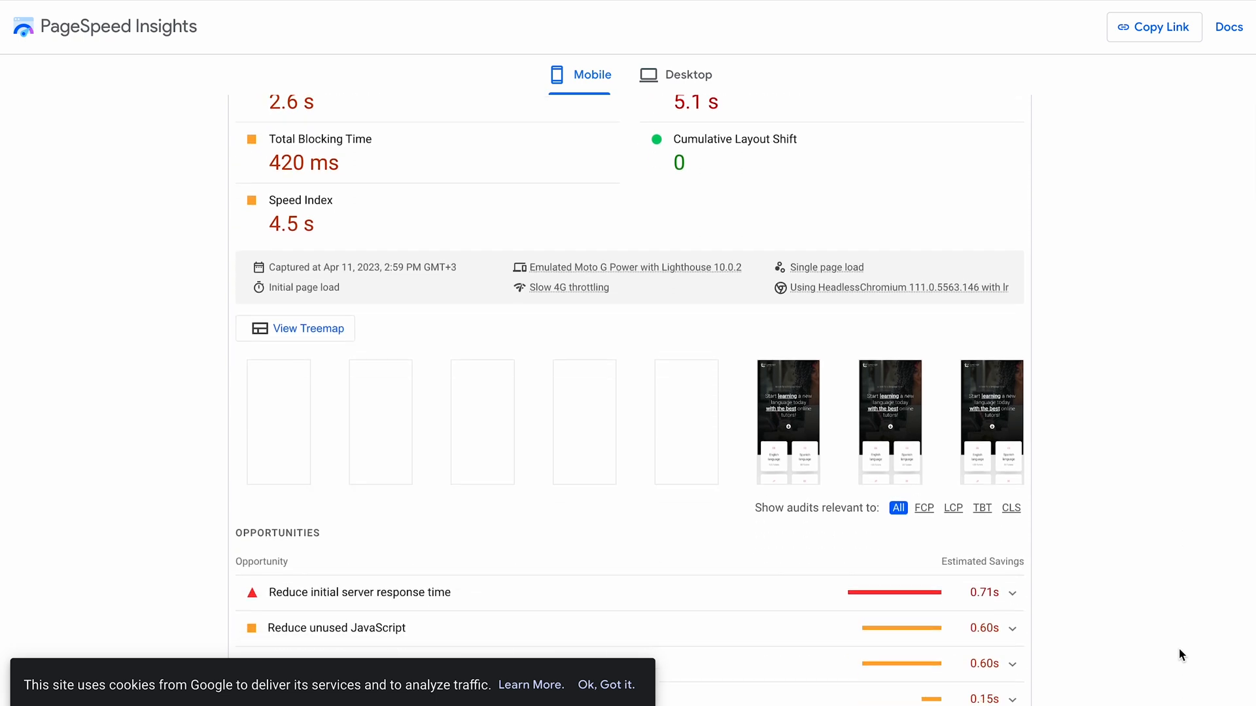
scroll(down, 3)
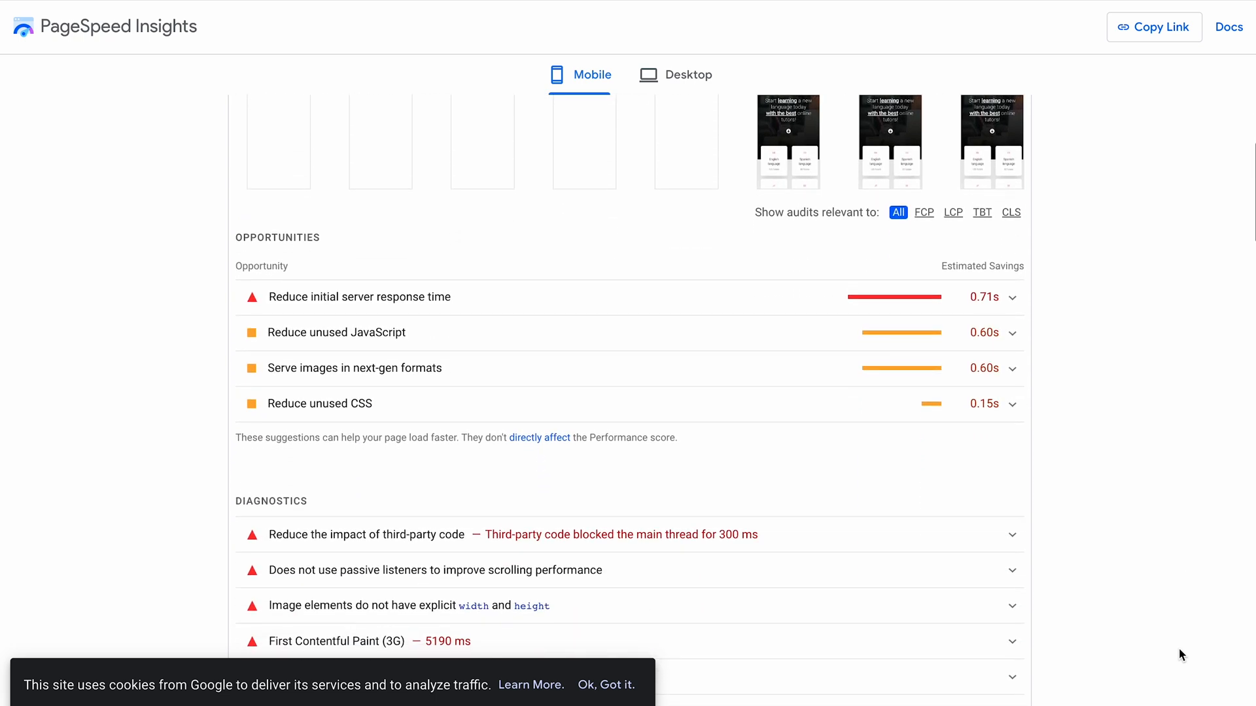
scroll(down, 3)
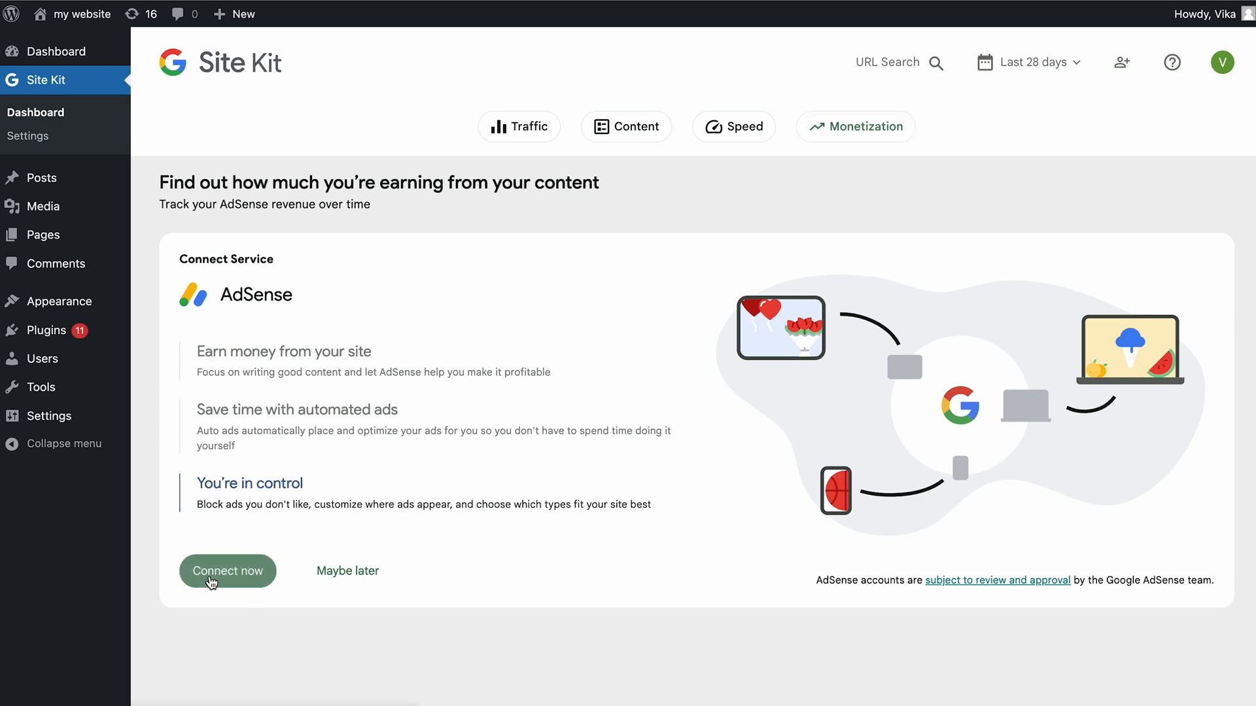
- Grant Site Kit access to AdSense data with your Google account and start a new AdSense account
click(228, 571)
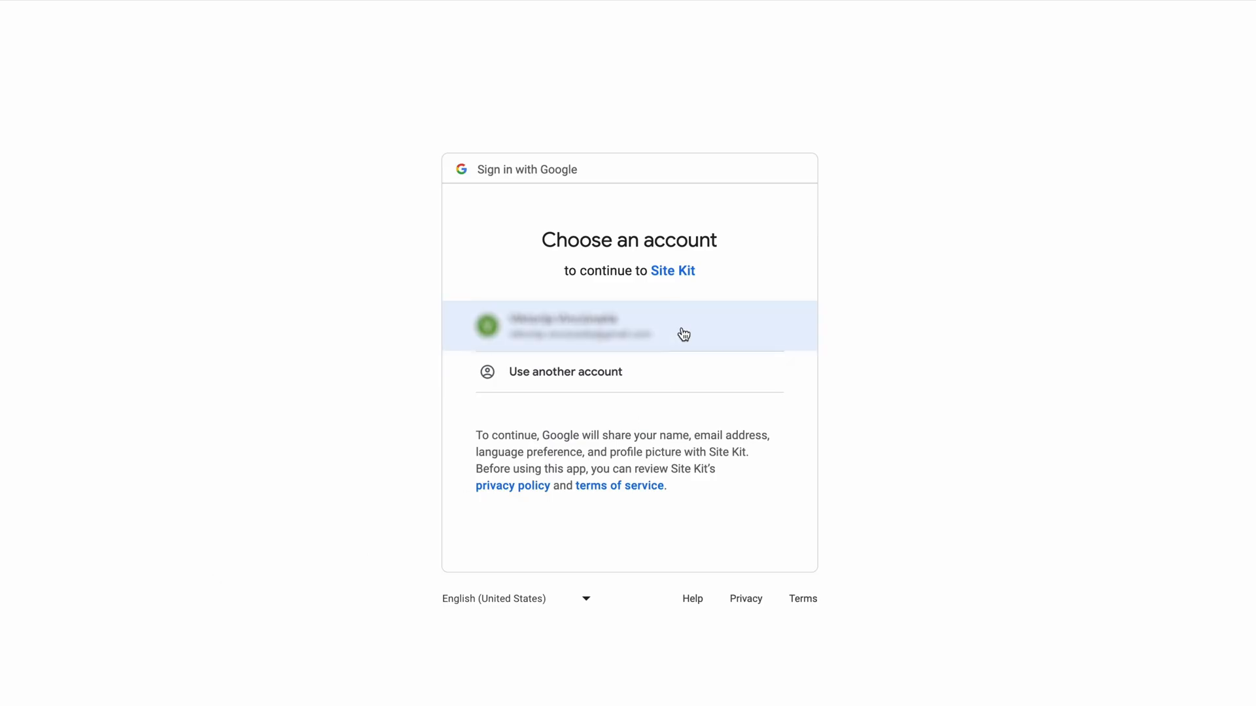
click(628, 326)
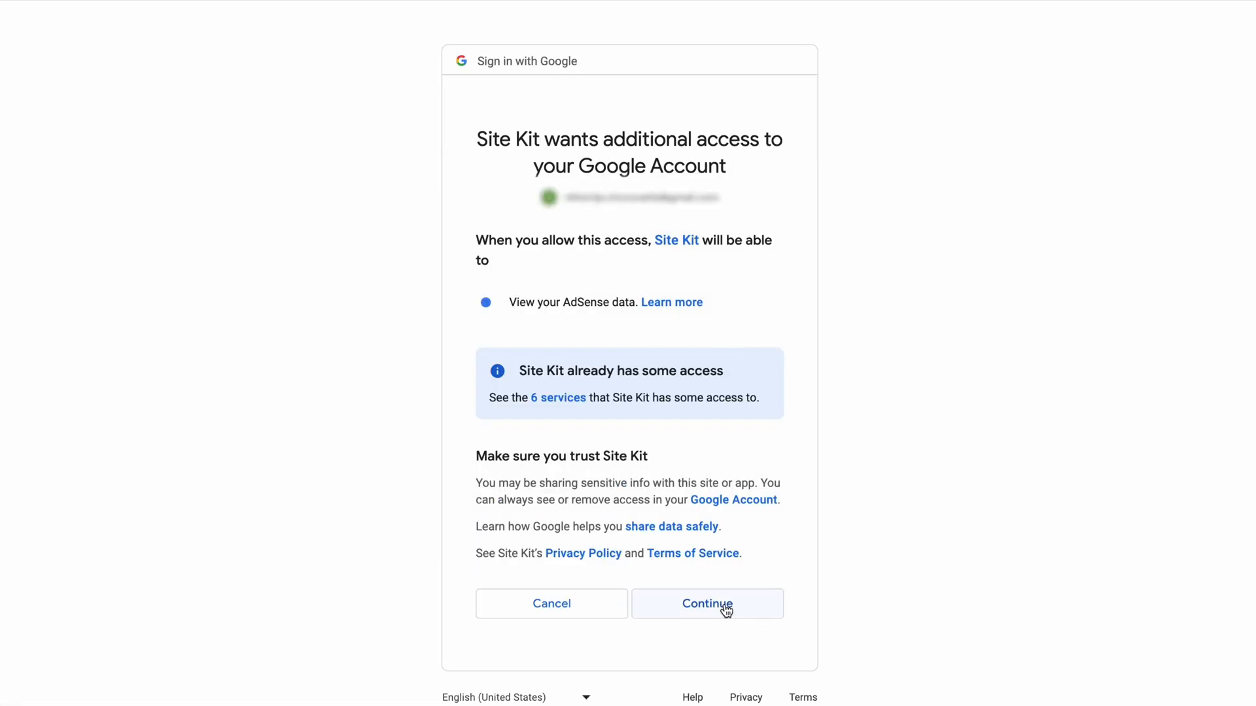
click(706, 603)
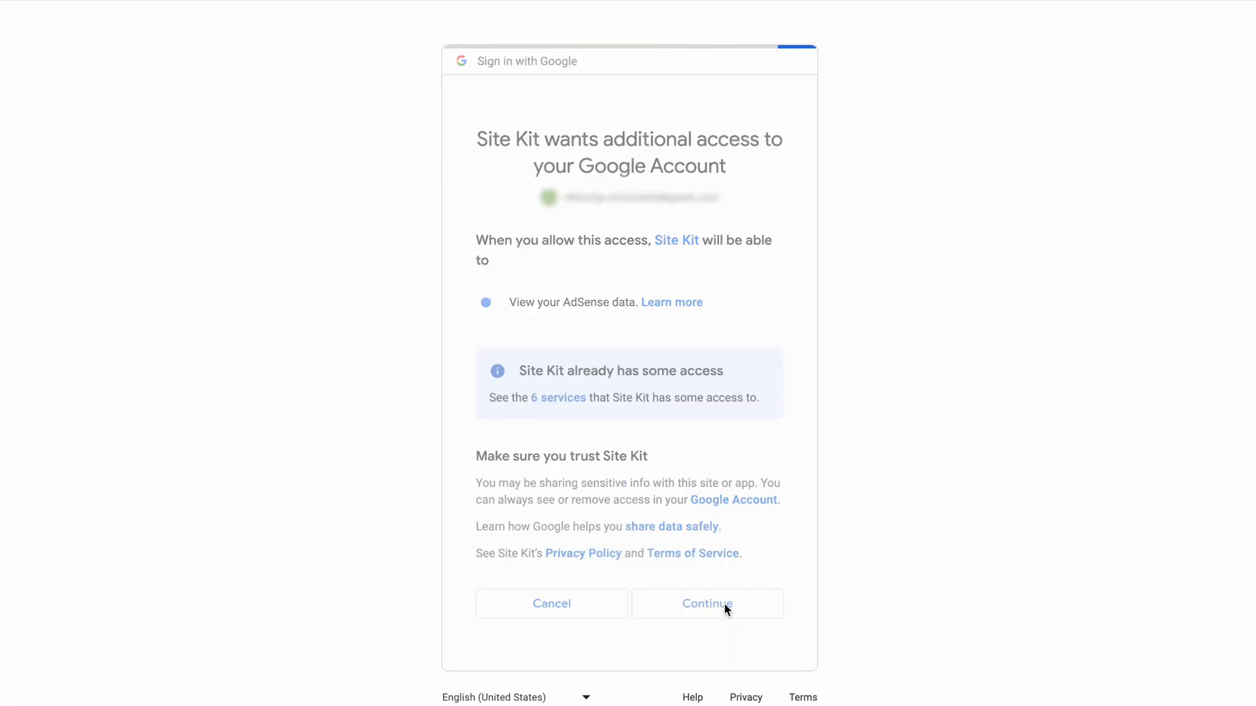
click(707, 603)
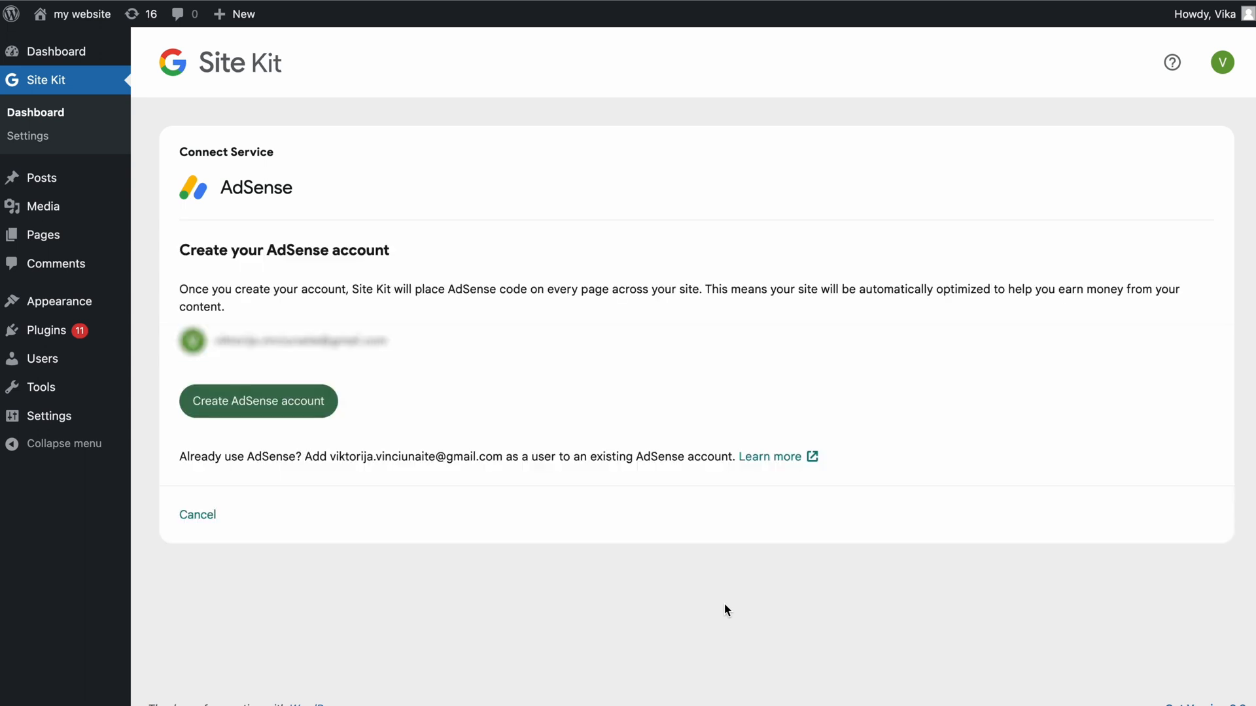
click(257, 400)
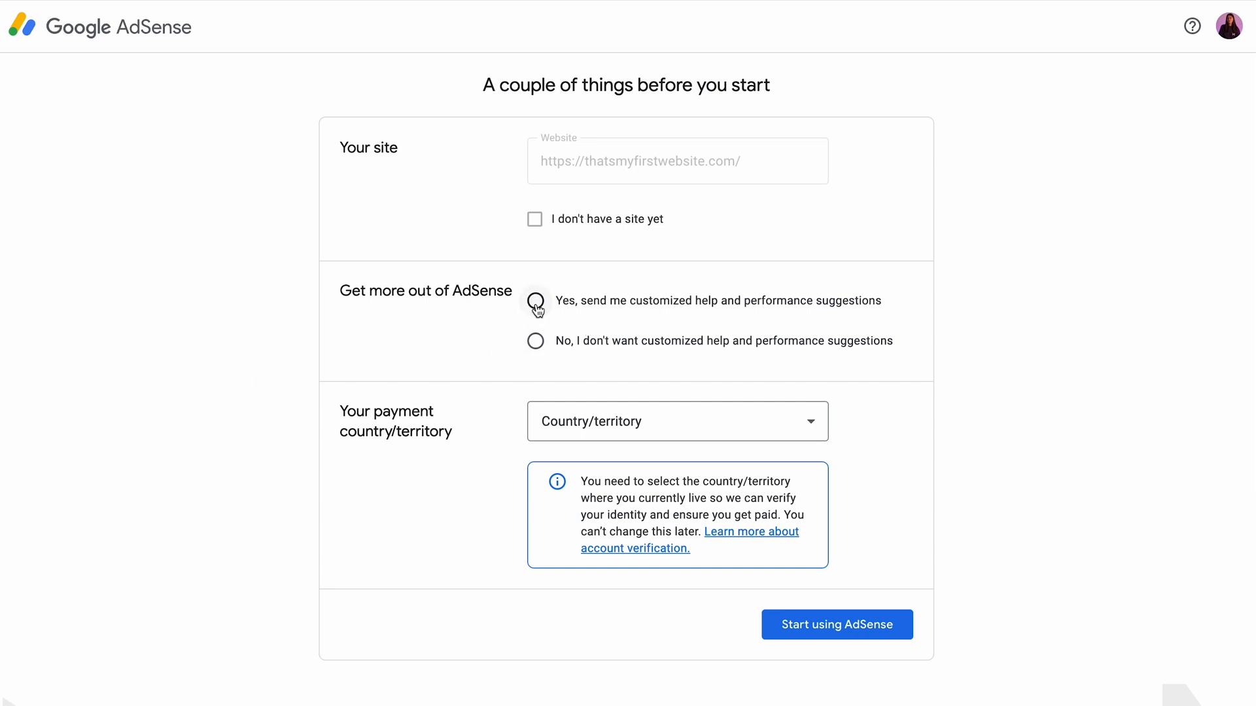
- Choose the payment country, accept the AdSense agreement, and start using AdSense
click(677, 421)
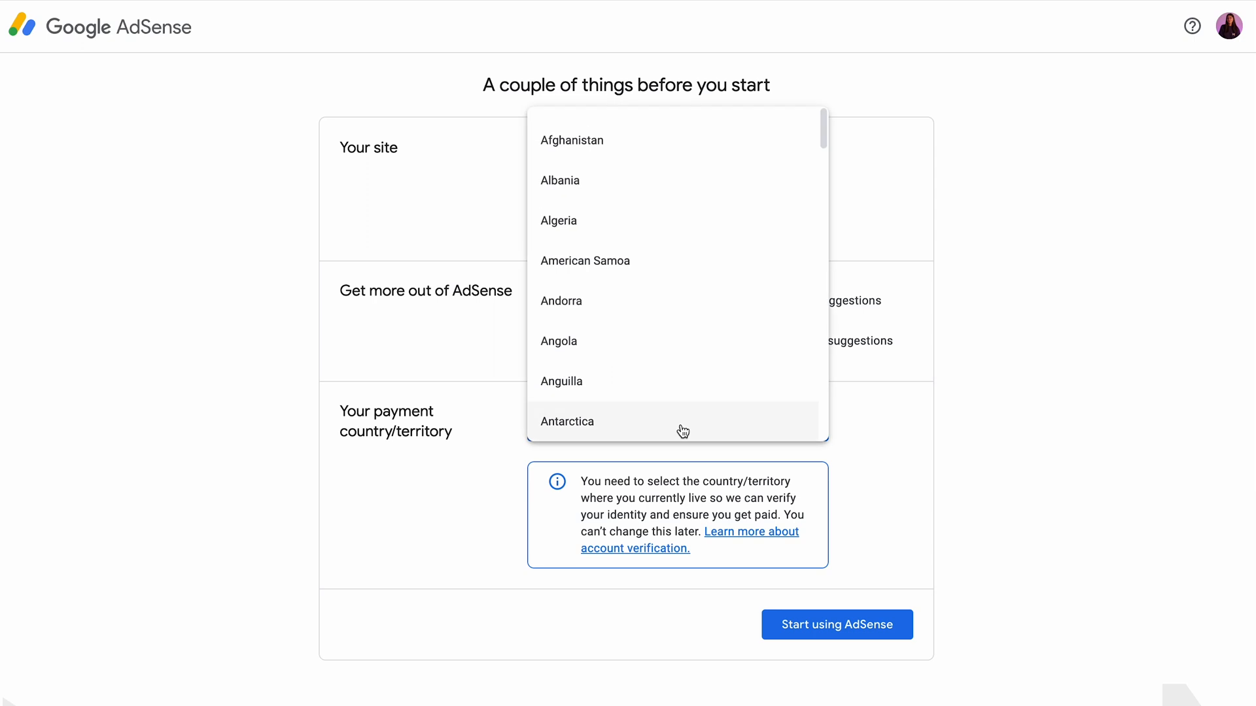
scroll(down, 3)
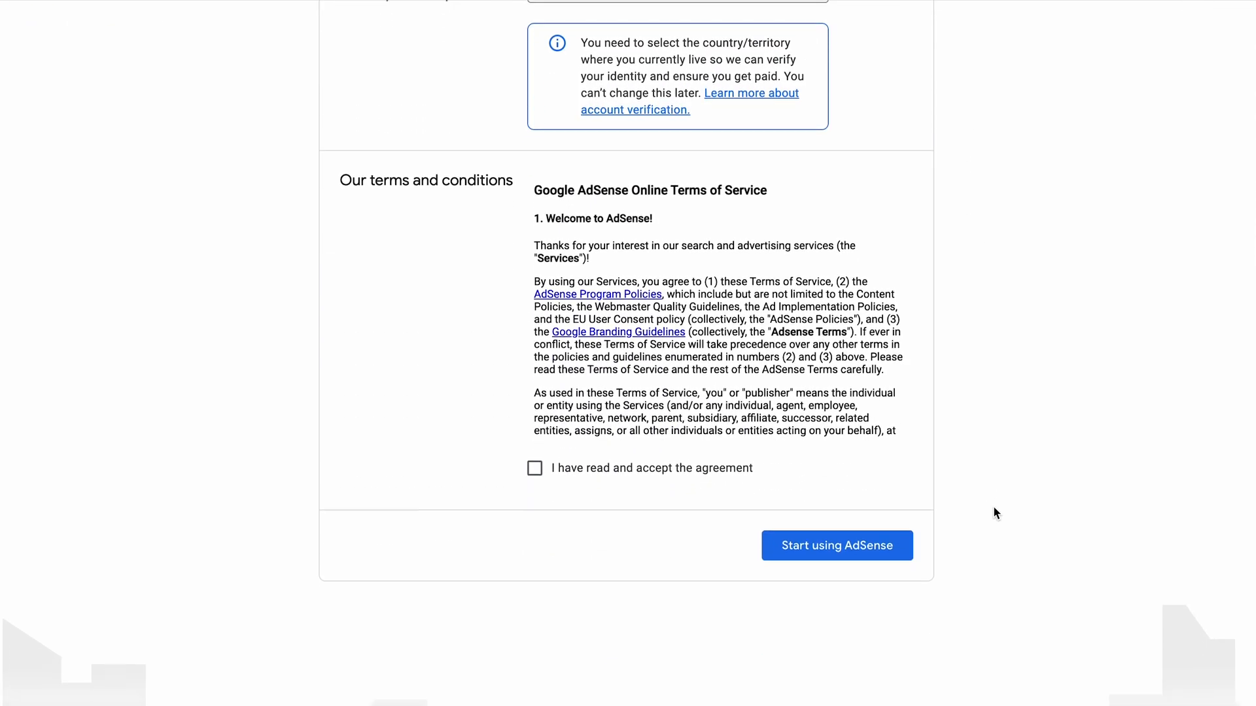
click(533, 468)
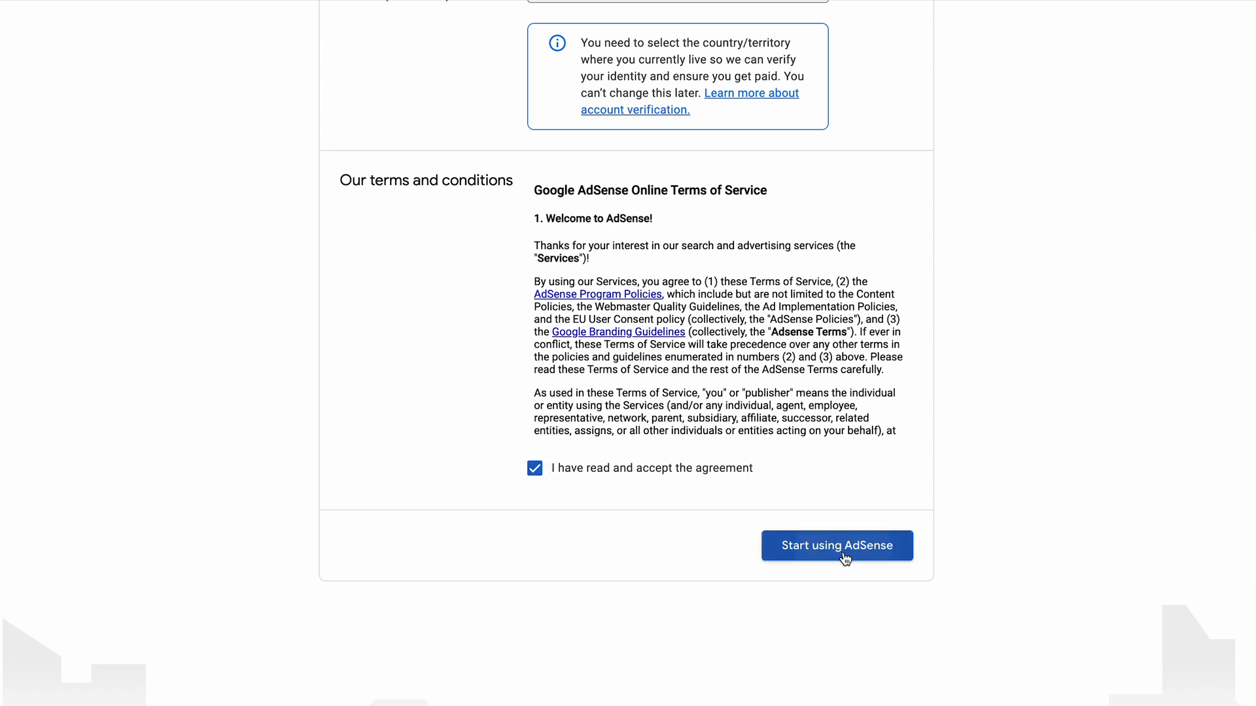
click(836, 545)
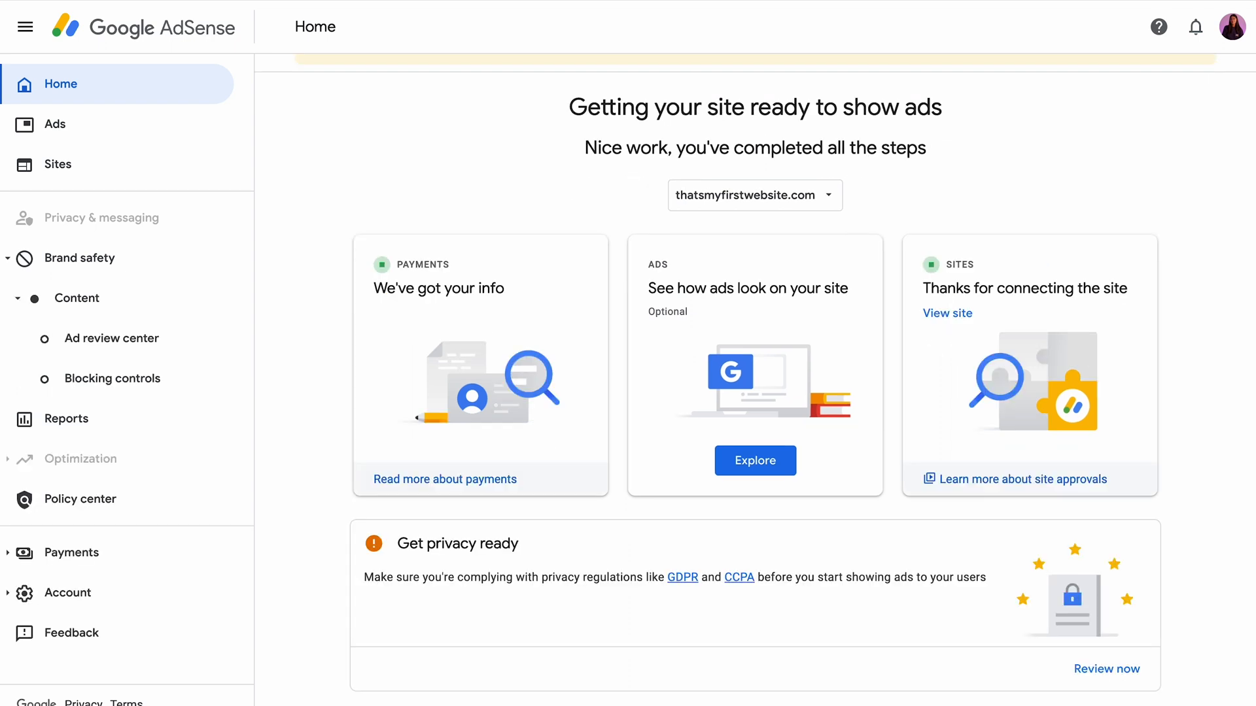
mouse_move(843, 678)
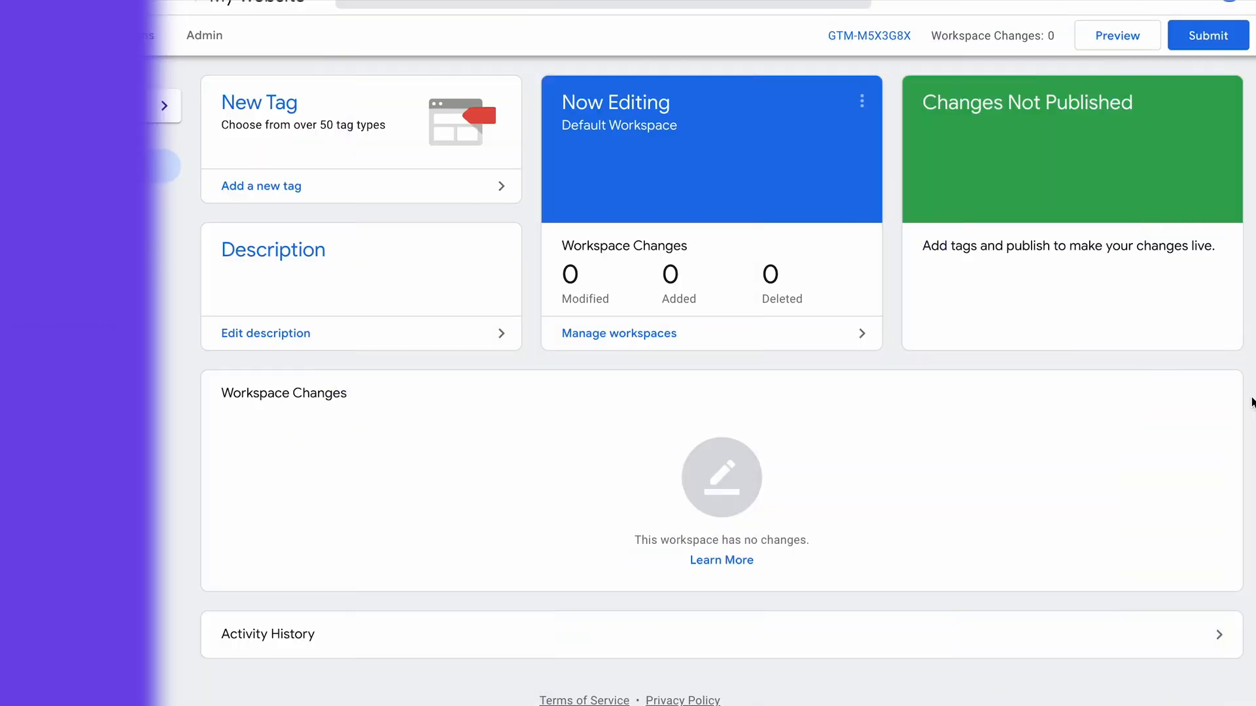
- Start a new tag and scroll through the tag types in Tag Configuration
click(164, 105)
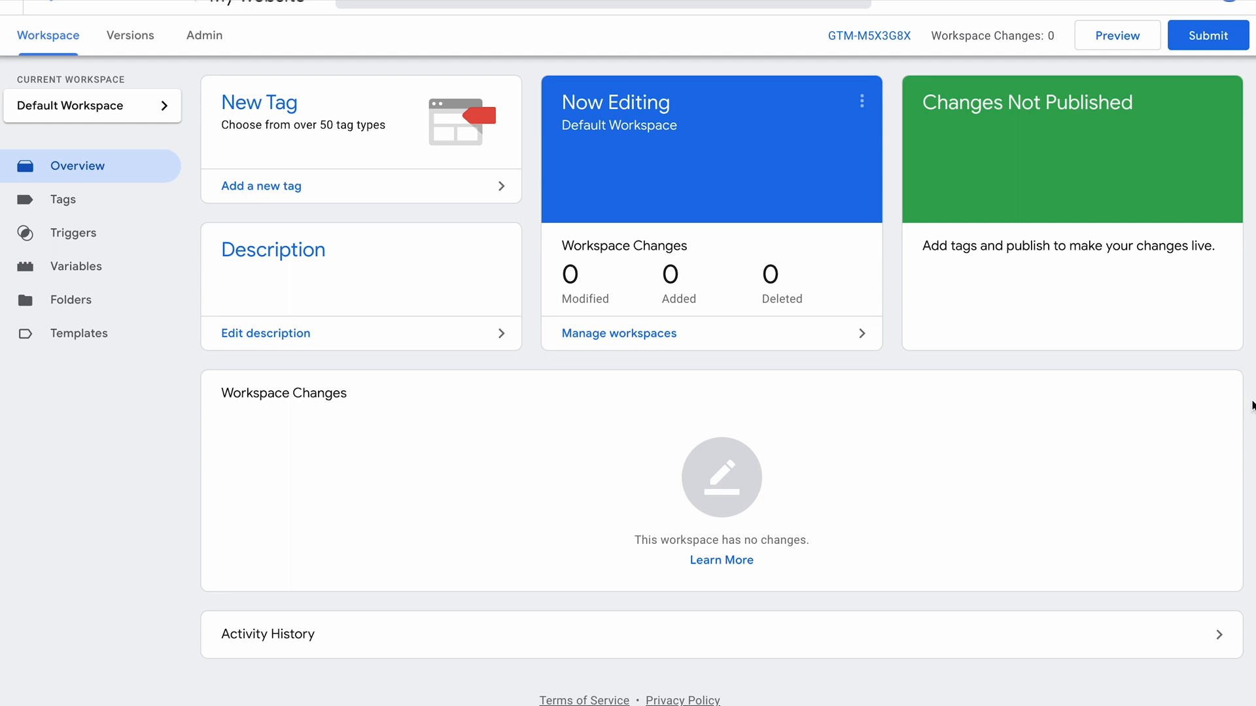
mouse_move(273, 112)
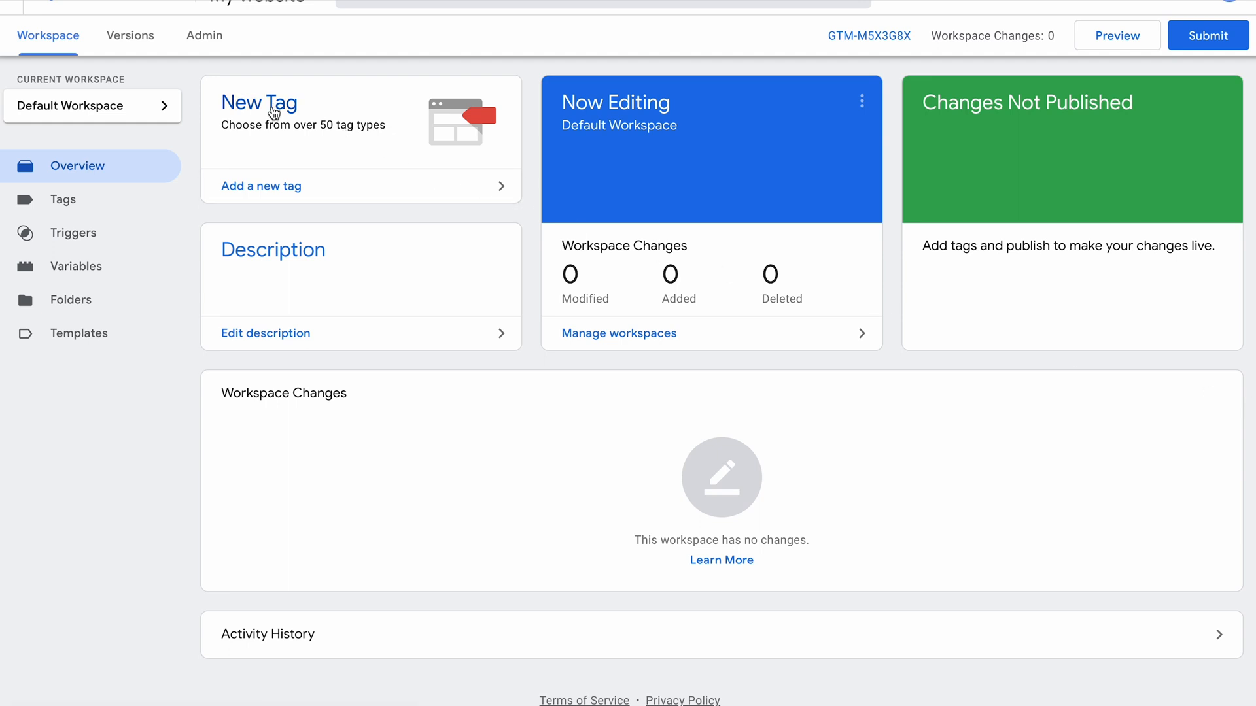
click(260, 185)
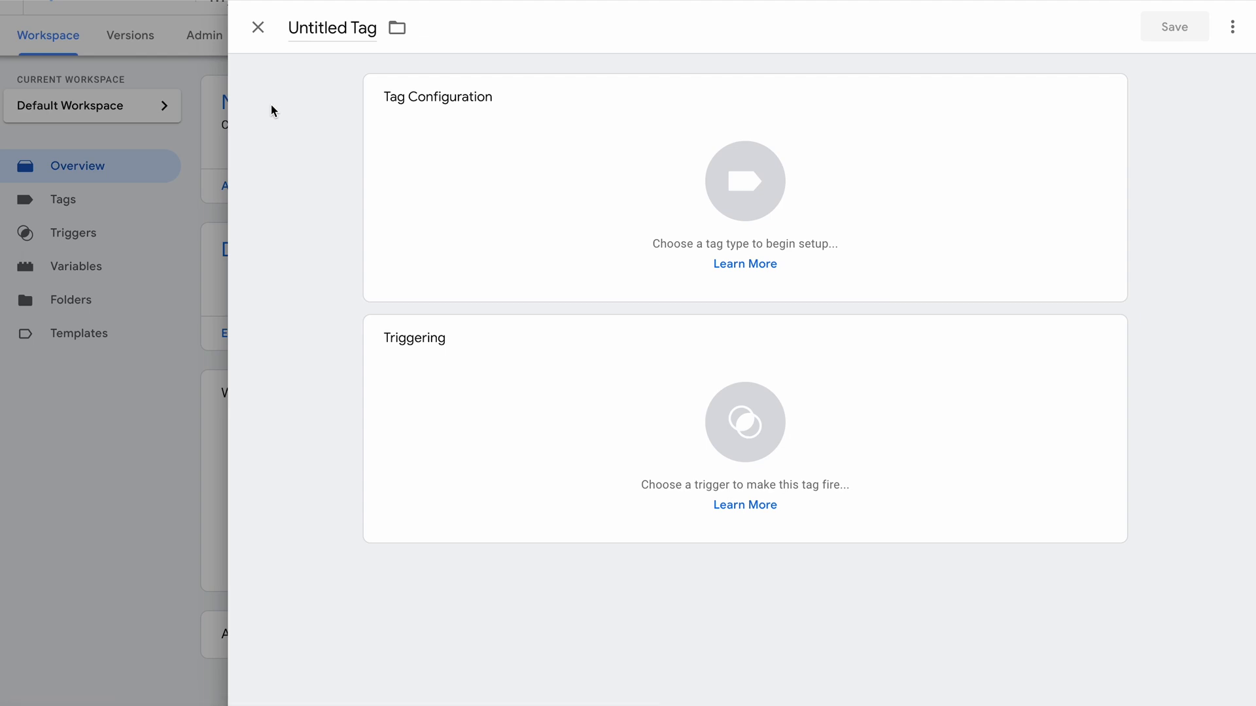
click(744, 182)
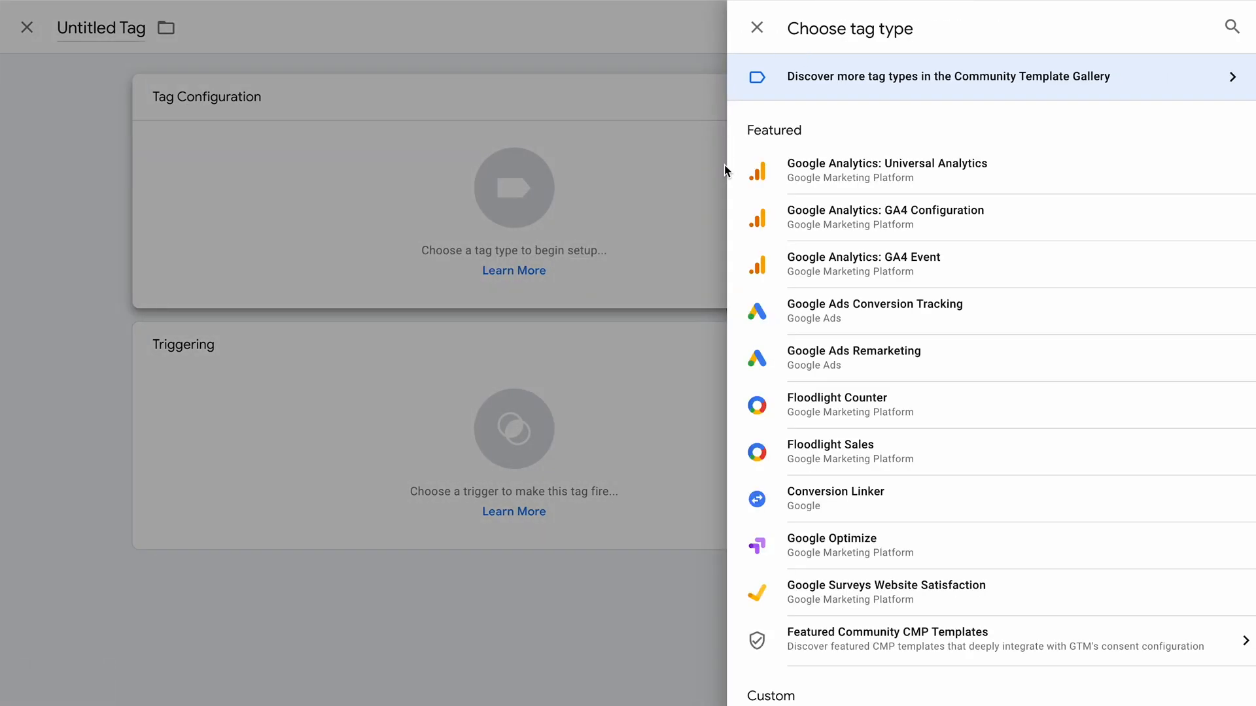
scroll(down, 3)
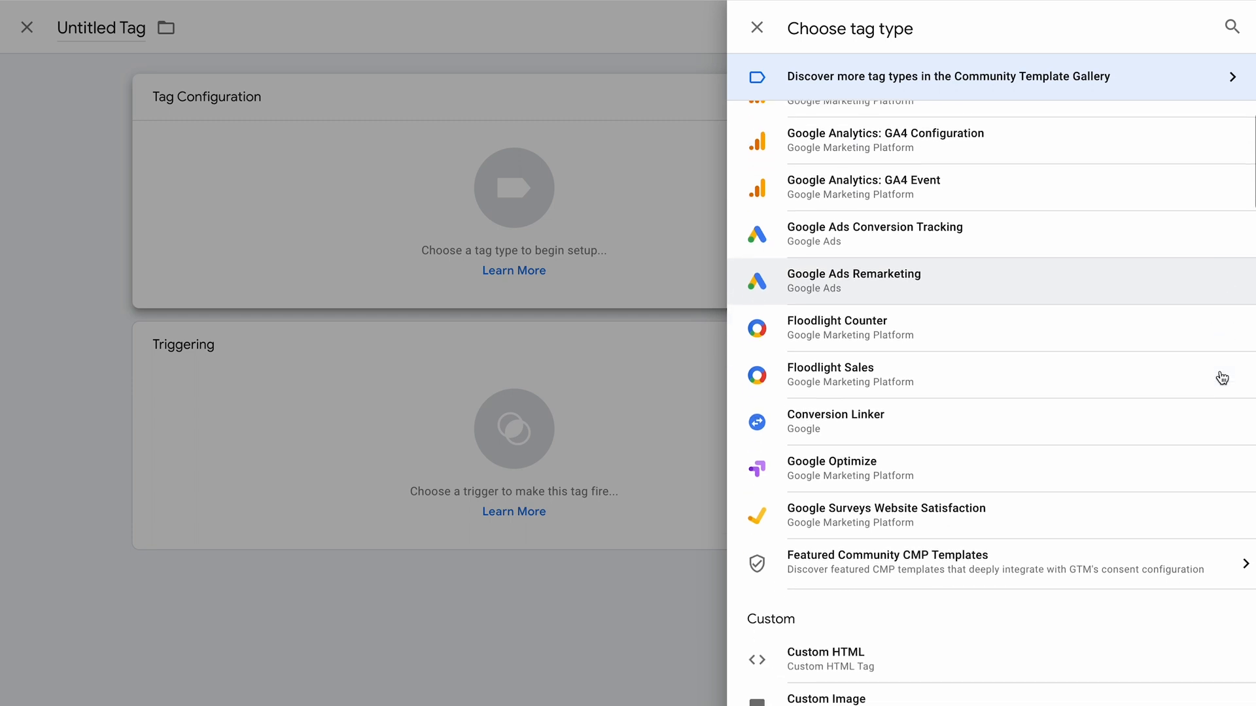
scroll(down, 3)
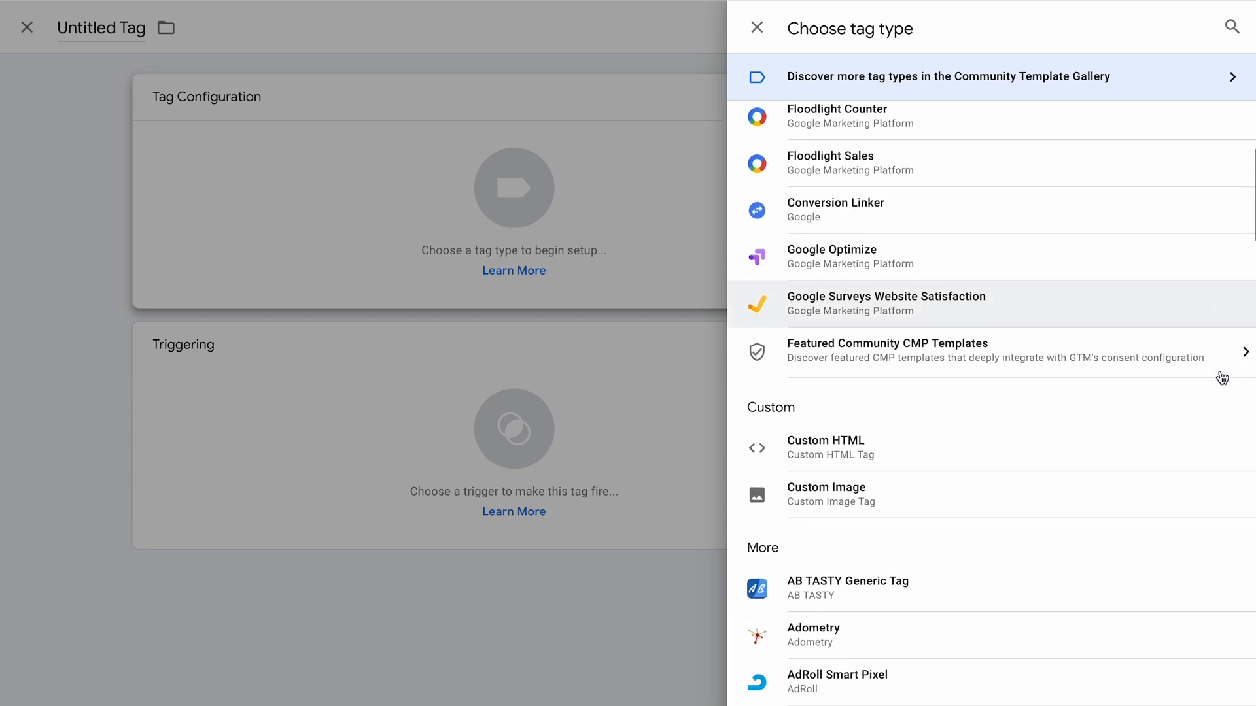
scroll(down, 3)
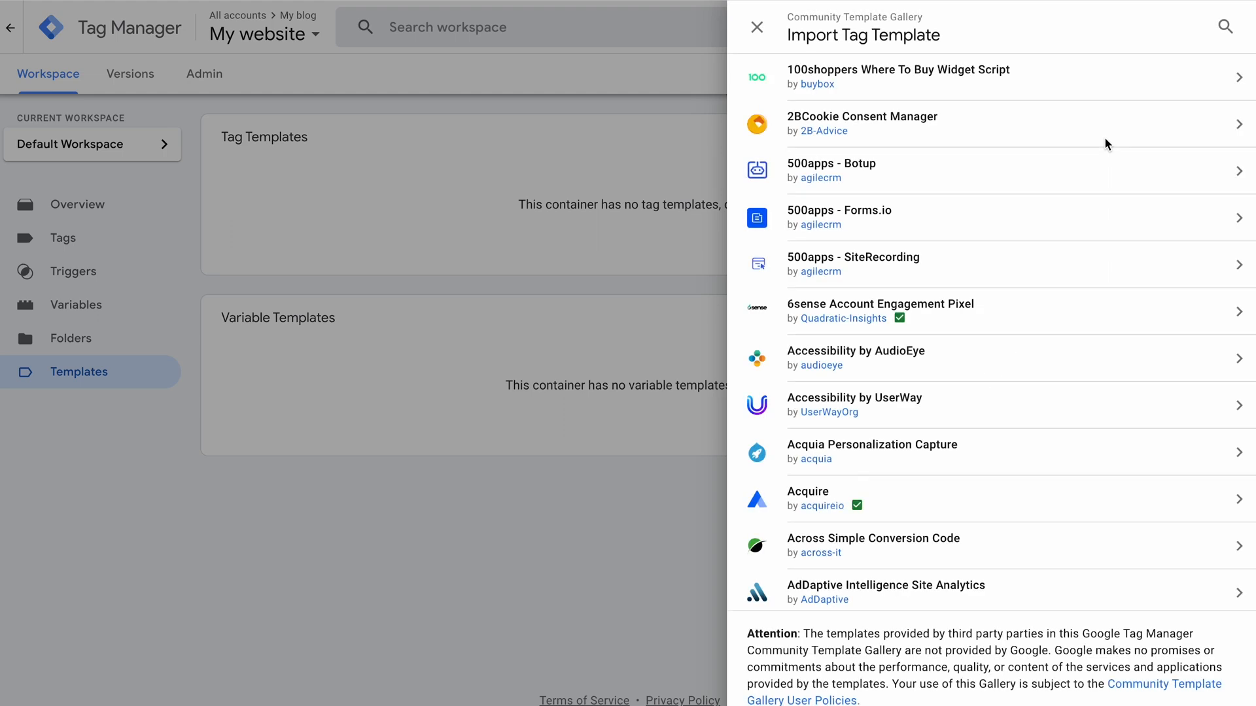
mouse_move(1118, 398)
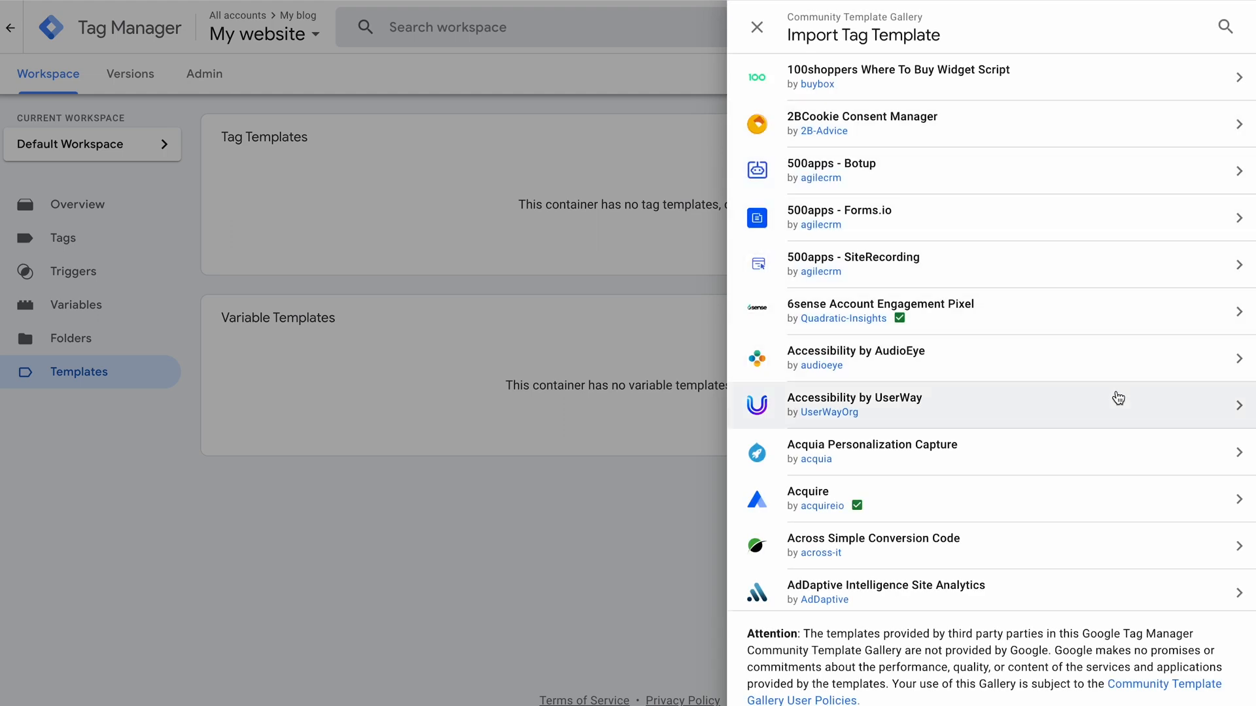
mouse_move(1100, 645)
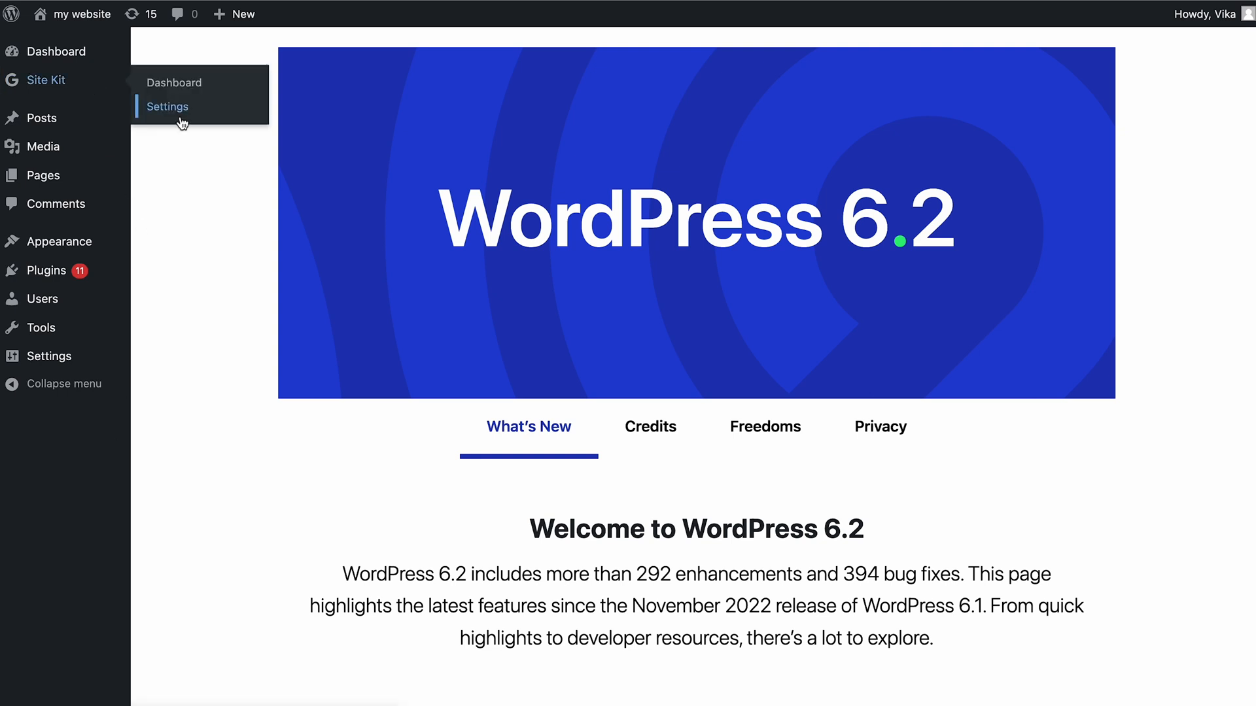
- Open Site Kit Settings and show Connect More Services offering Optimize and Tag Manager
click(168, 107)
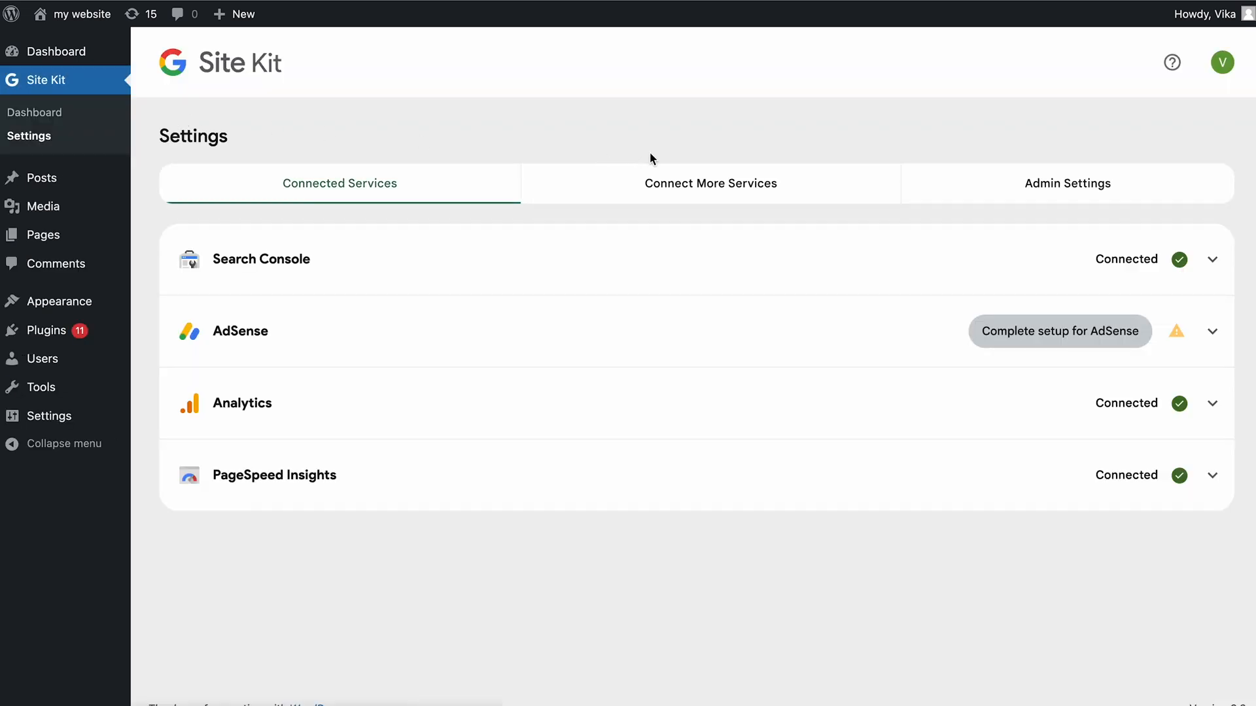
click(710, 183)
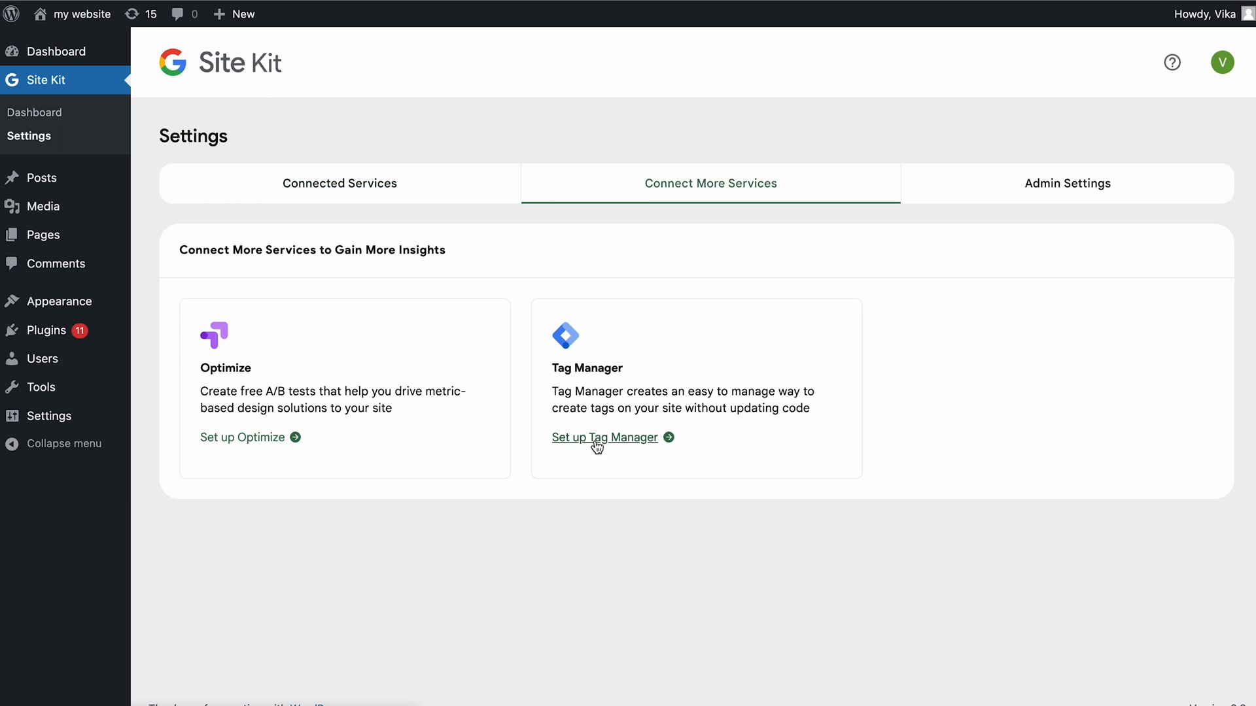
- Start Tag Manager setup and grant Site Kit access to the container with your Google account
click(597, 437)
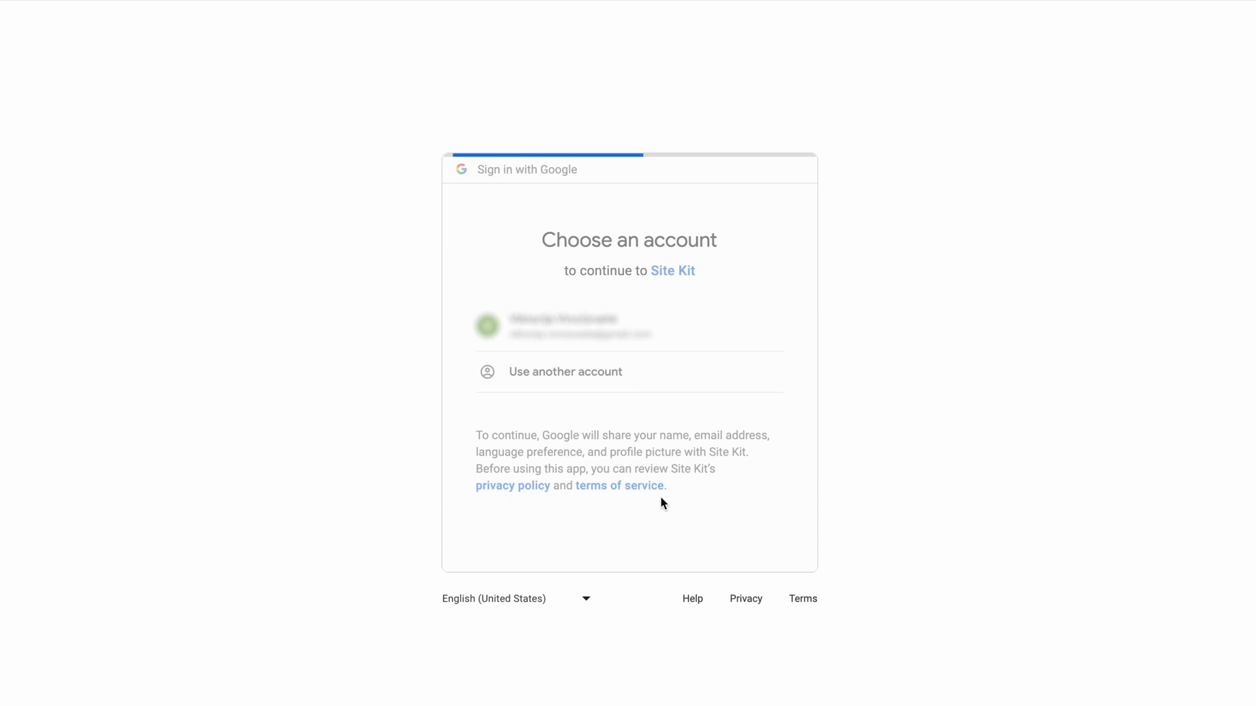
click(628, 325)
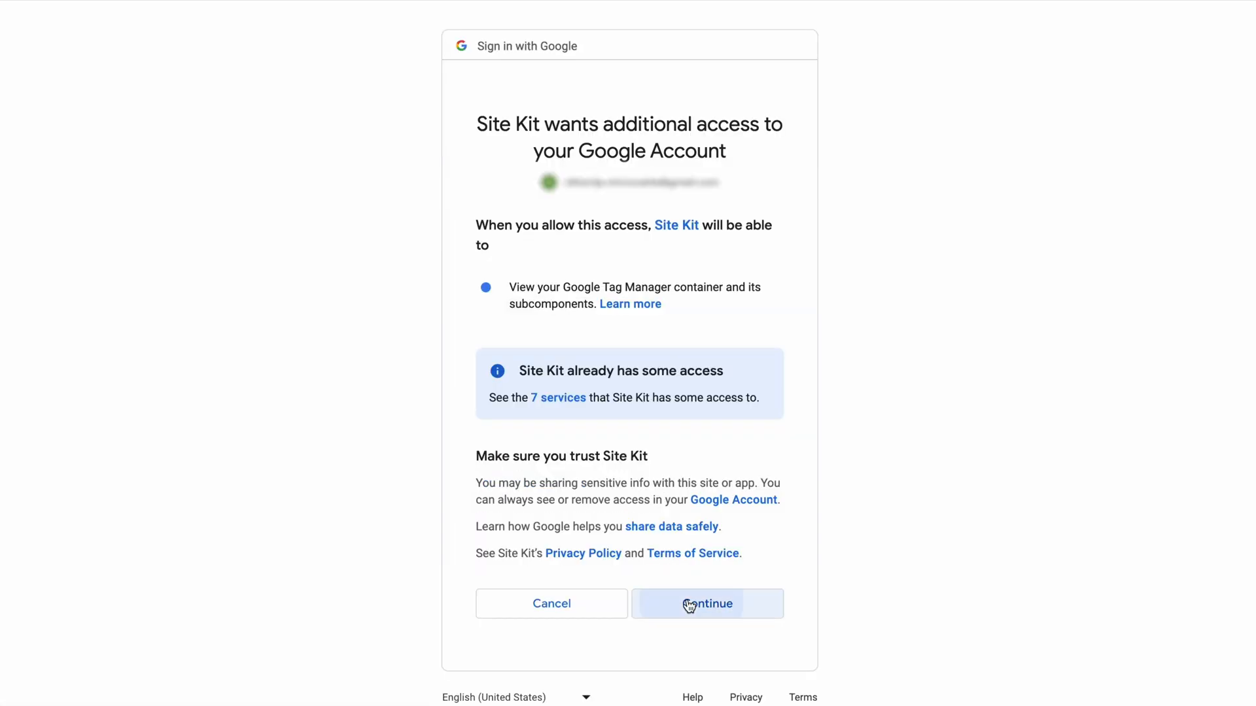
click(706, 603)
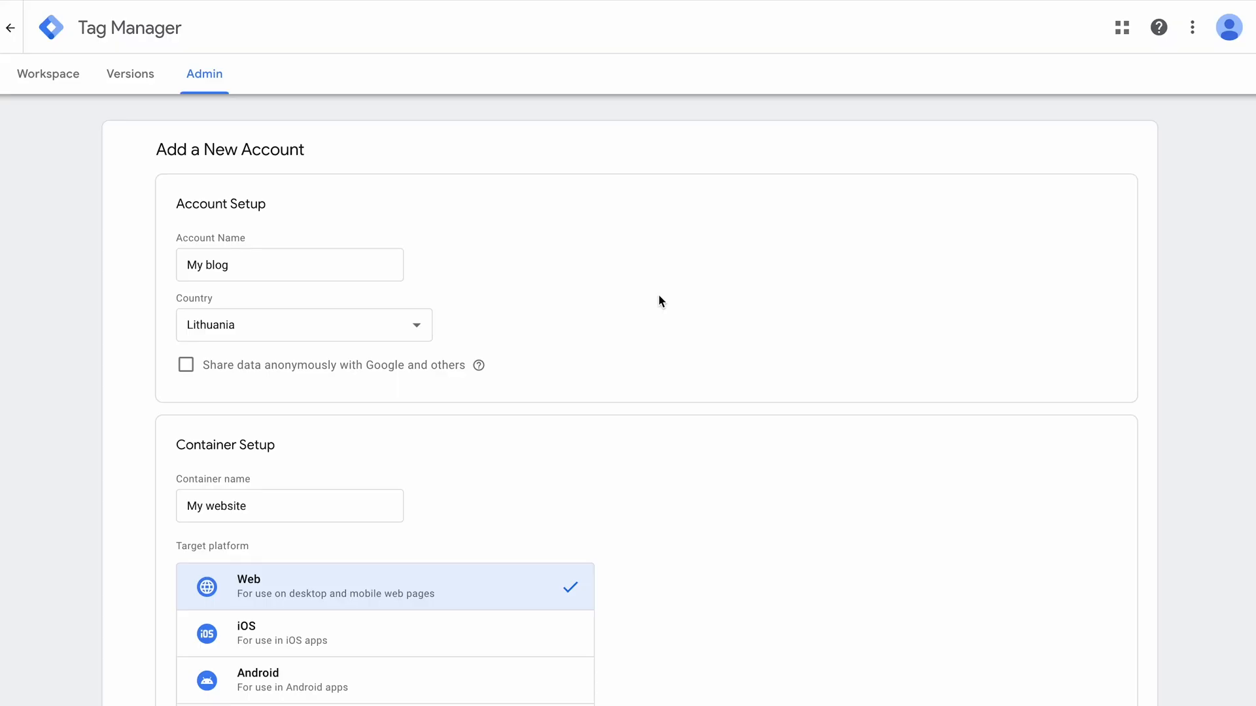
- Create the My blog account and My website container, accepting GDPR and Tag Manager terms
scroll(down, 3)
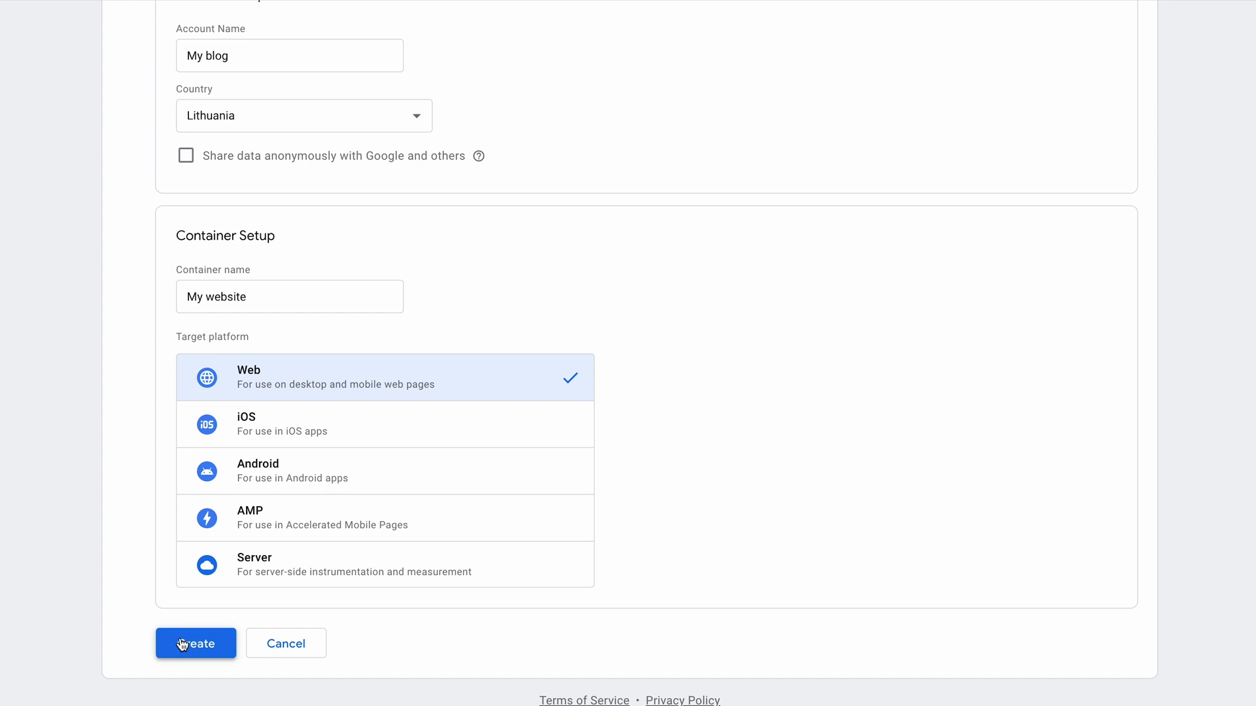
click(195, 643)
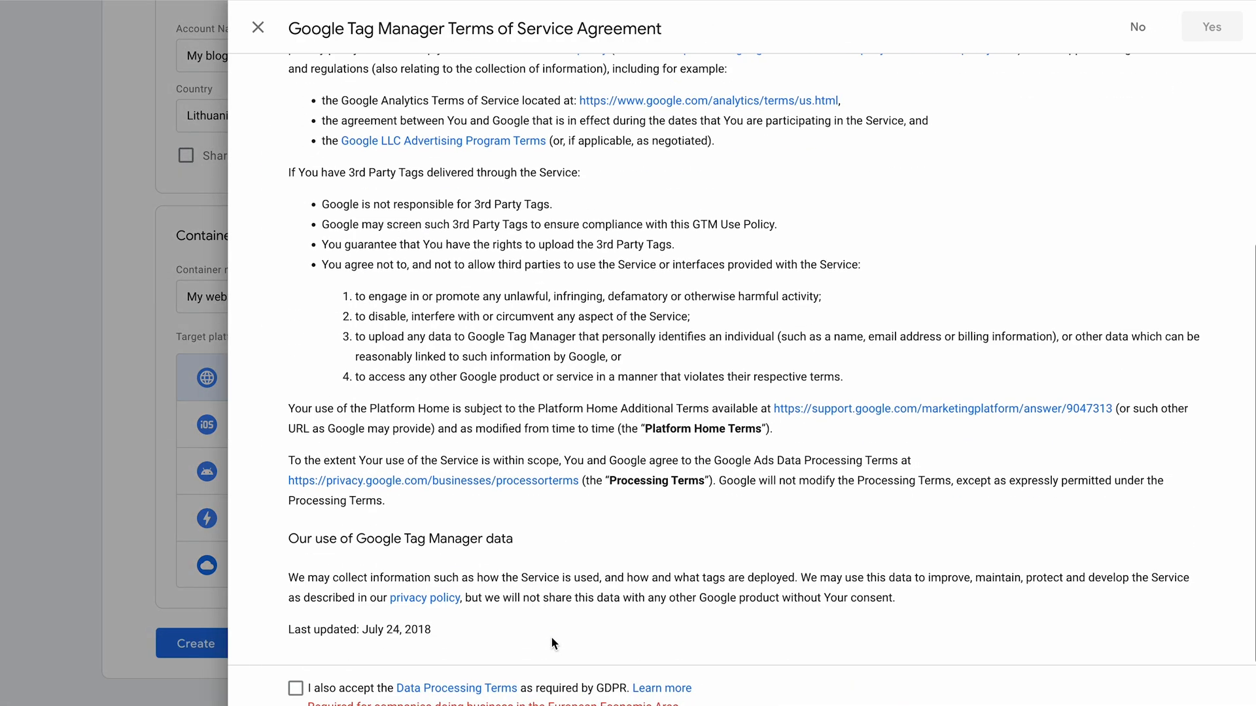
click(295, 688)
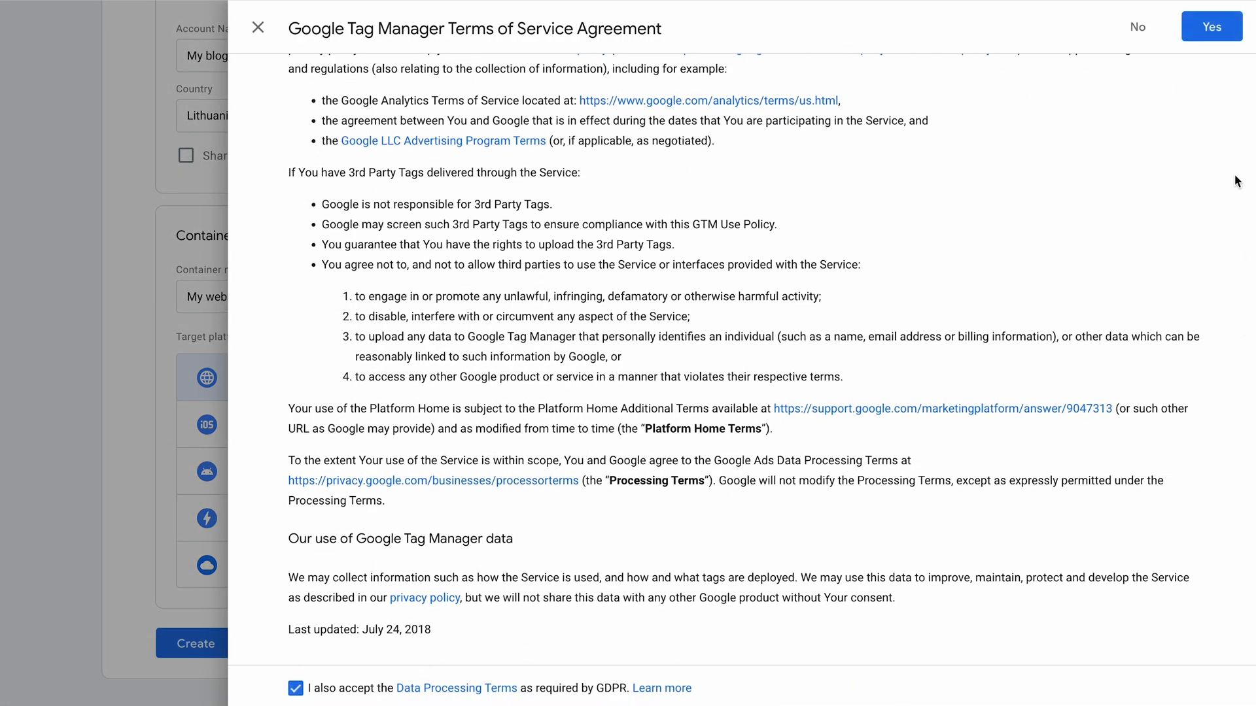
click(1210, 26)
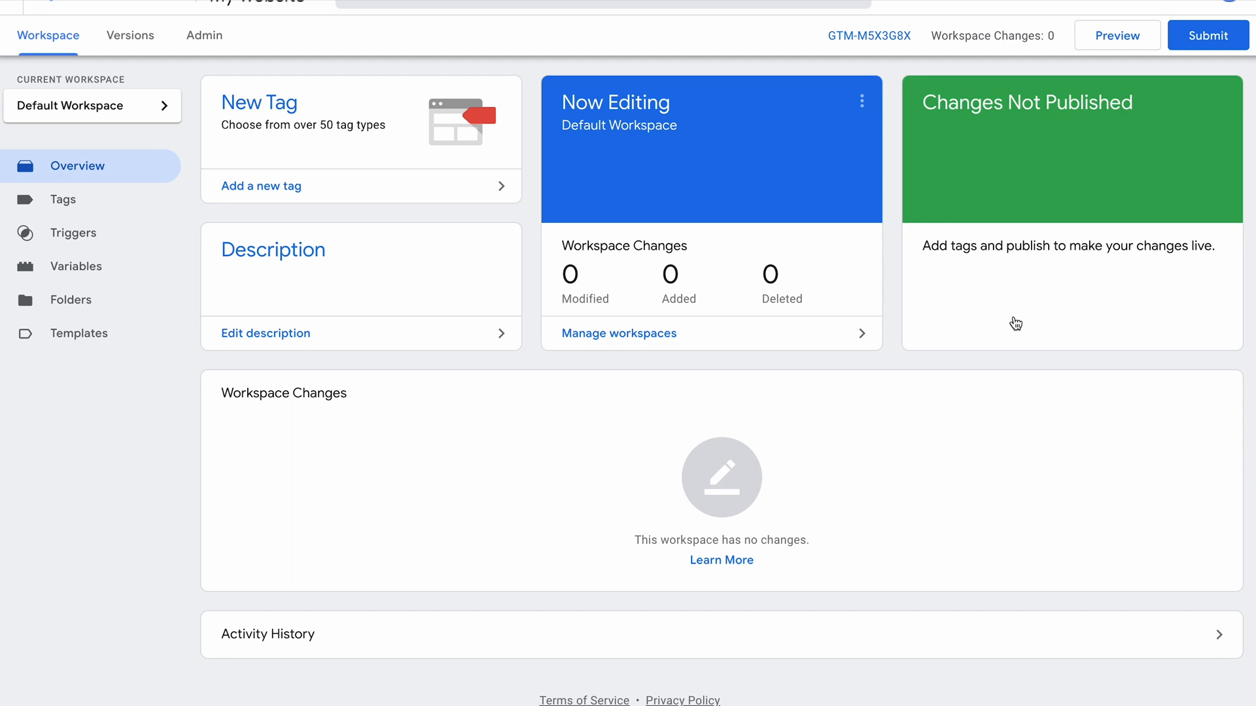
mouse_move(438, 19)
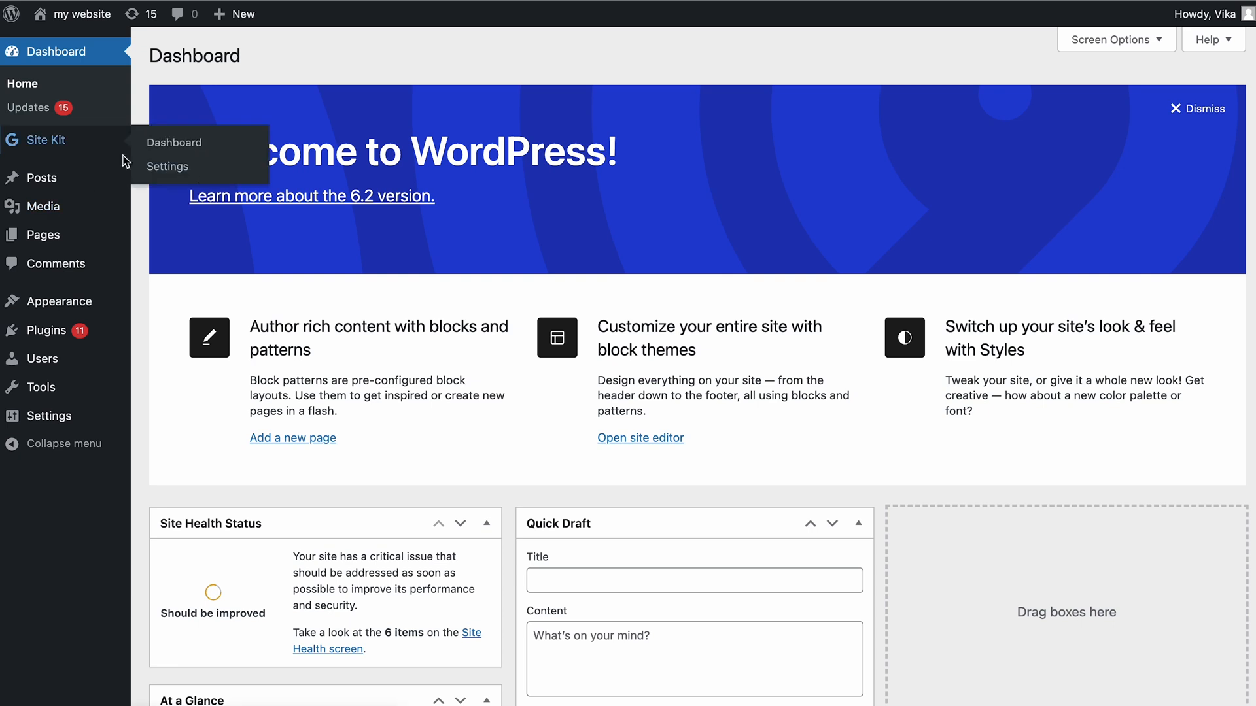
- Complete Site Kit's Tag Manager setup, confirming My blog and container GTM-M5X3G8X
click(168, 166)
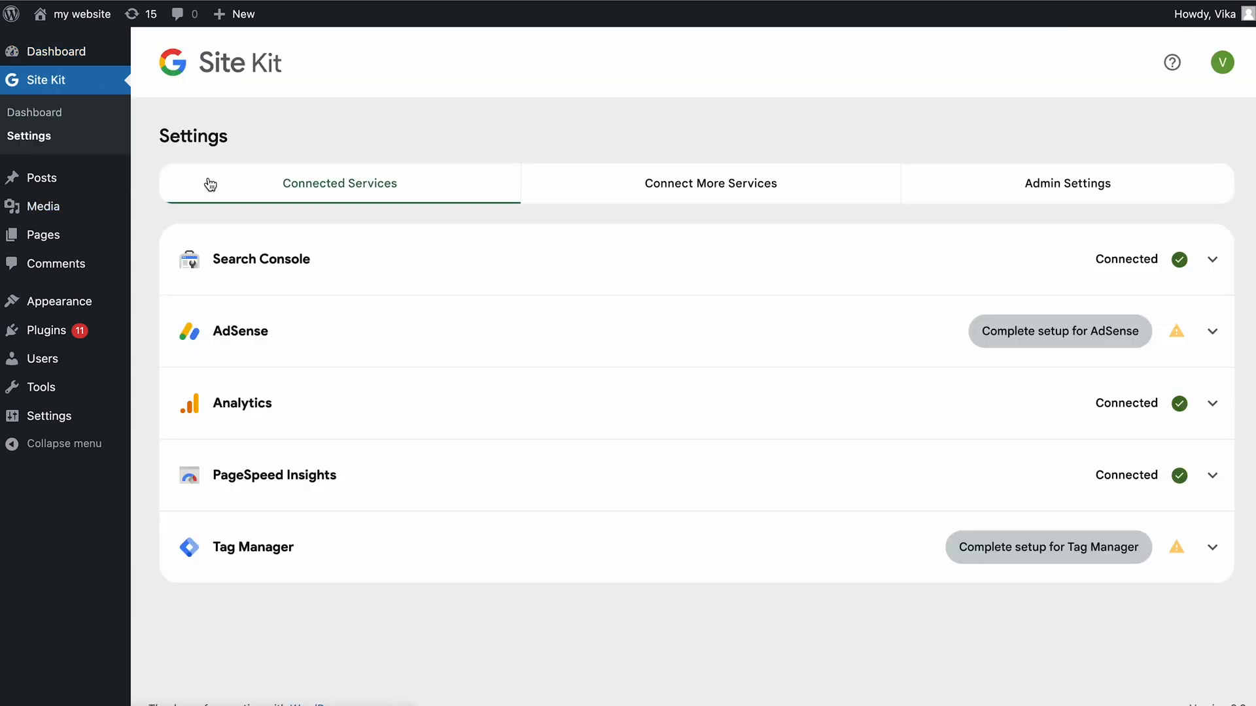
mouse_move(884, 681)
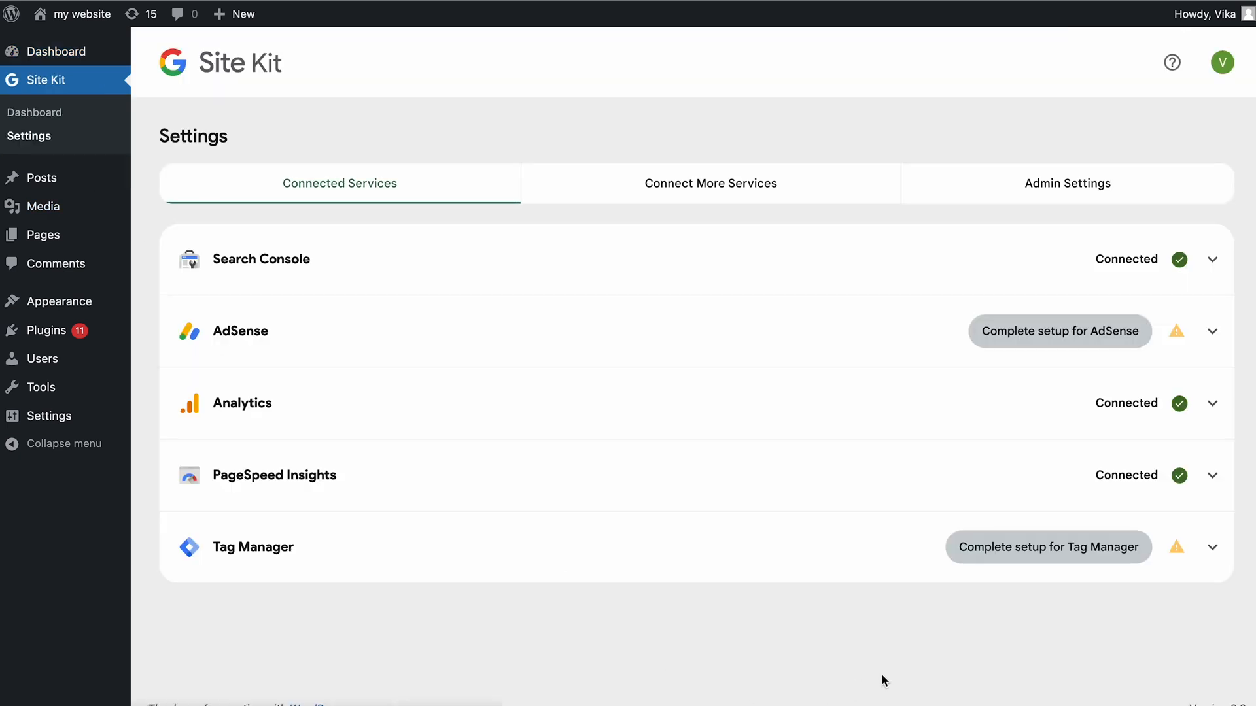
mouse_move(1021, 603)
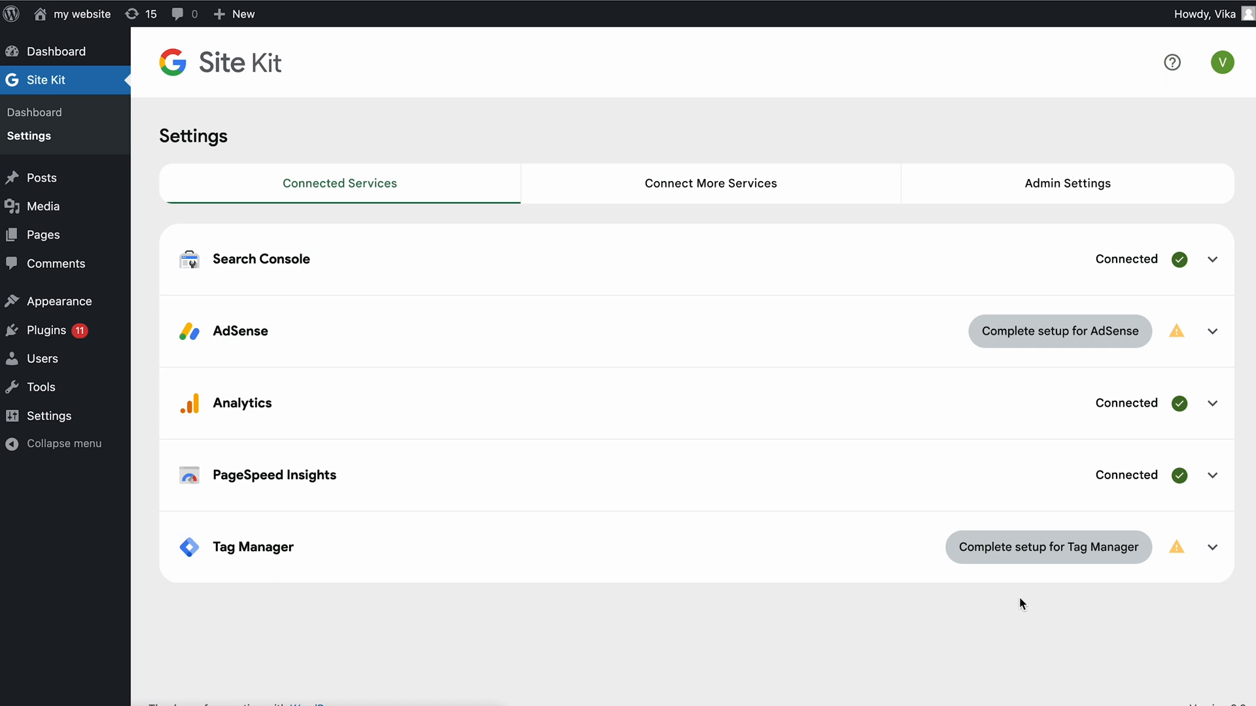
click(1048, 547)
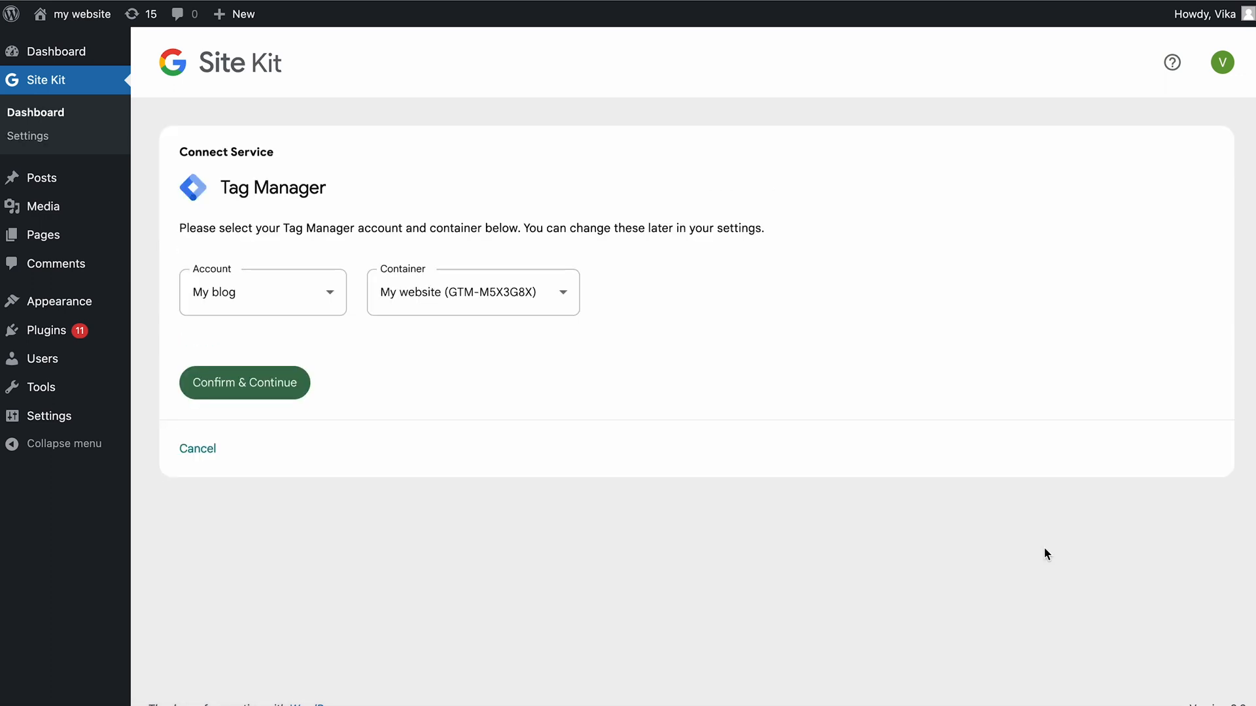
mouse_move(460, 310)
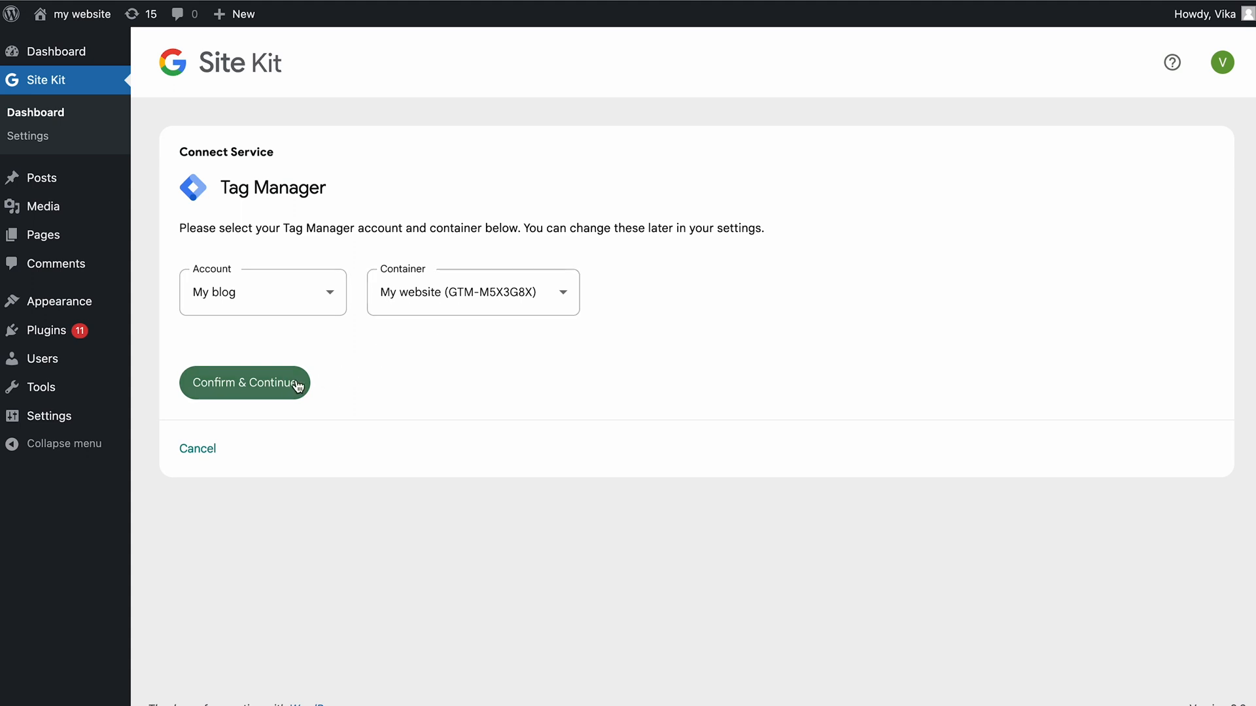
click(244, 382)
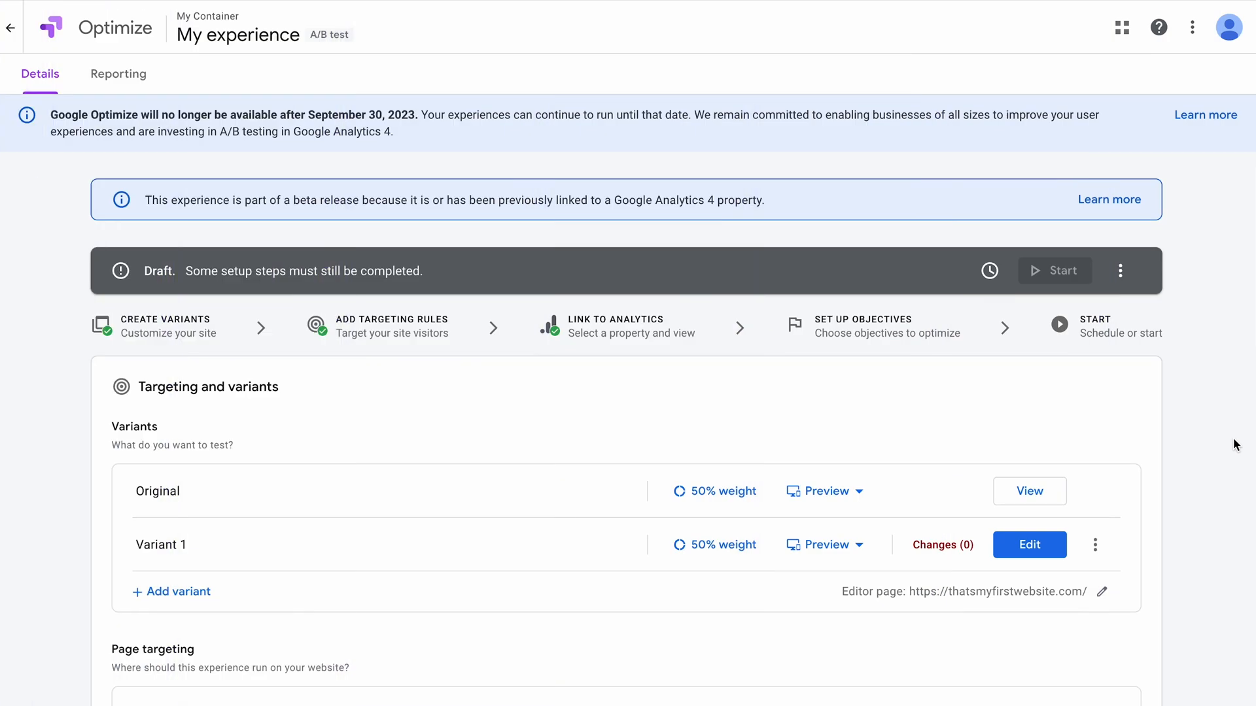
- Scroll through My experiment's Details page to review its Settings and installation status
scroll(down, 3)
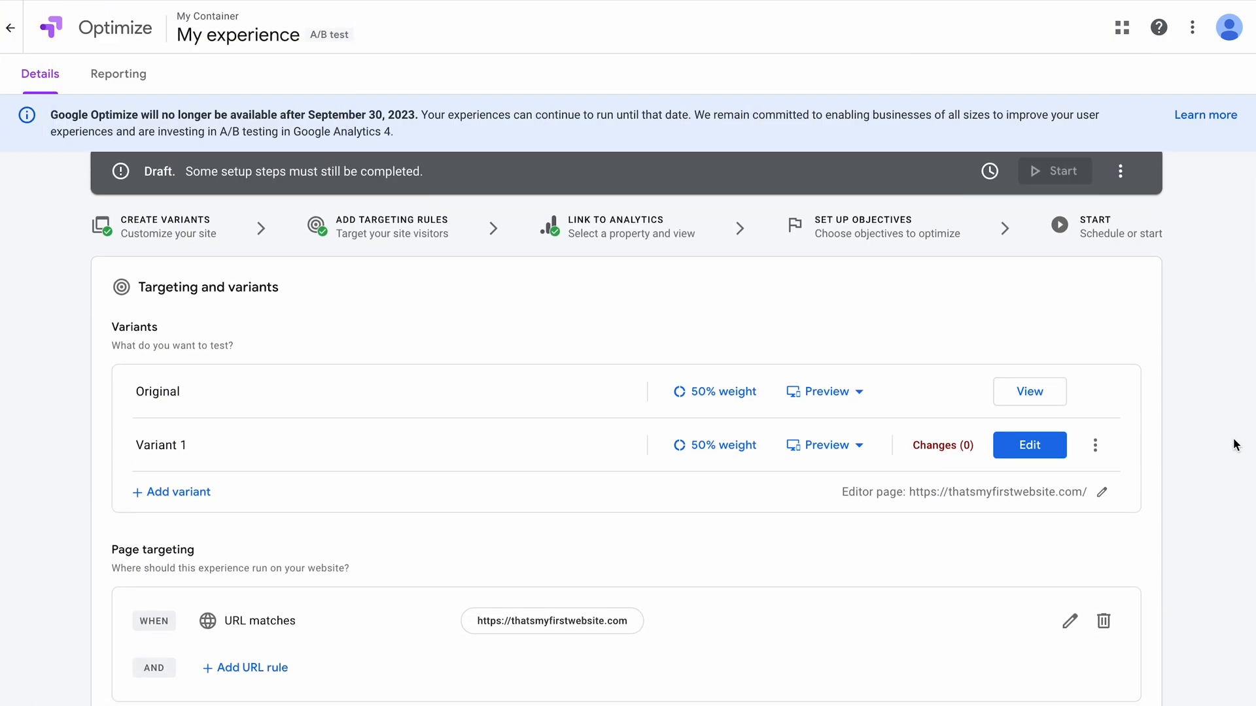
scroll(down, 3)
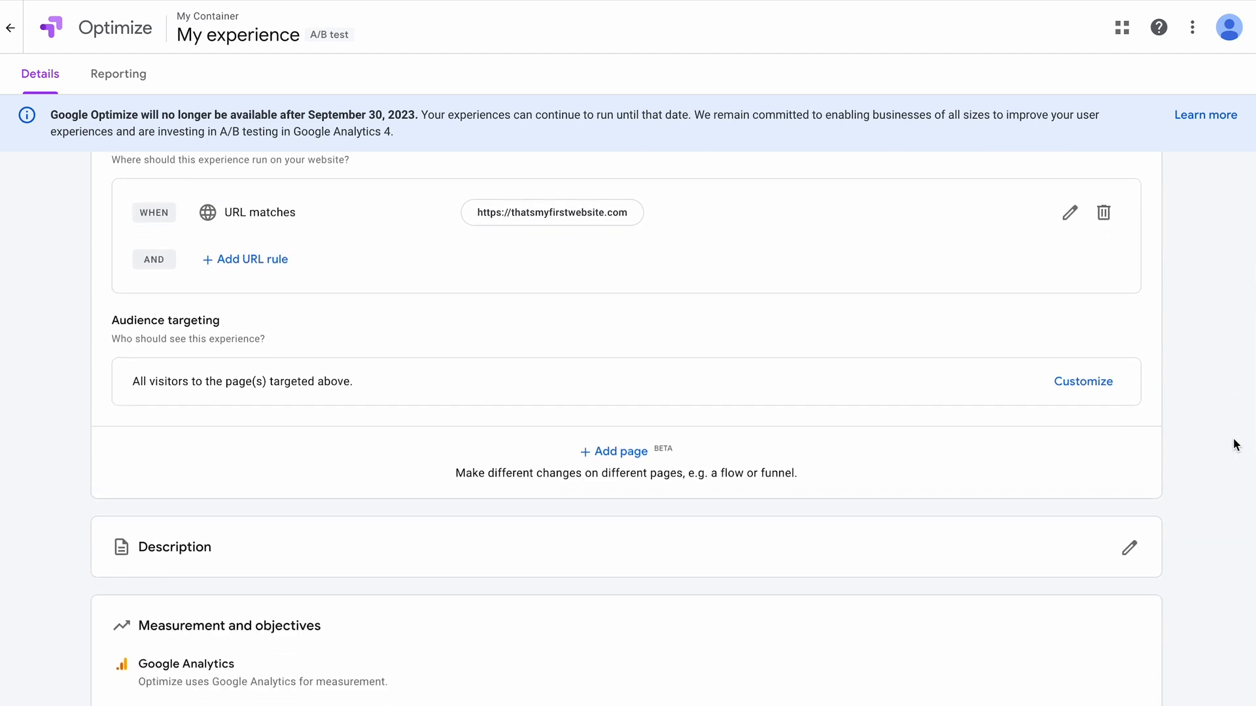
scroll(down, 3)
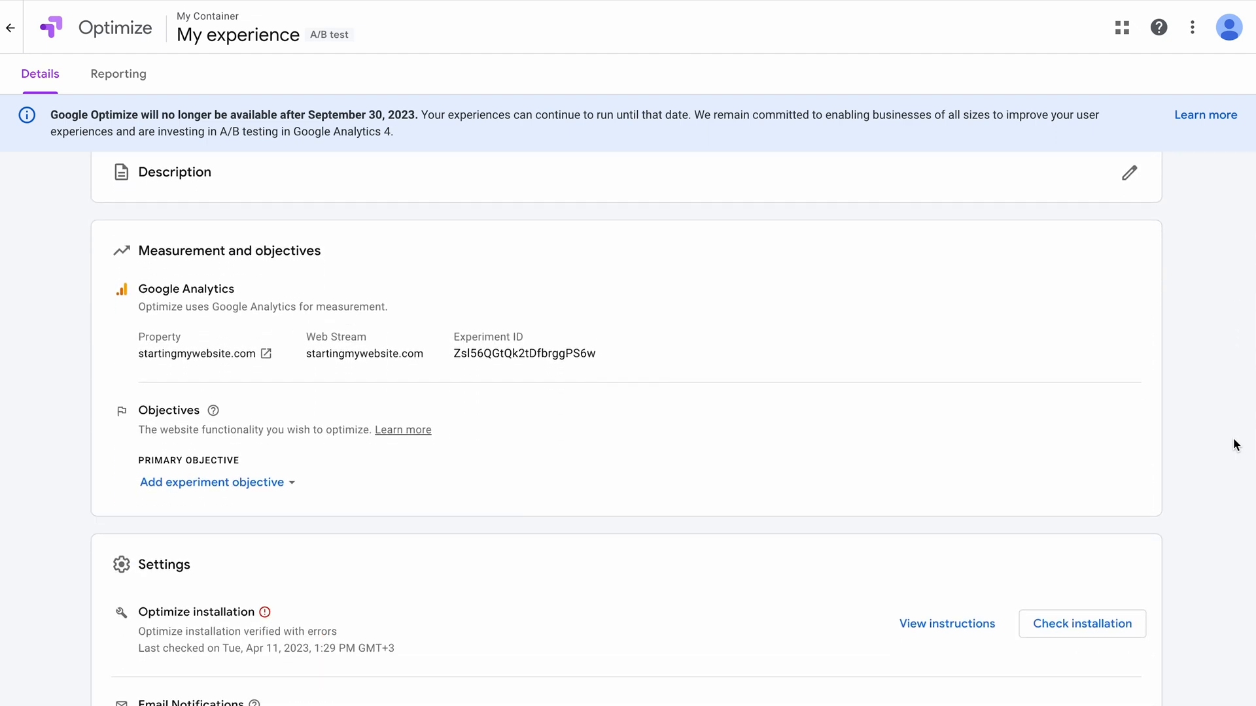
scroll(down, 3)
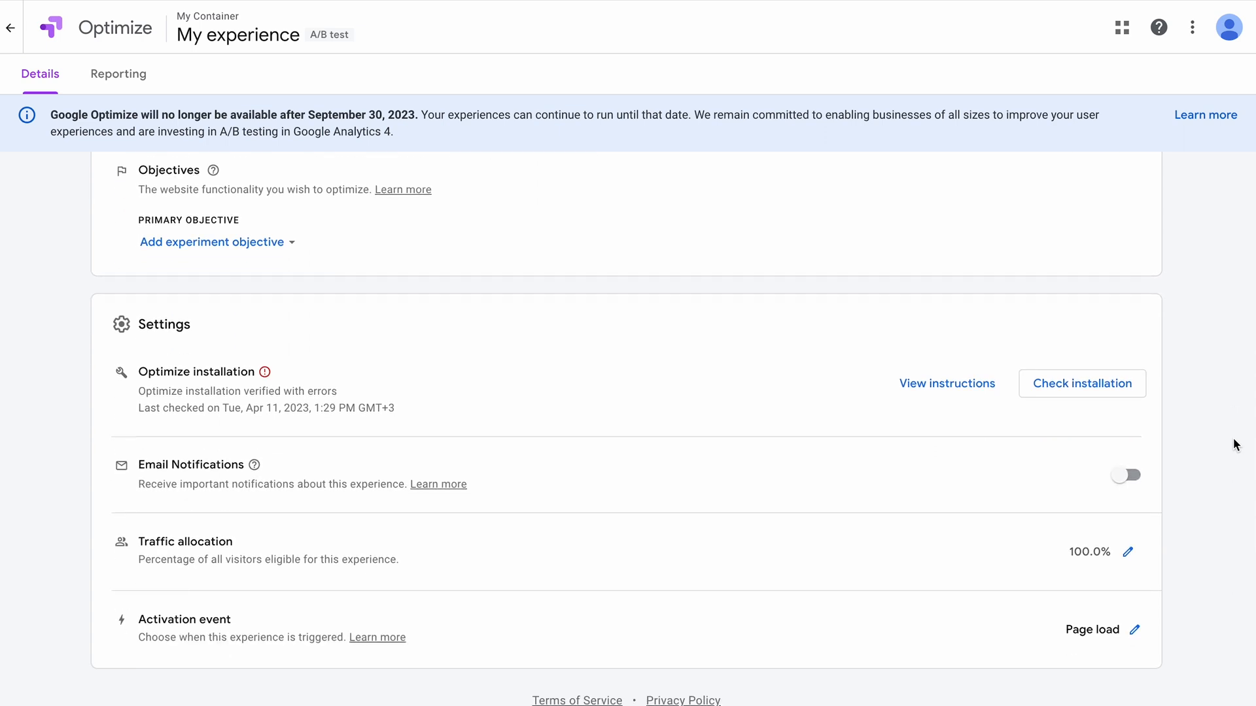
scroll(up, 3)
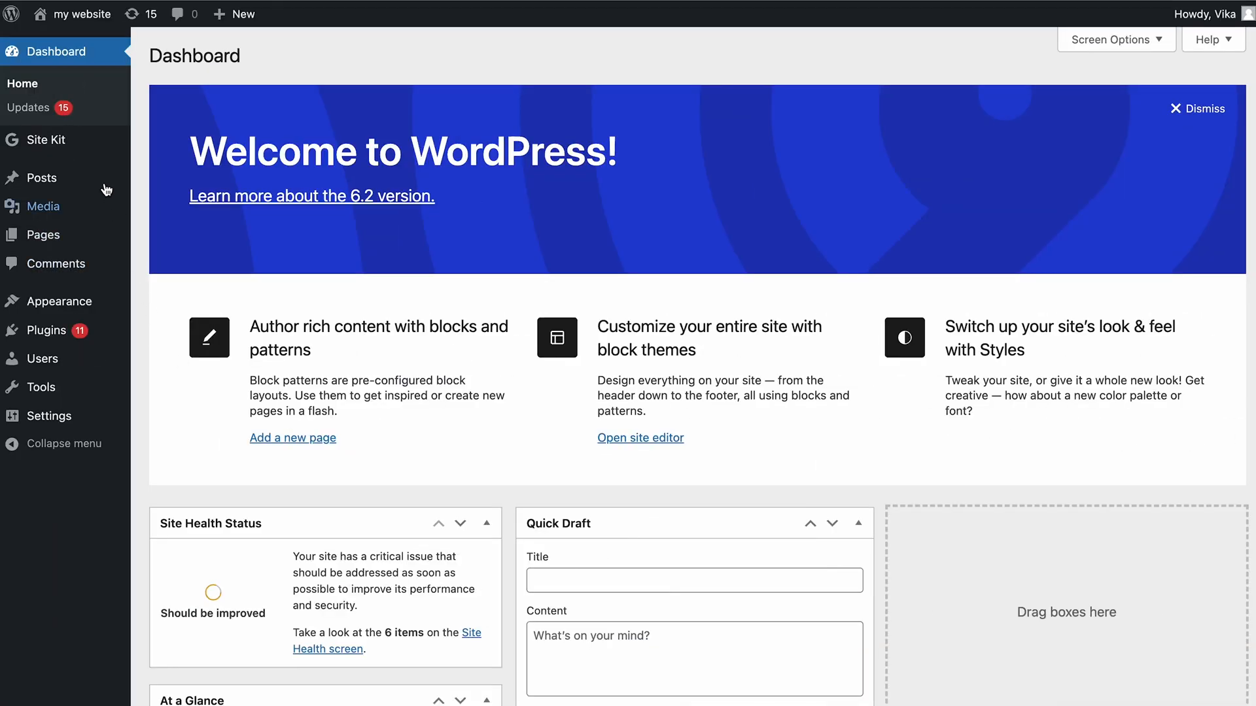
- Start Optimize setup from Site Kit Settings' Connect More Services list
click(42, 140)
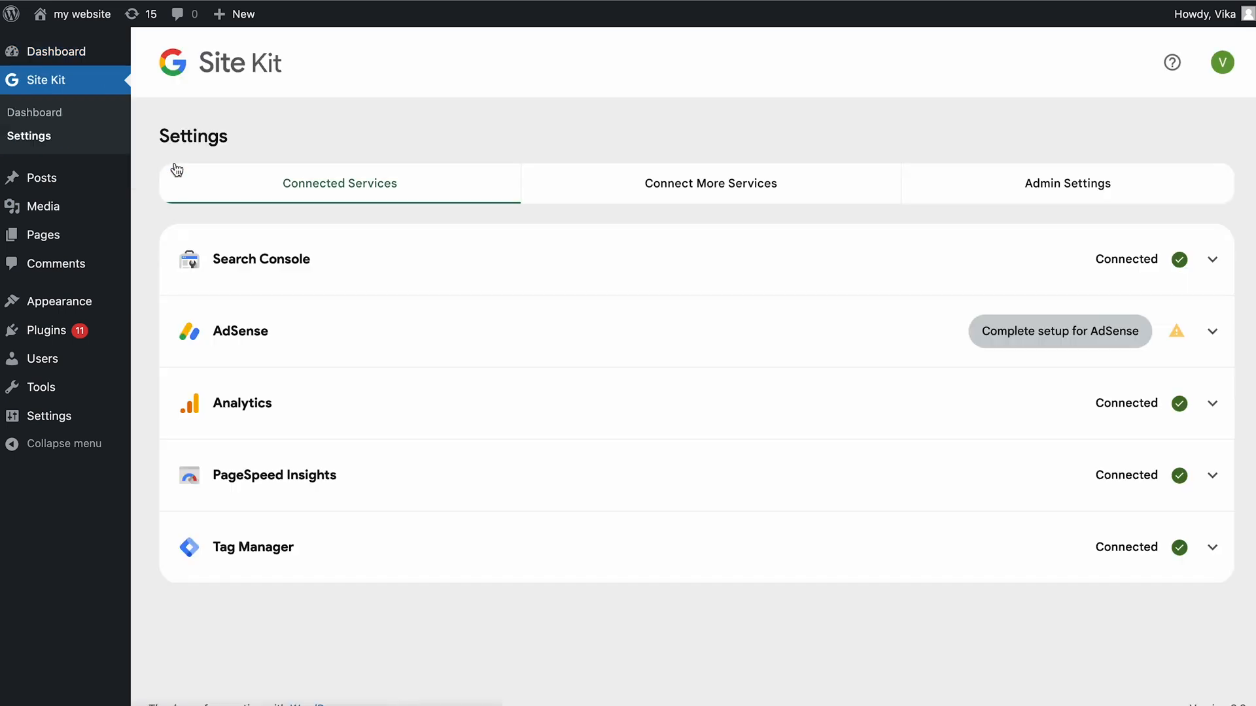
click(709, 182)
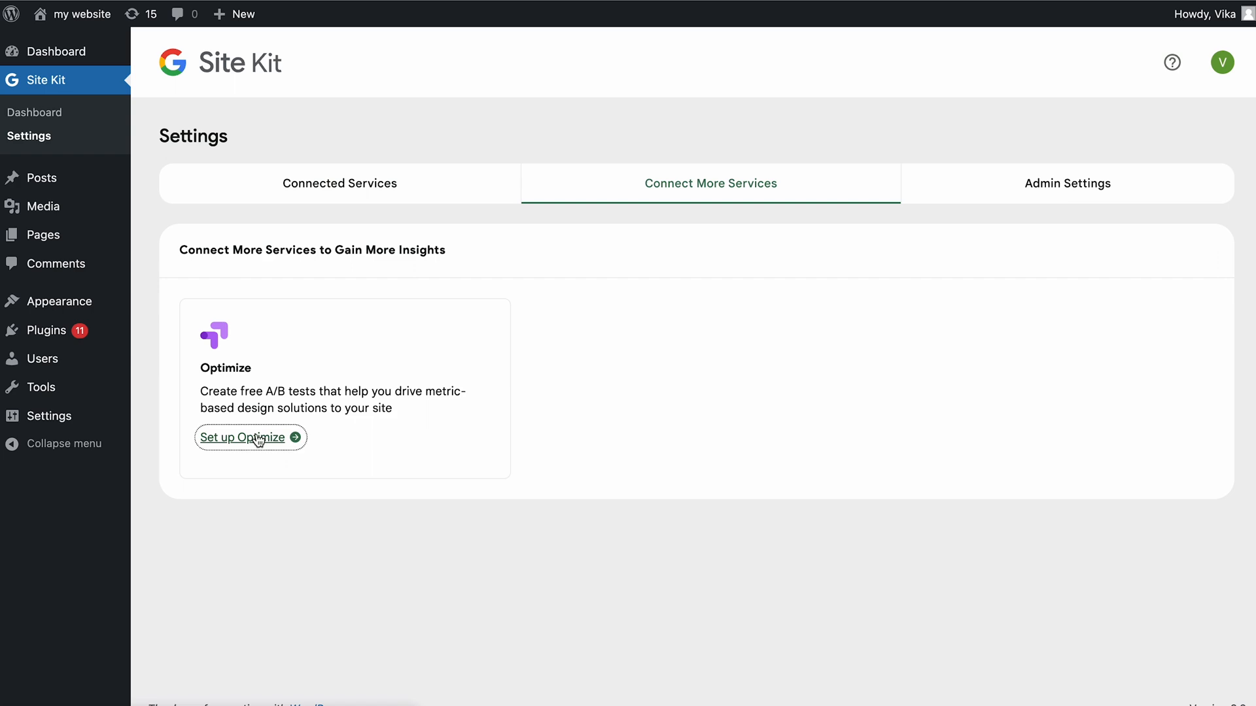
click(244, 437)
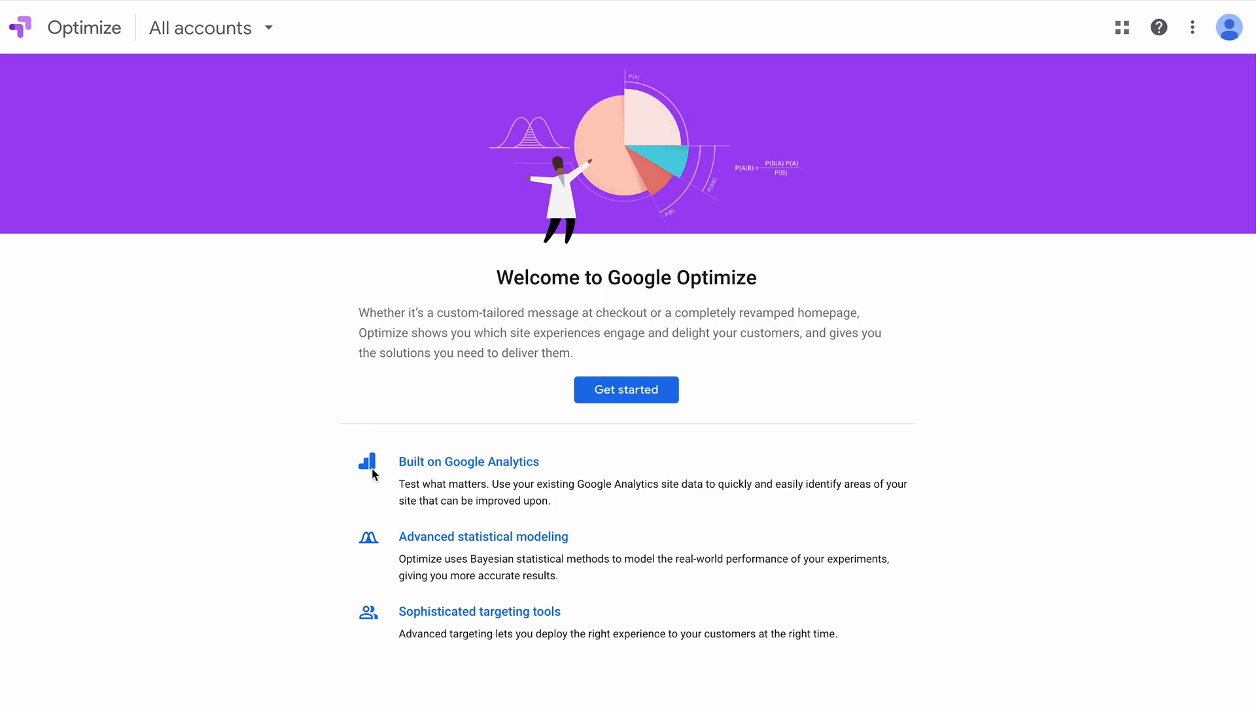
- Create the Optimize account, allowing Google product data sharing and accepting all terms
click(625, 389)
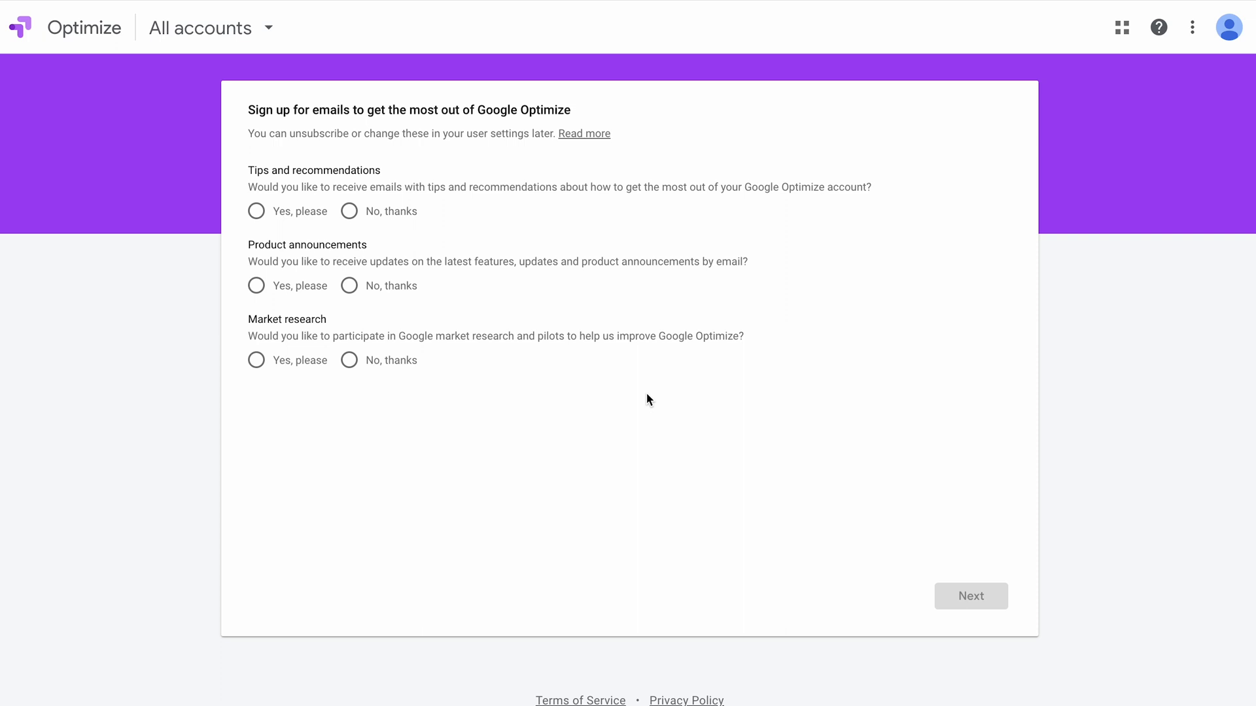
click(970, 595)
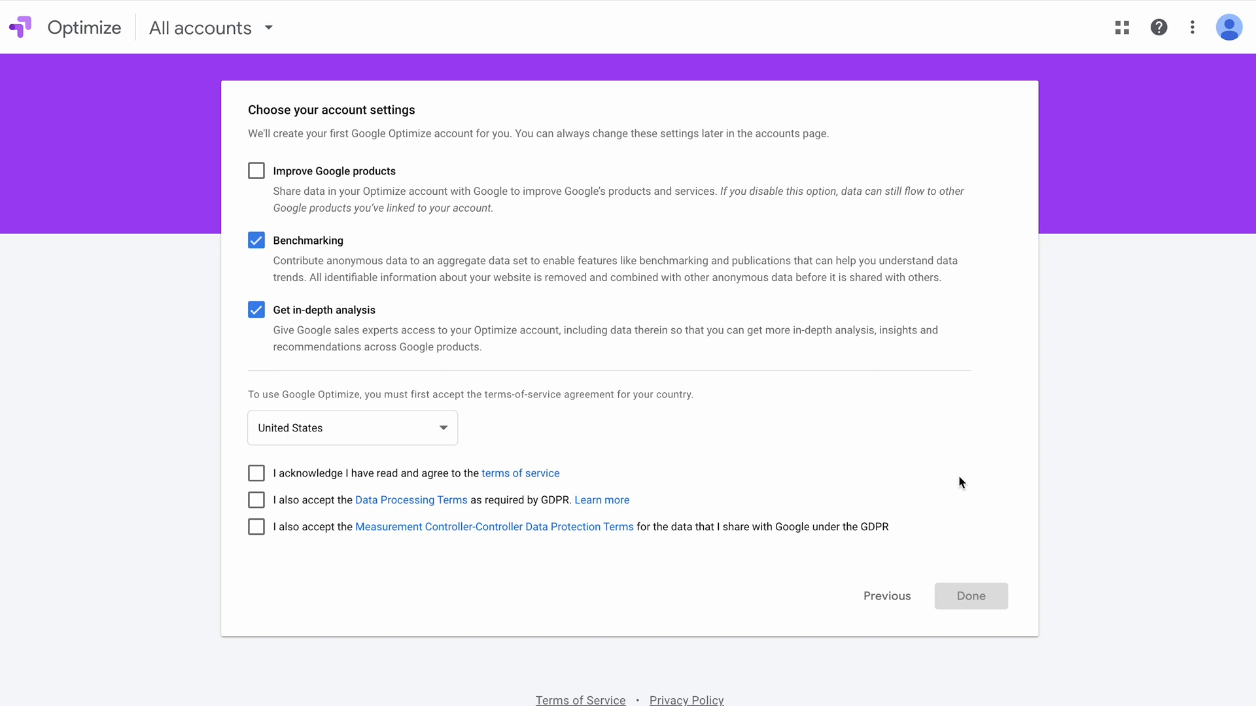
mouse_move(299, 232)
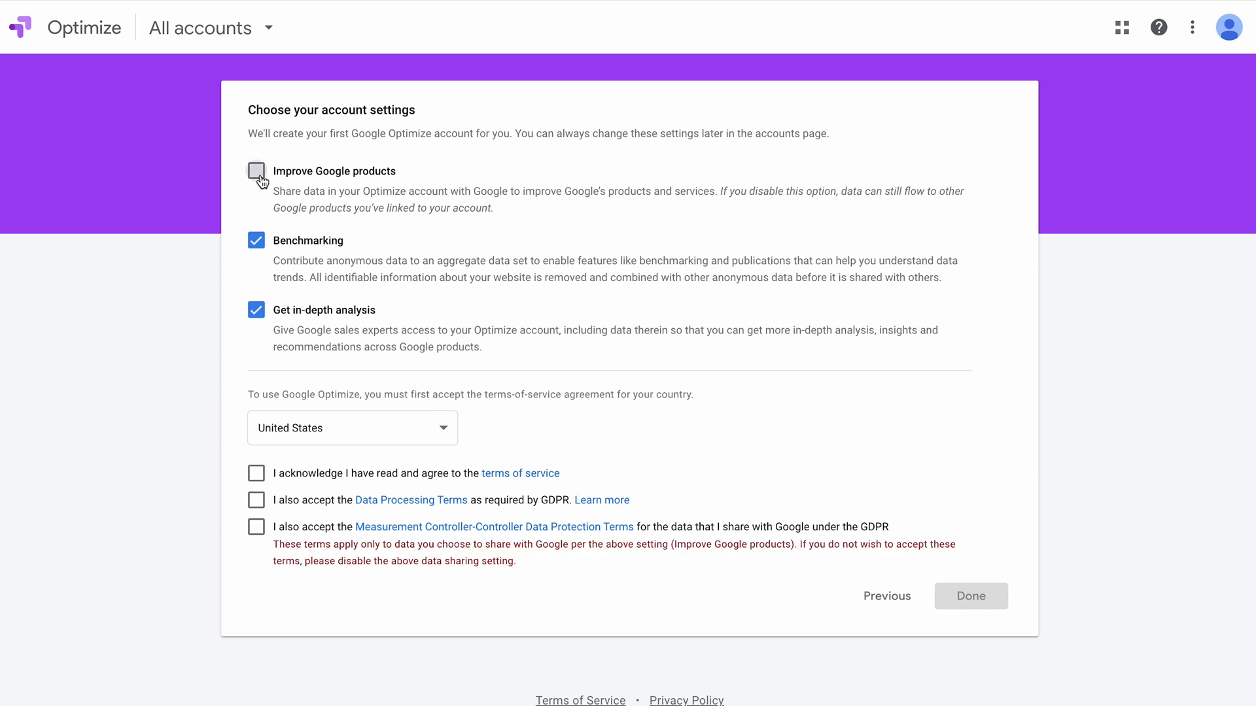
click(350, 427)
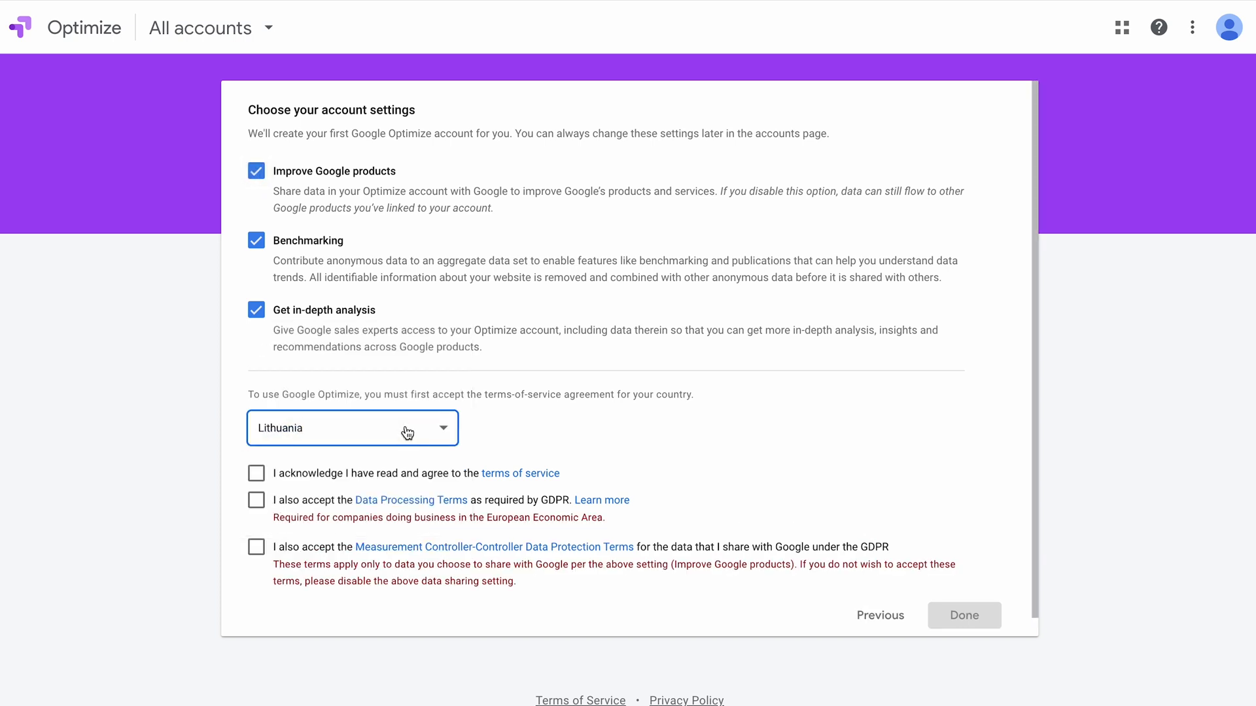
click(256, 474)
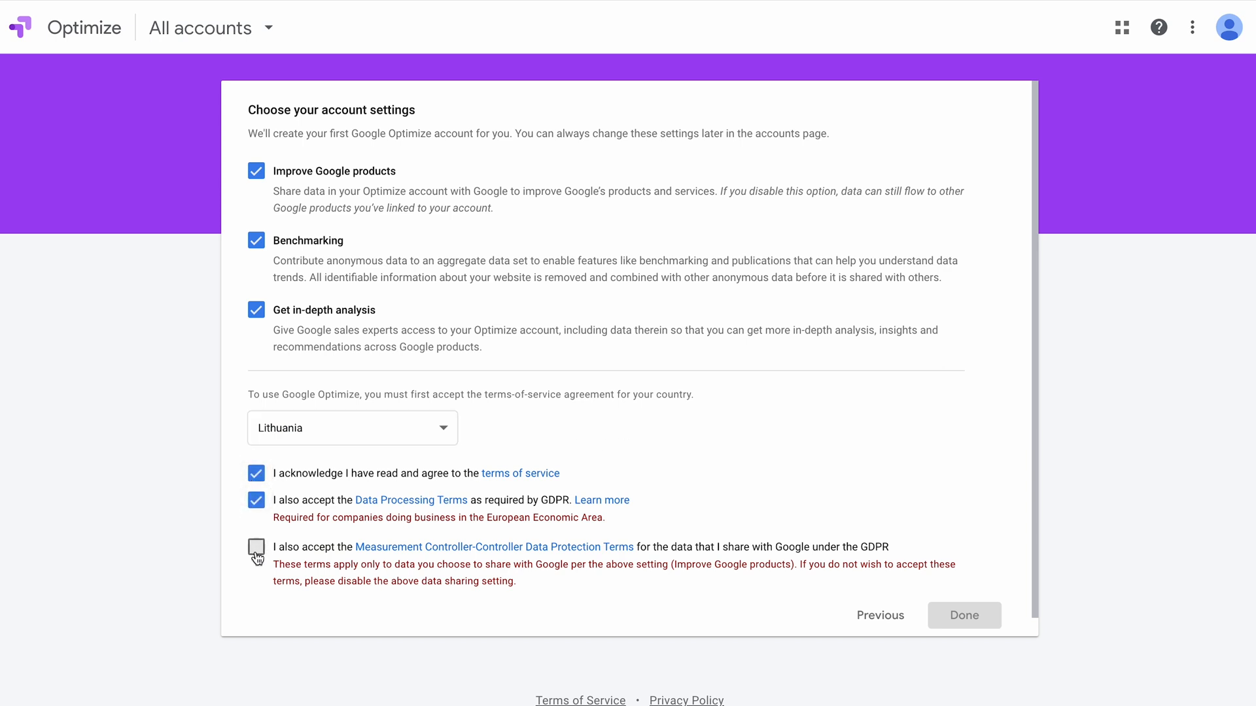
click(963, 615)
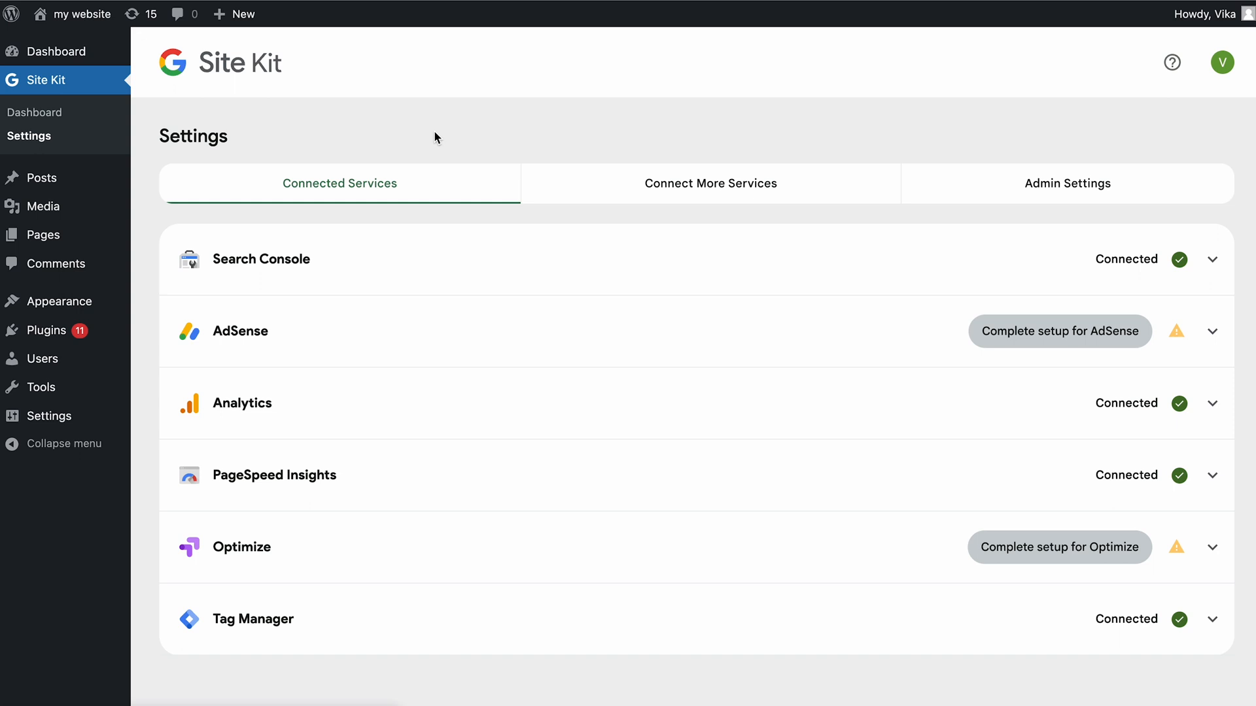
- Configure Optimize with container ID GTM-M5X3G8X copied from Tag Manager's details
click(1059, 546)
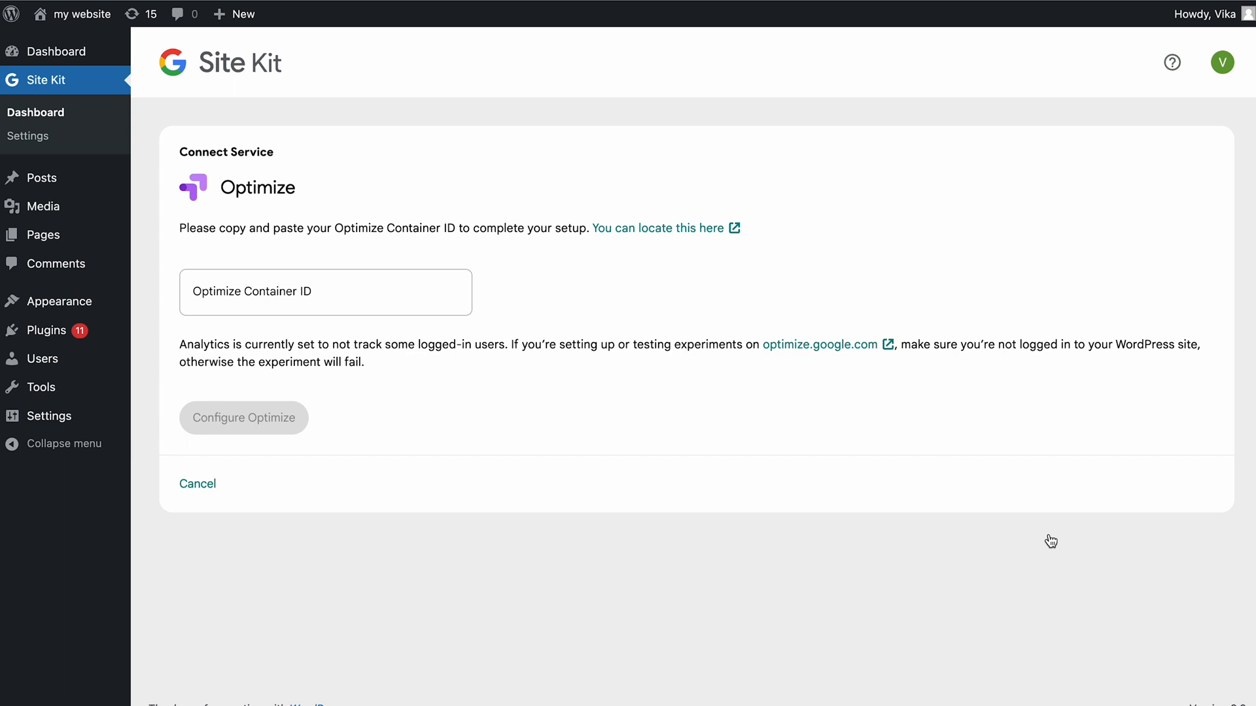
click(197, 482)
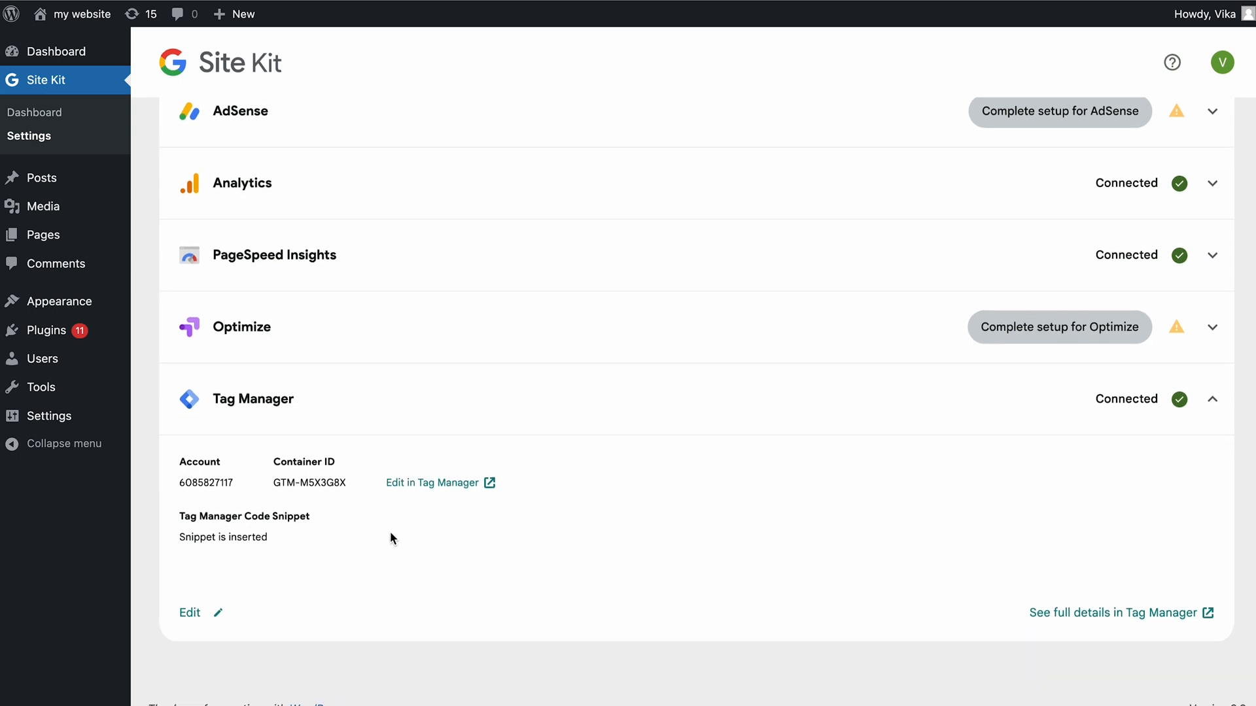
double_click(309, 482)
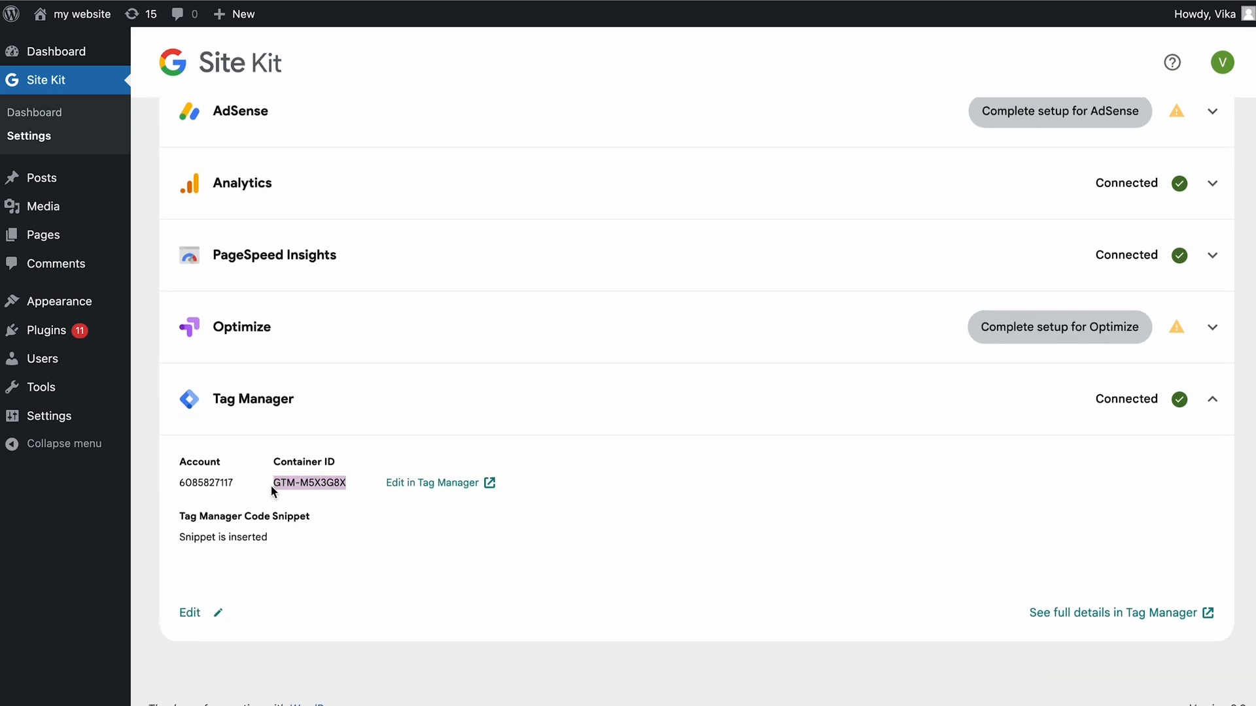
click(1059, 327)
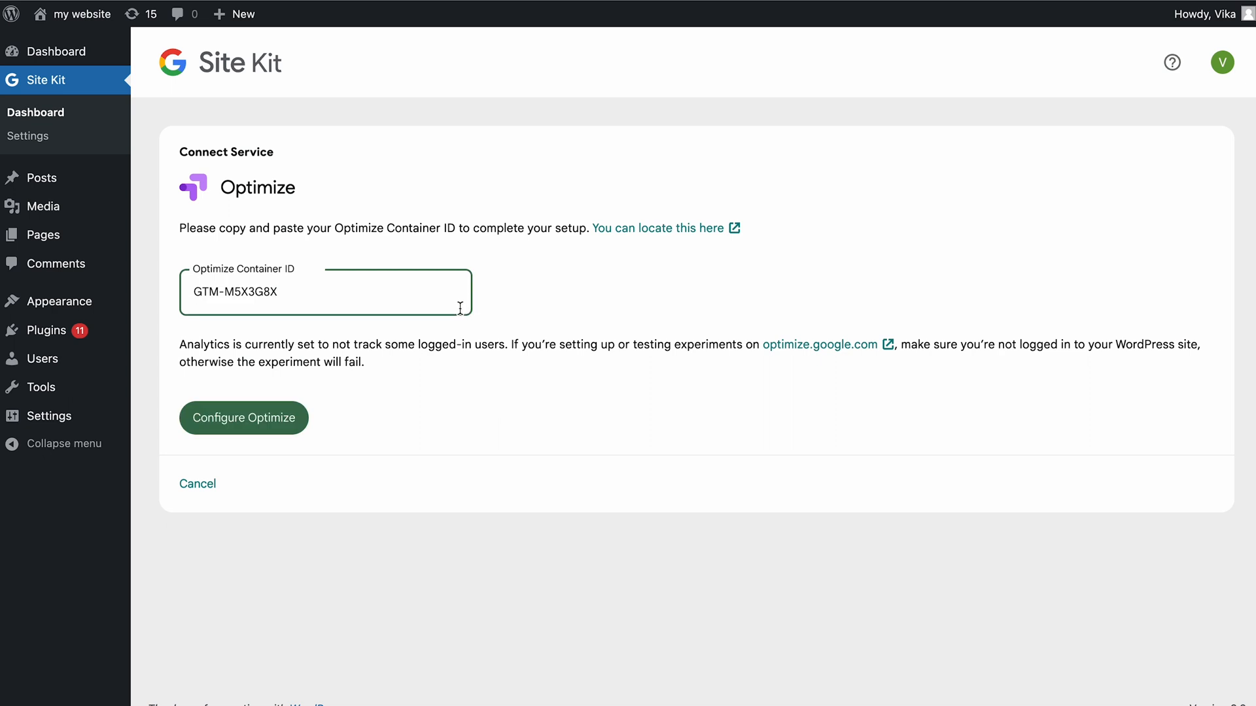
click(243, 417)
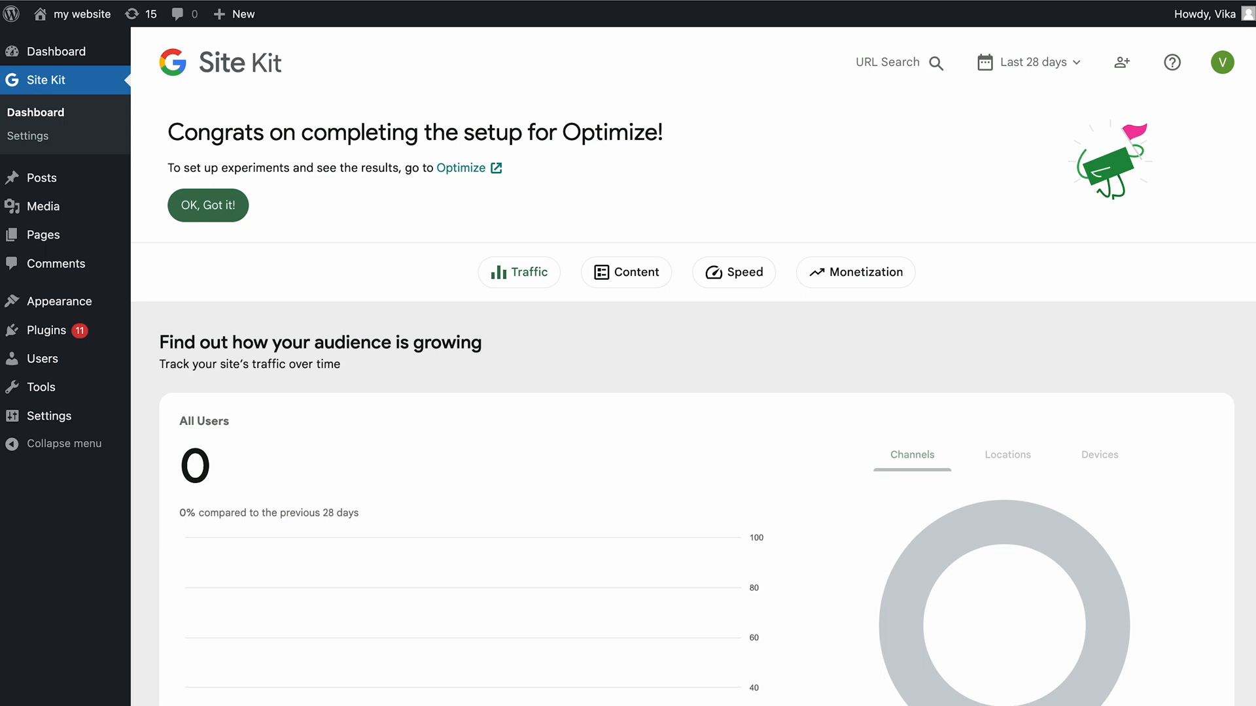
mouse_move(404, 400)
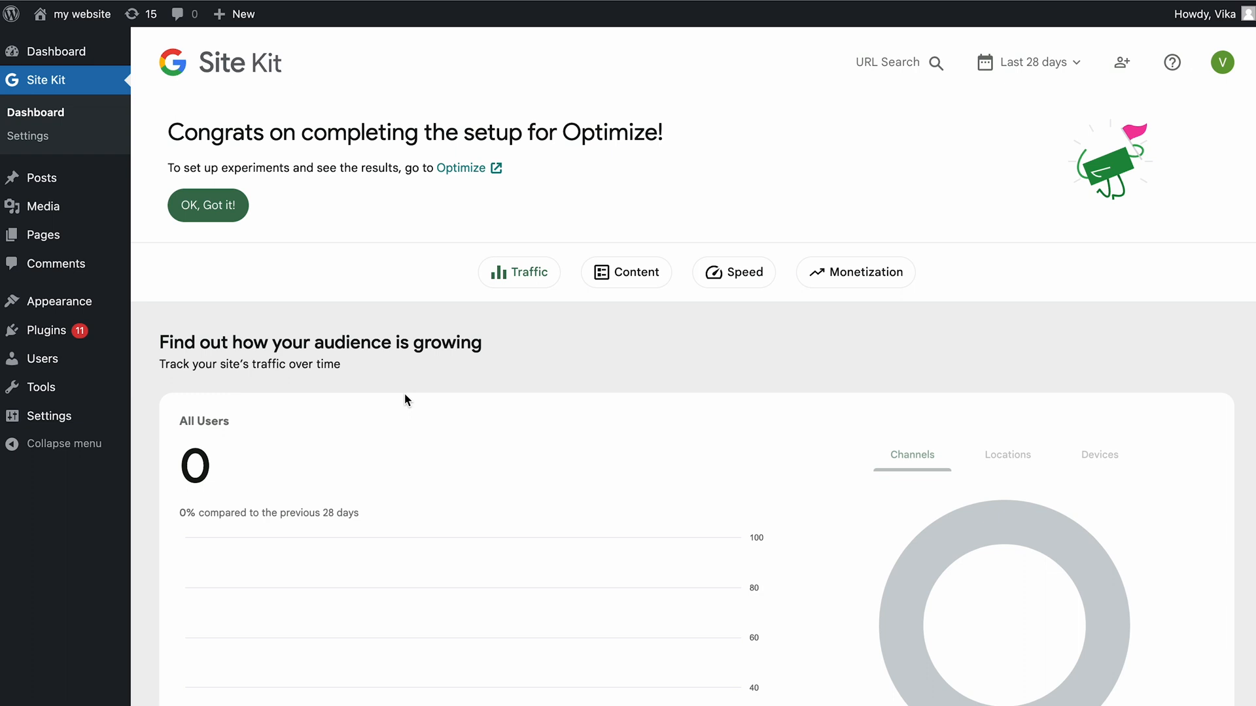
click(28, 135)
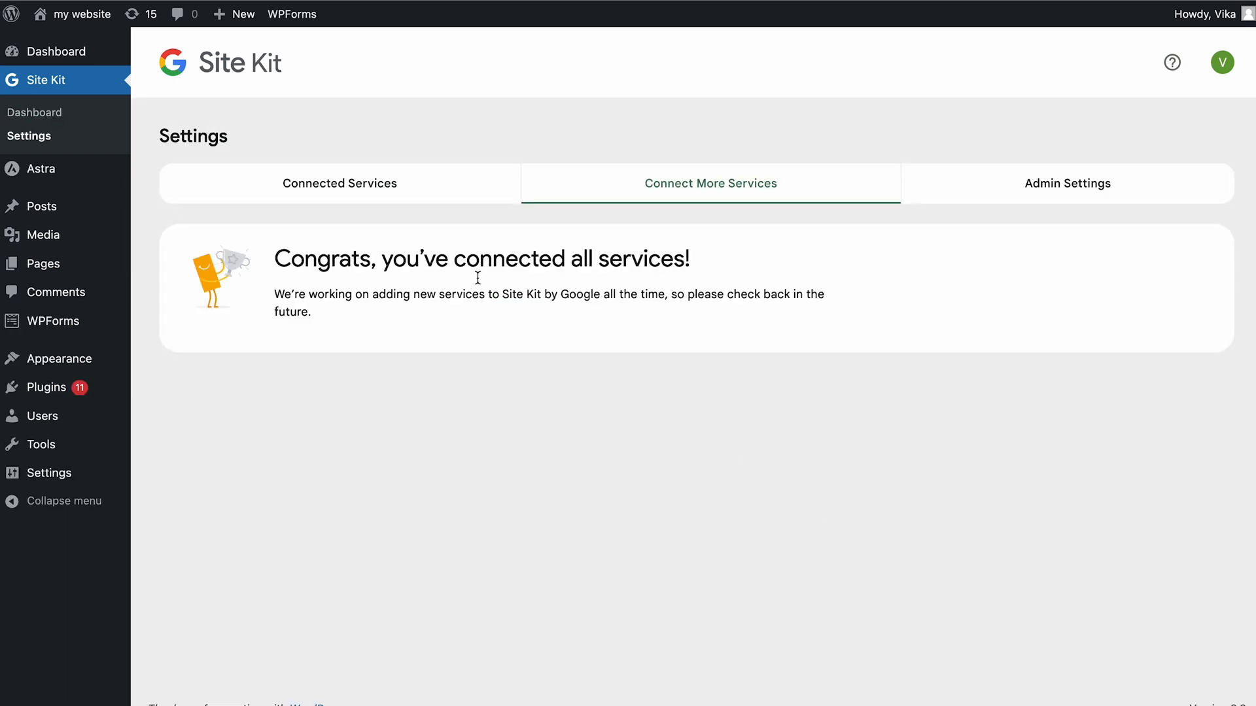
- Switch on Place anti-flicker snippet in Optimize's connected-service settings and confirm
click(338, 182)
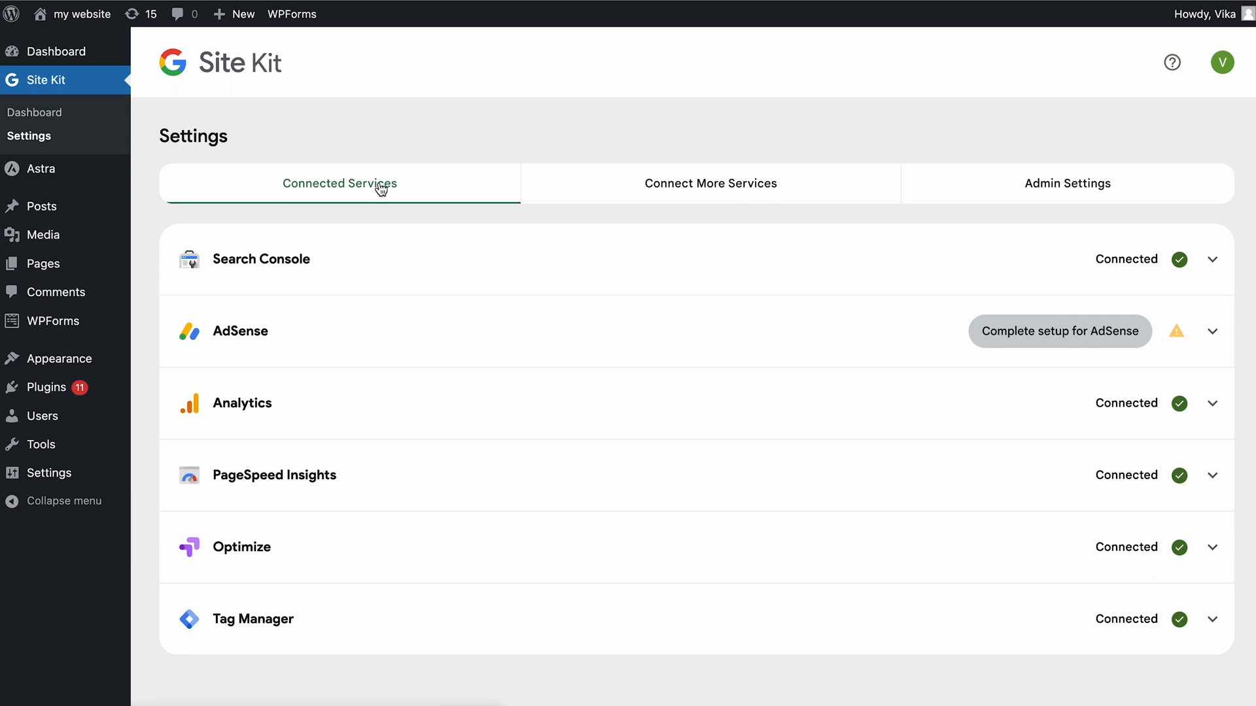
click(1212, 547)
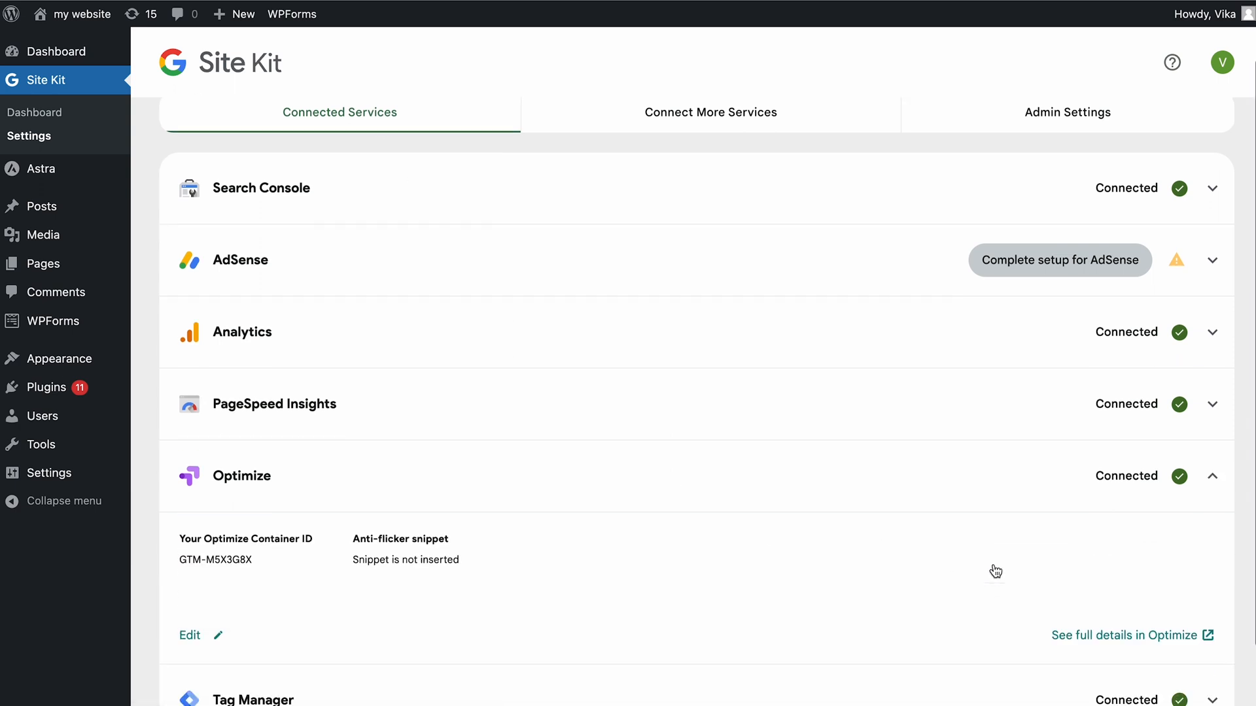
click(189, 635)
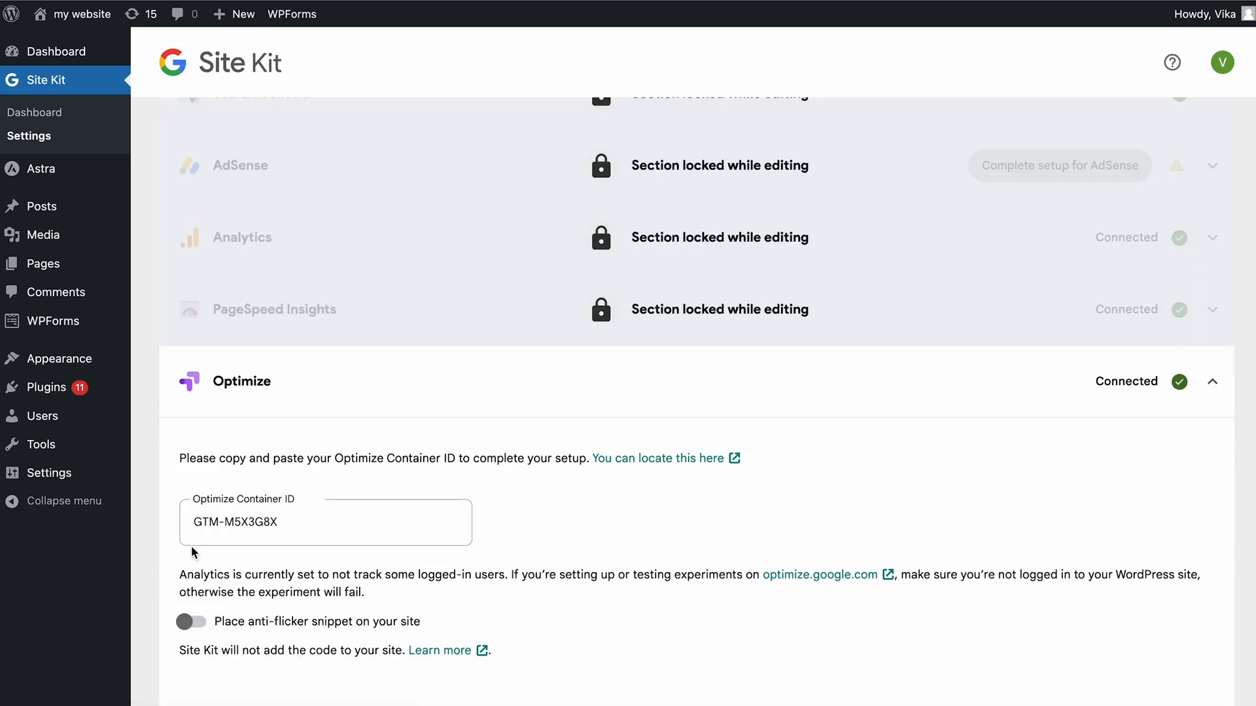
scroll(down, 3)
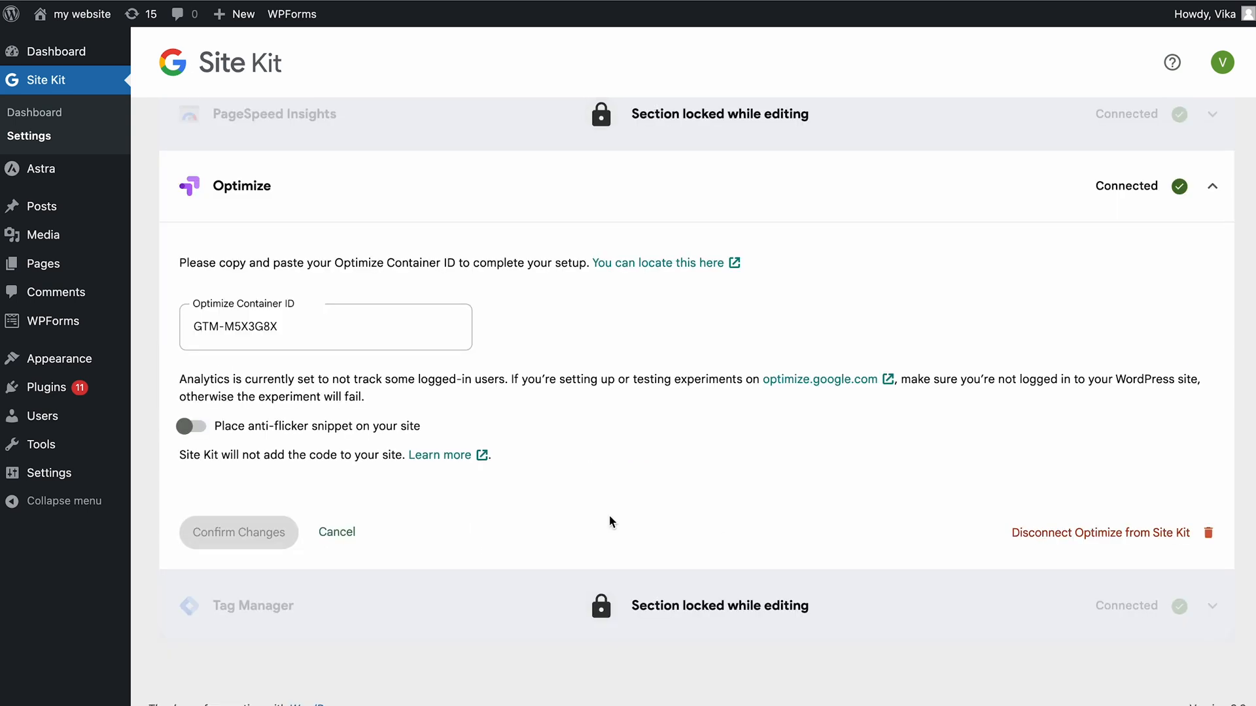
click(199, 425)
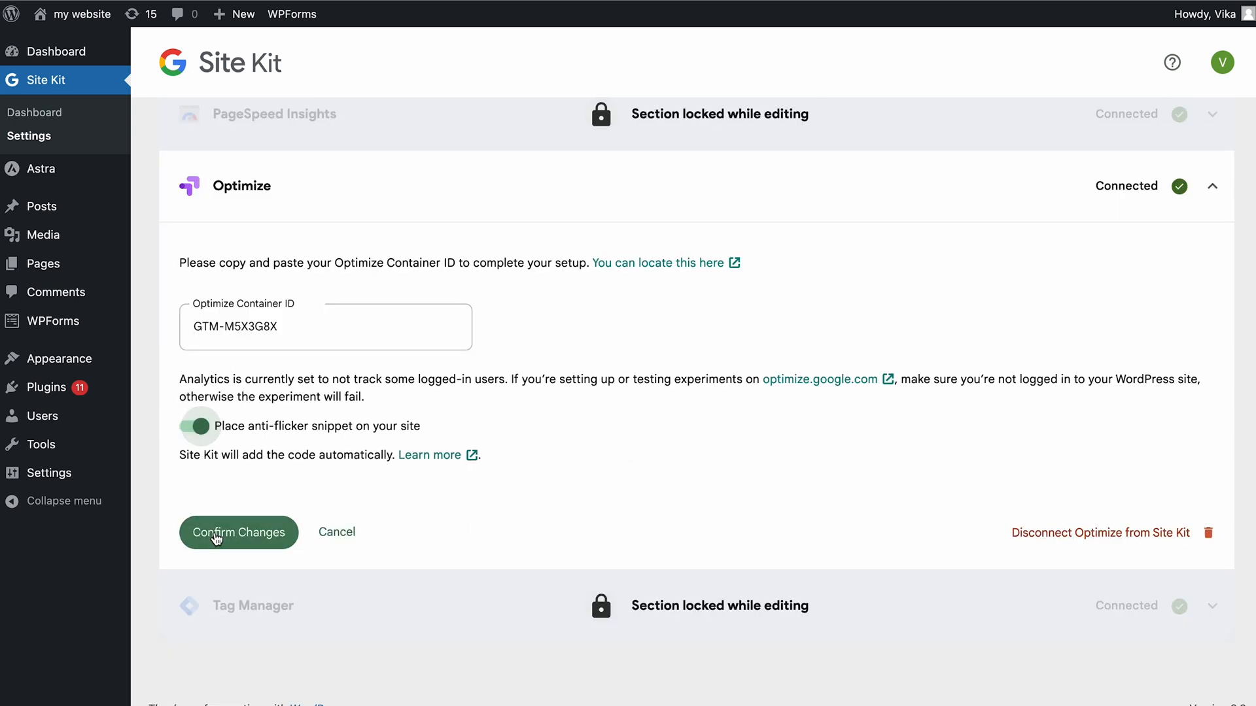
click(238, 532)
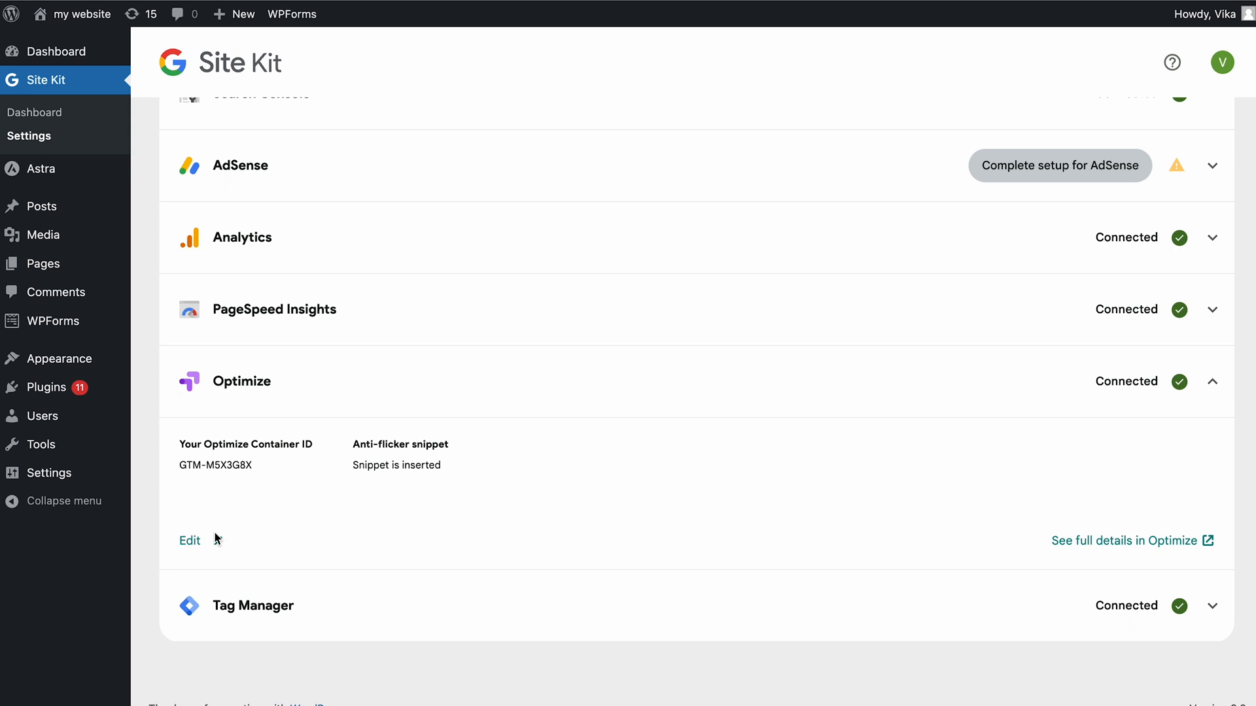